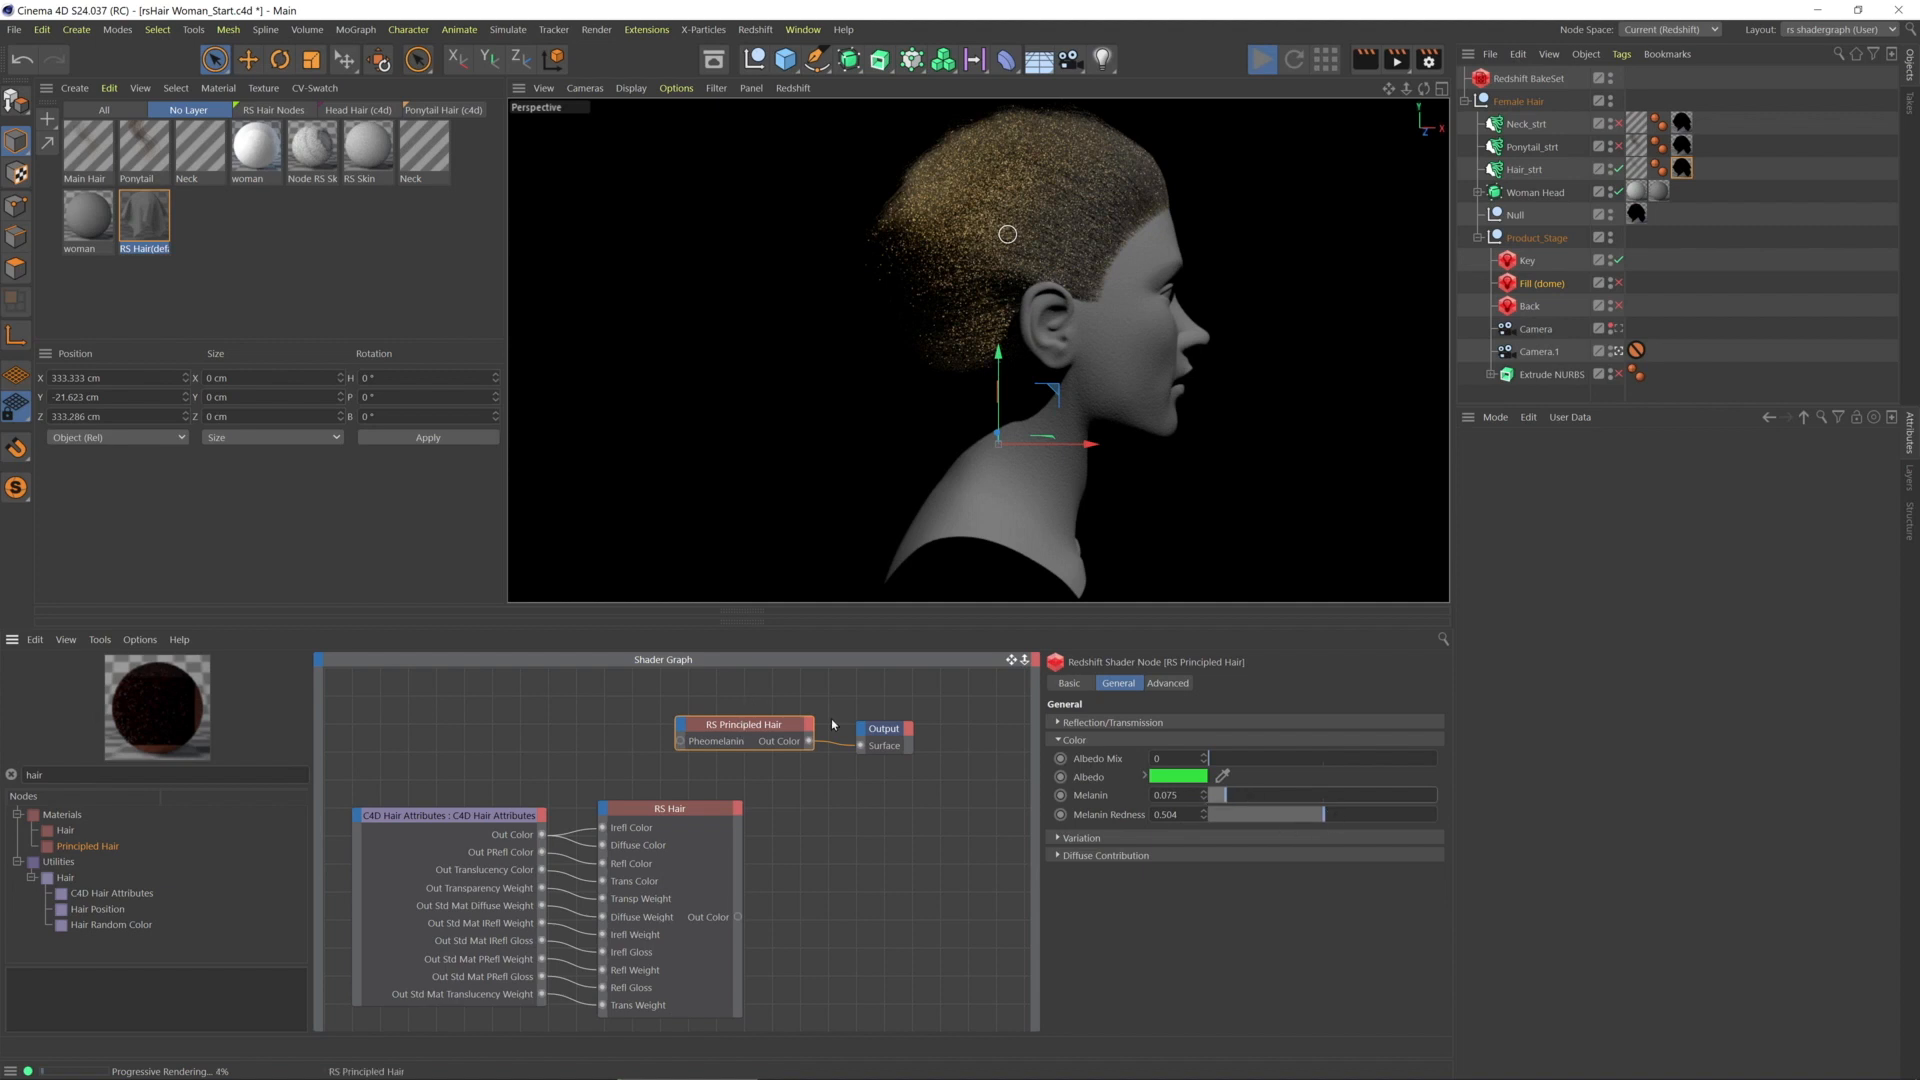
Name the principled hair node 'Blonde' and its duplicate 'Brown'
click(1068, 683)
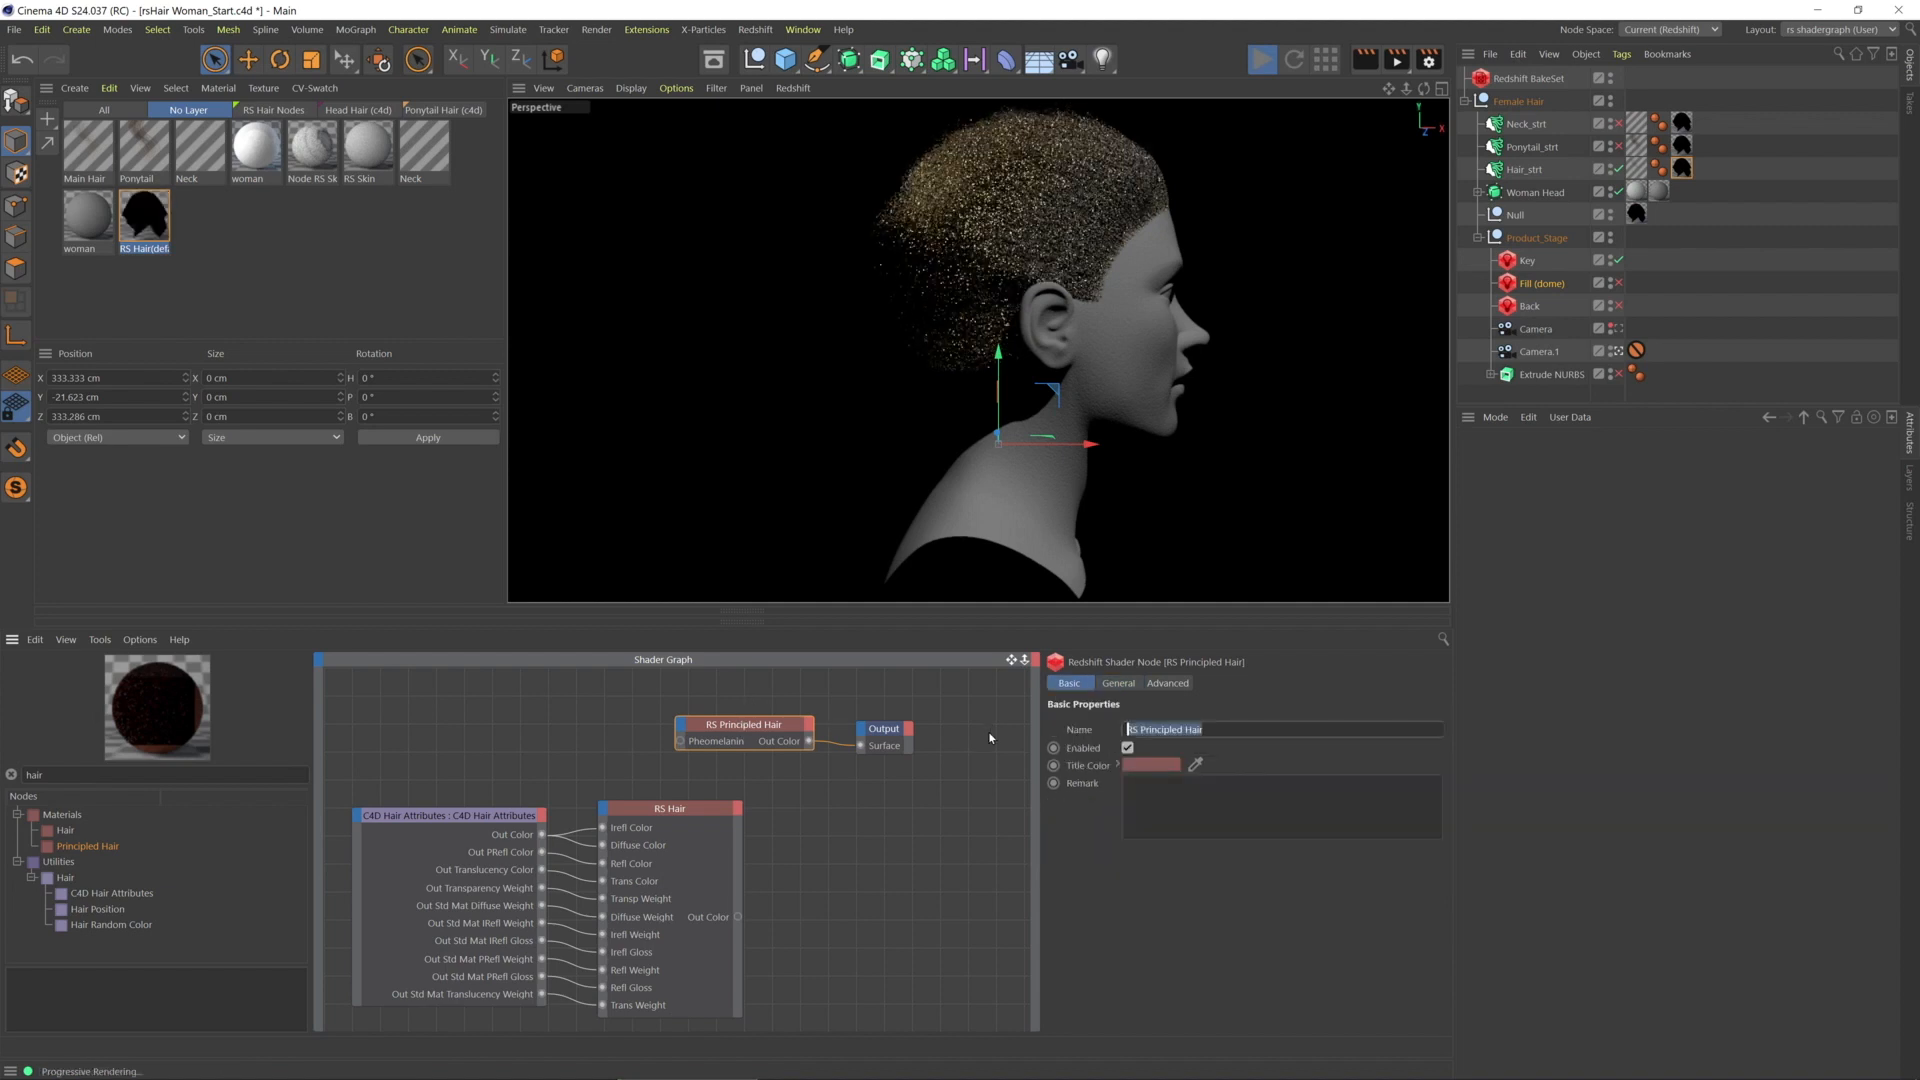
text(Blonde)
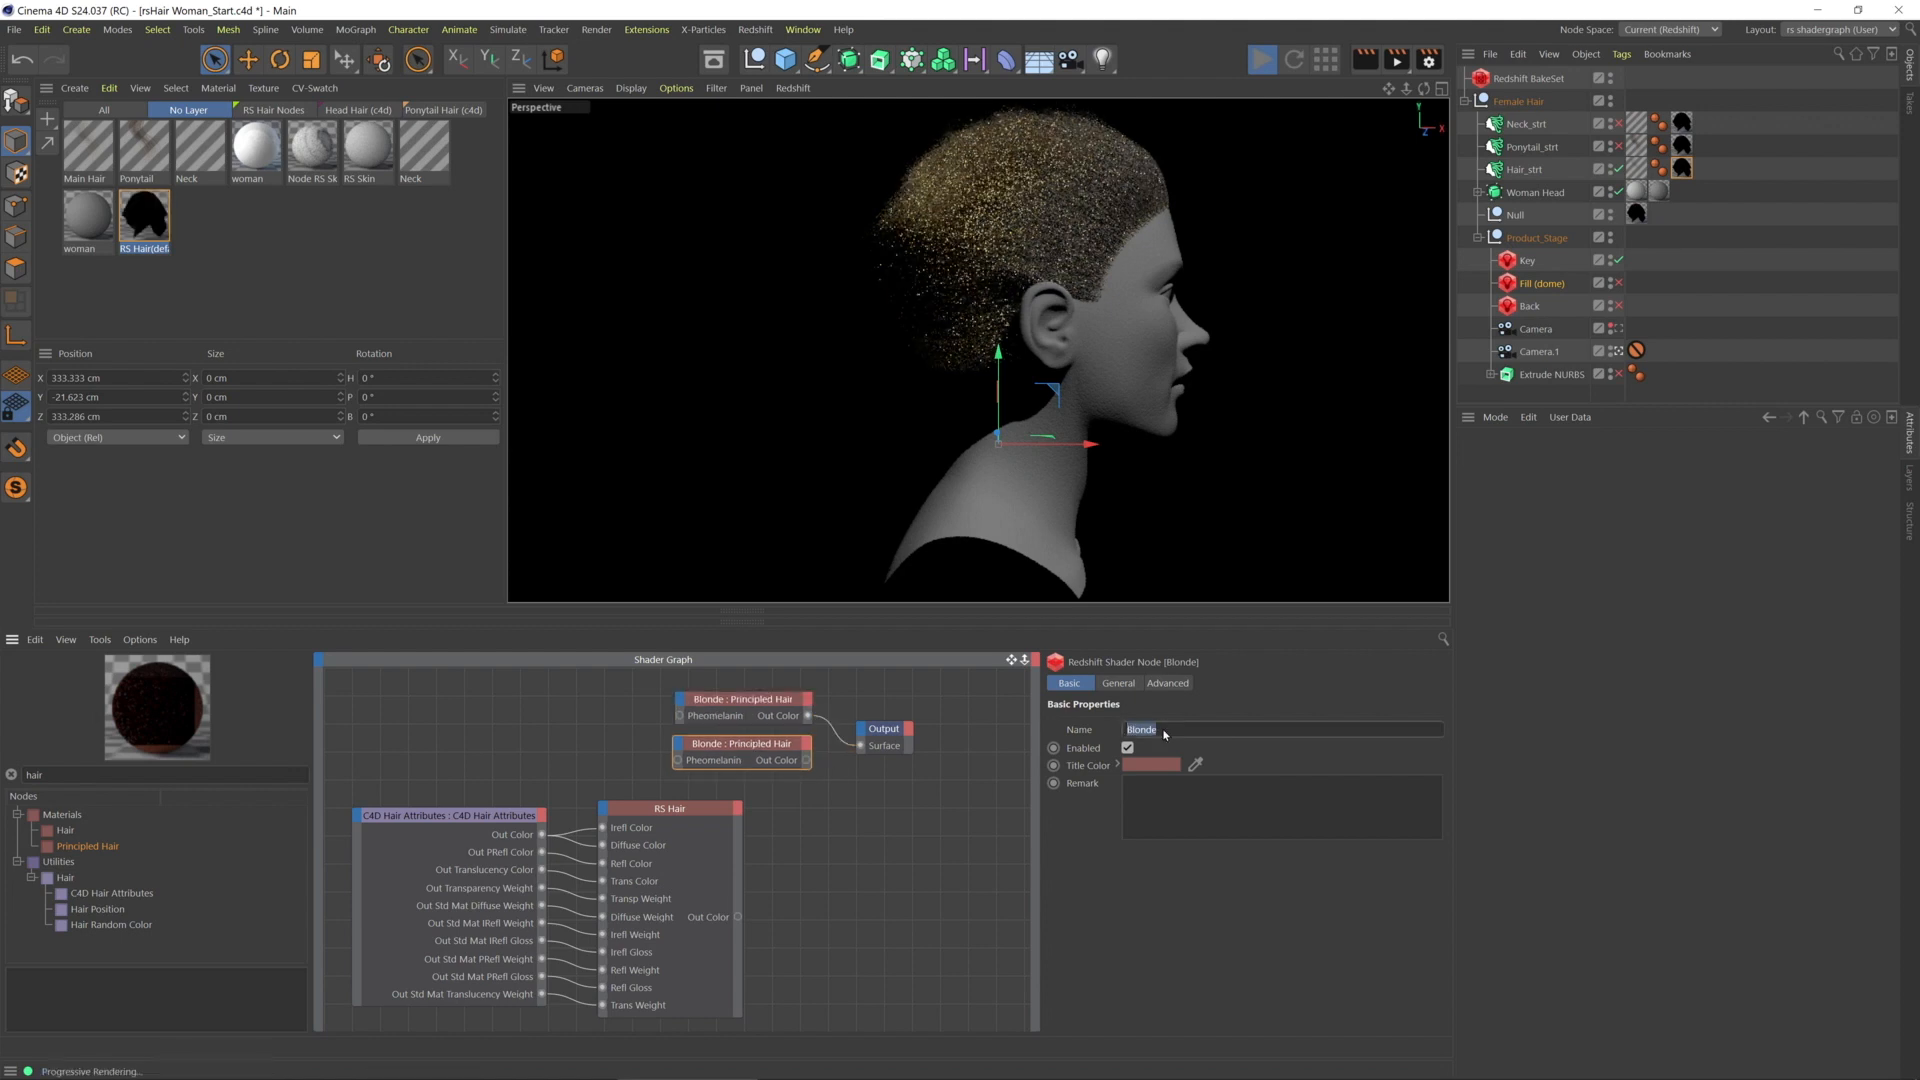
text(Brow)
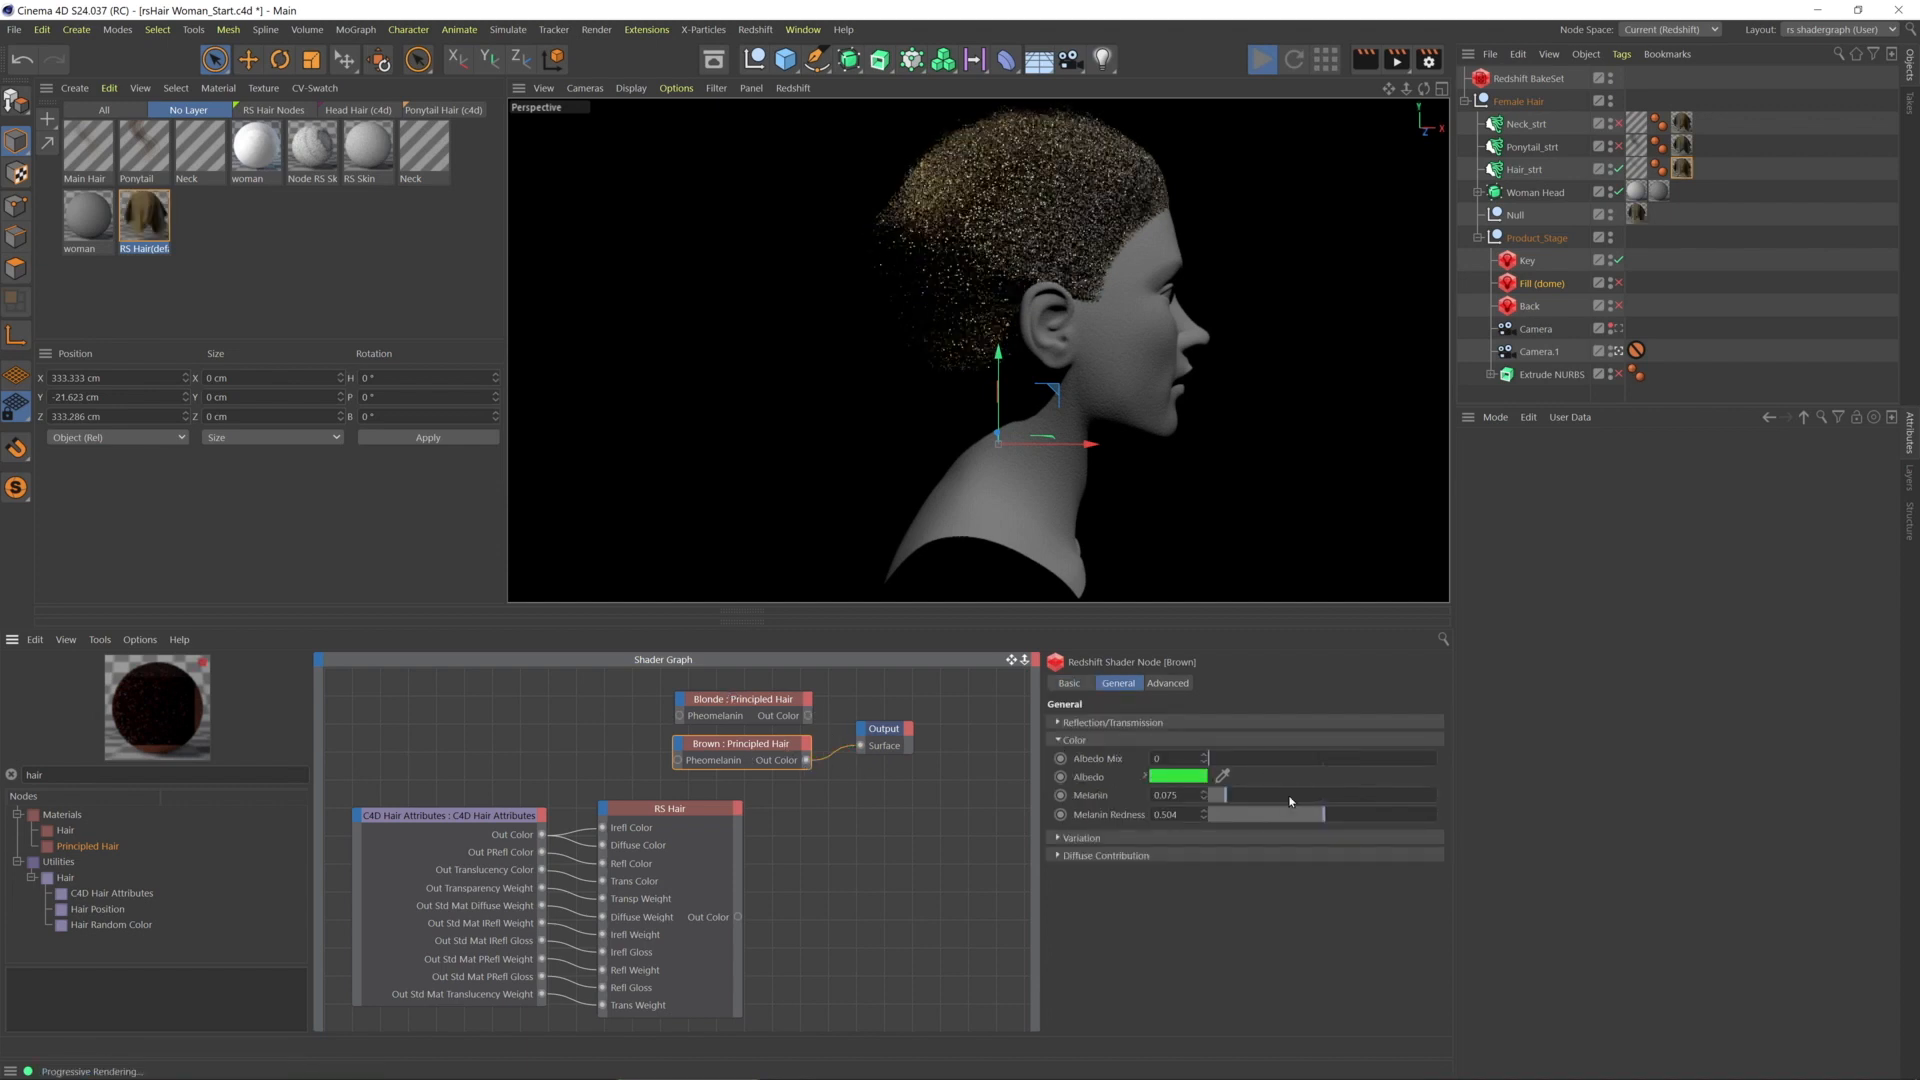
Set the Brown node's Melanin to about 0.397 and Melanin Redness to about 0.11
drag(1217, 795, 1292, 794)
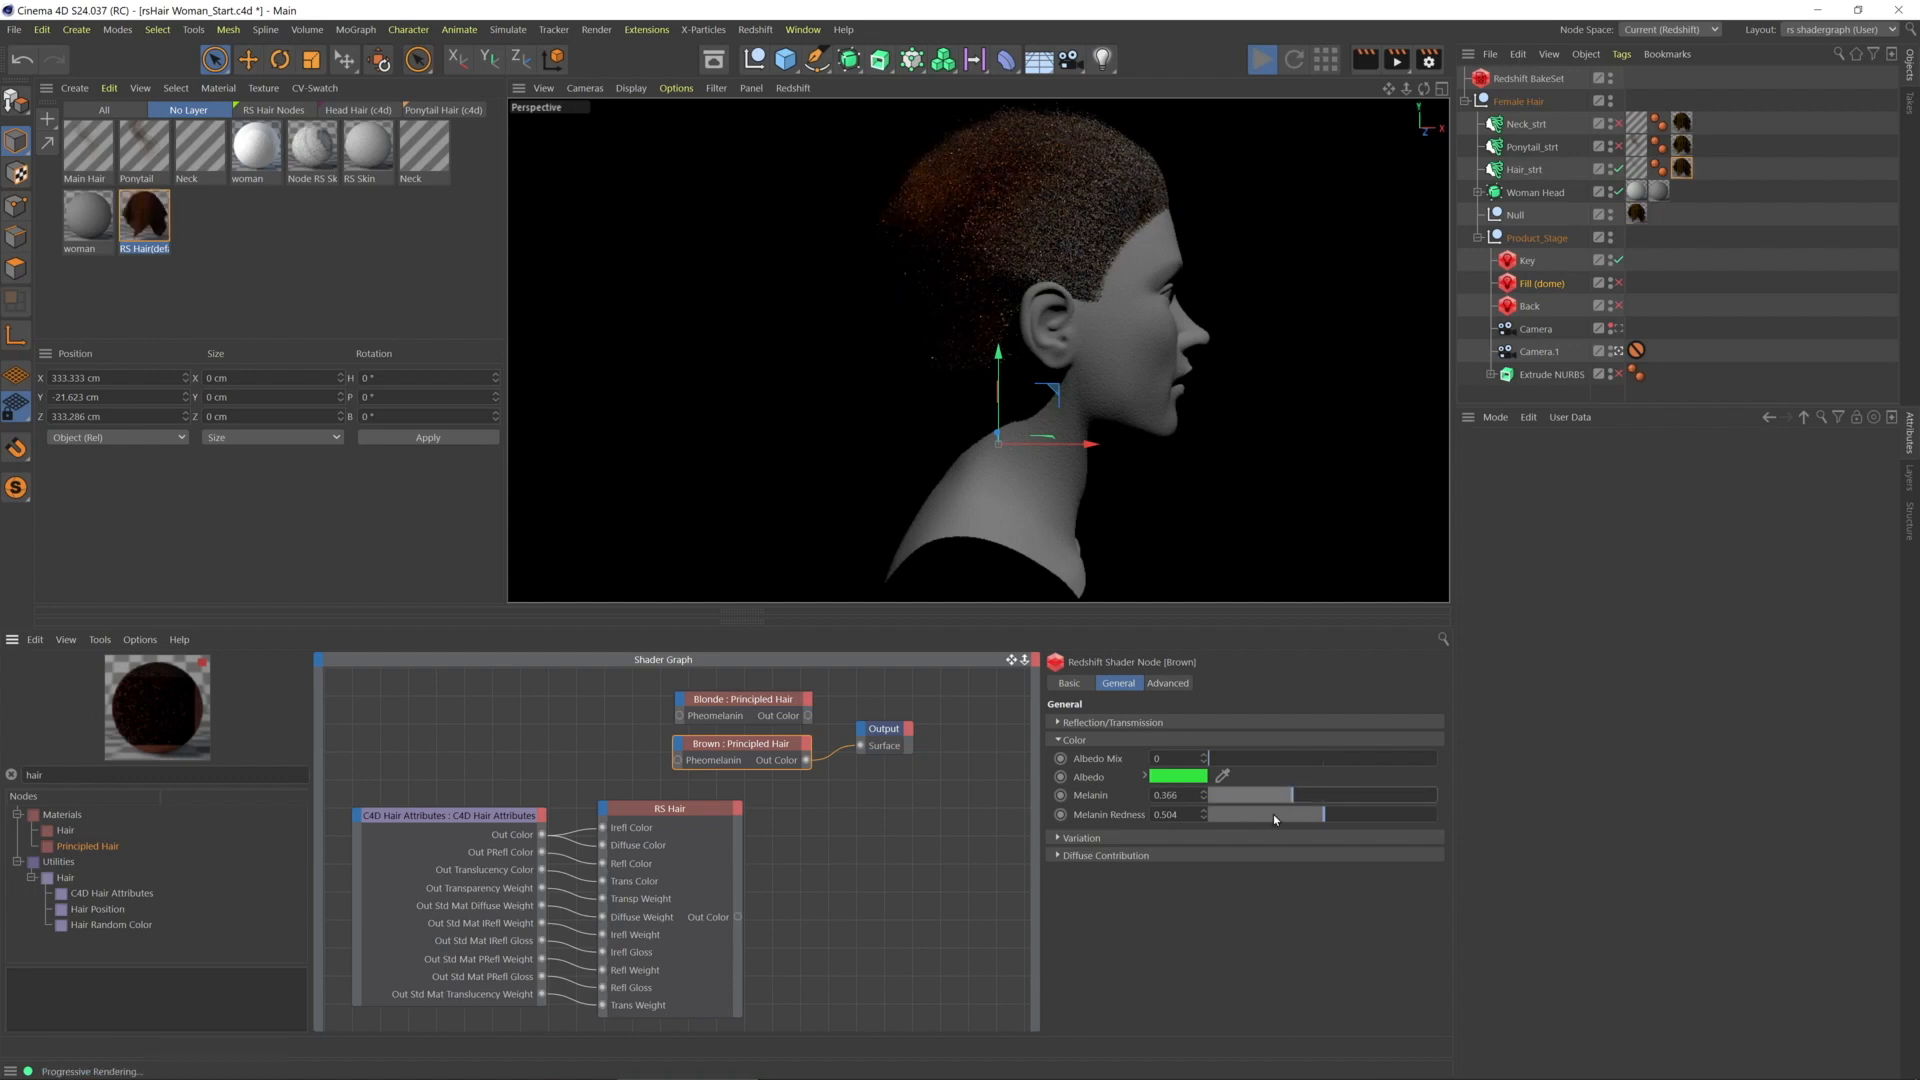
drag(1322, 814, 1261, 814)
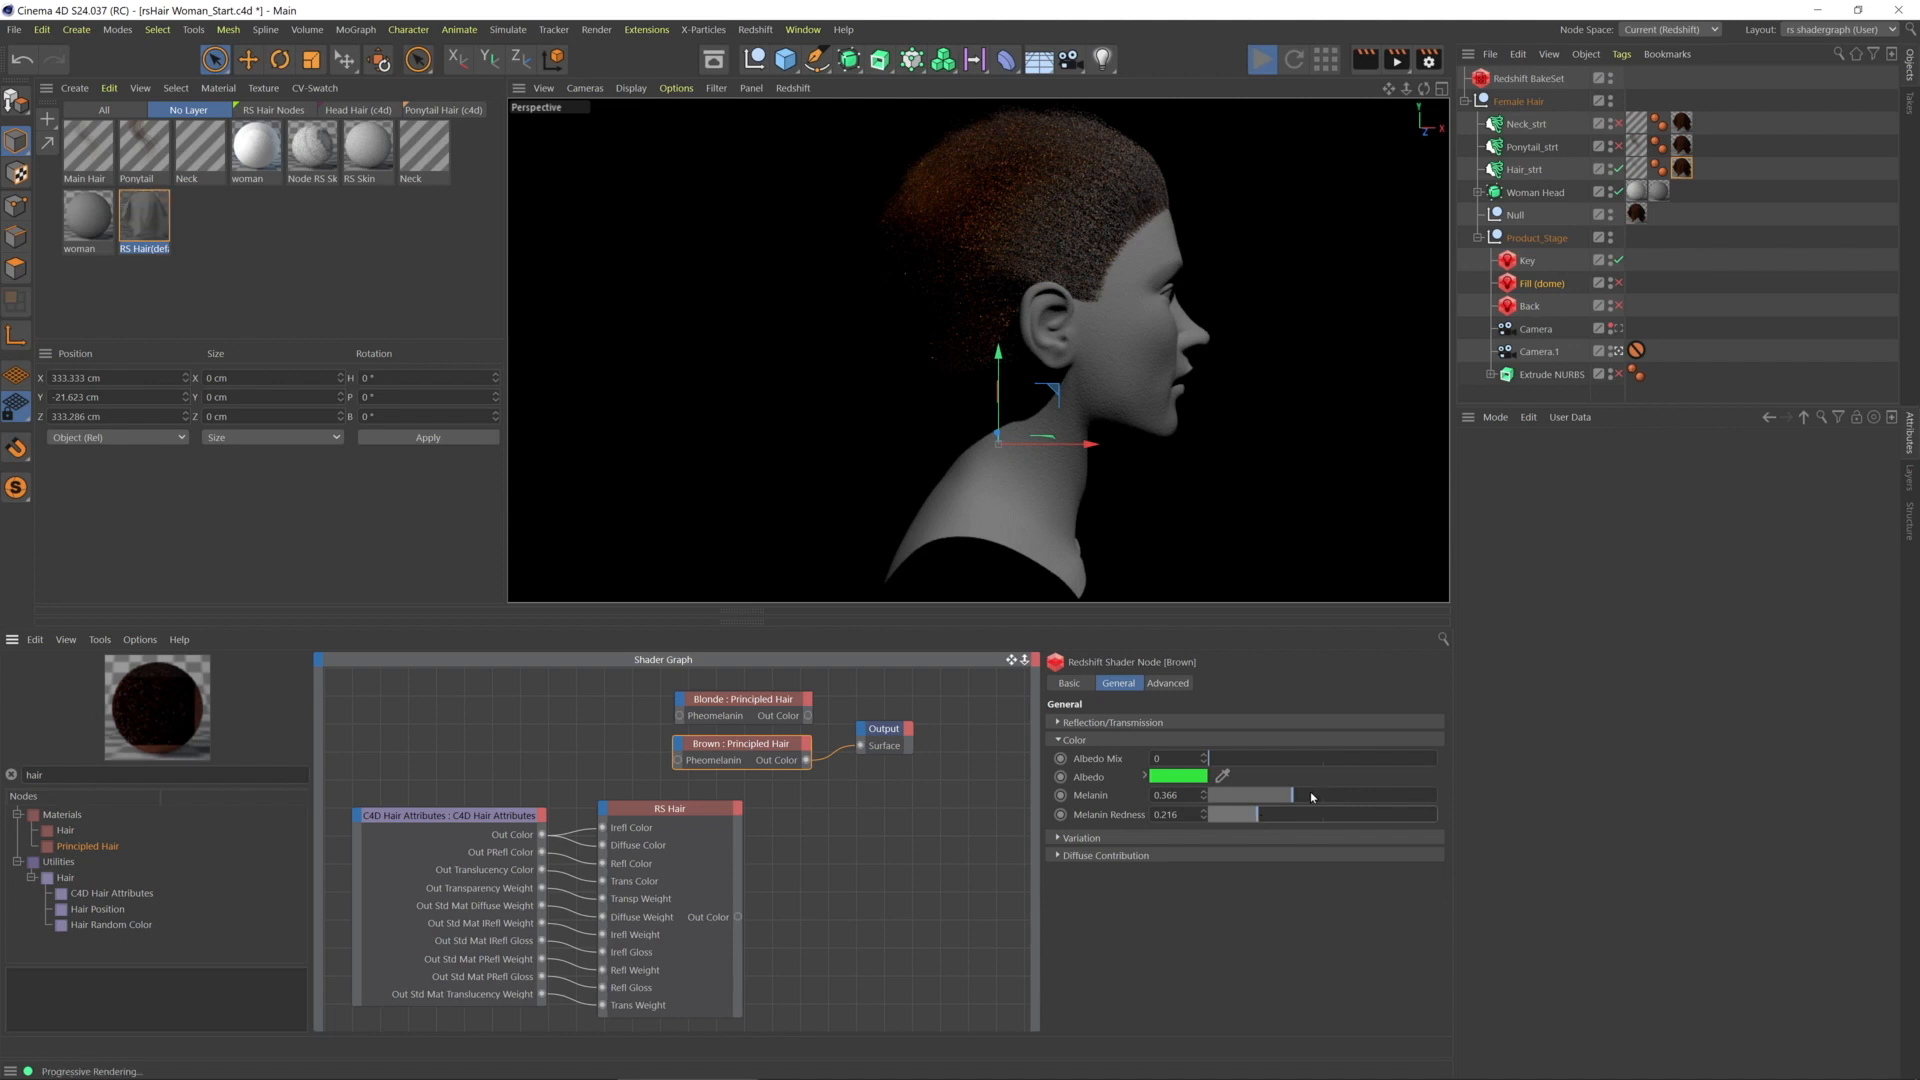
drag(1310, 795, 1289, 795)
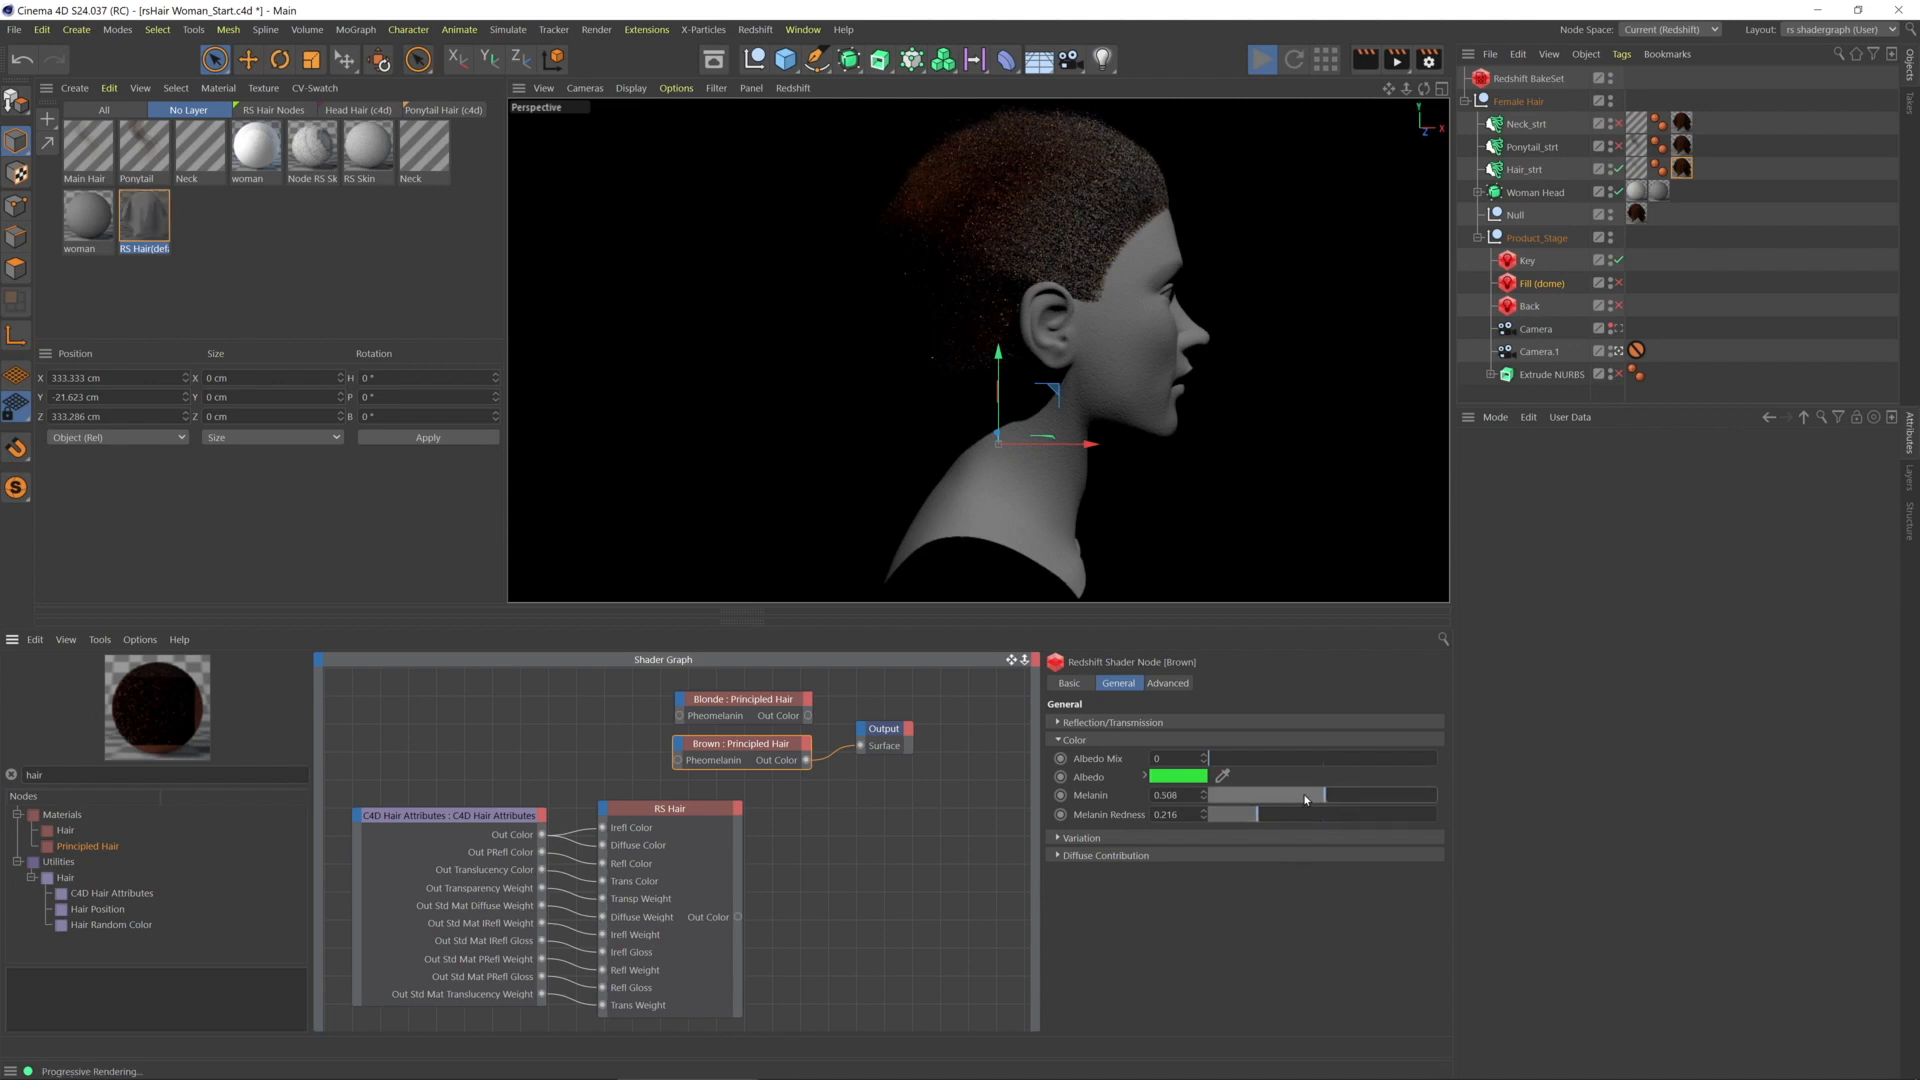
drag(1304, 795, 1255, 795)
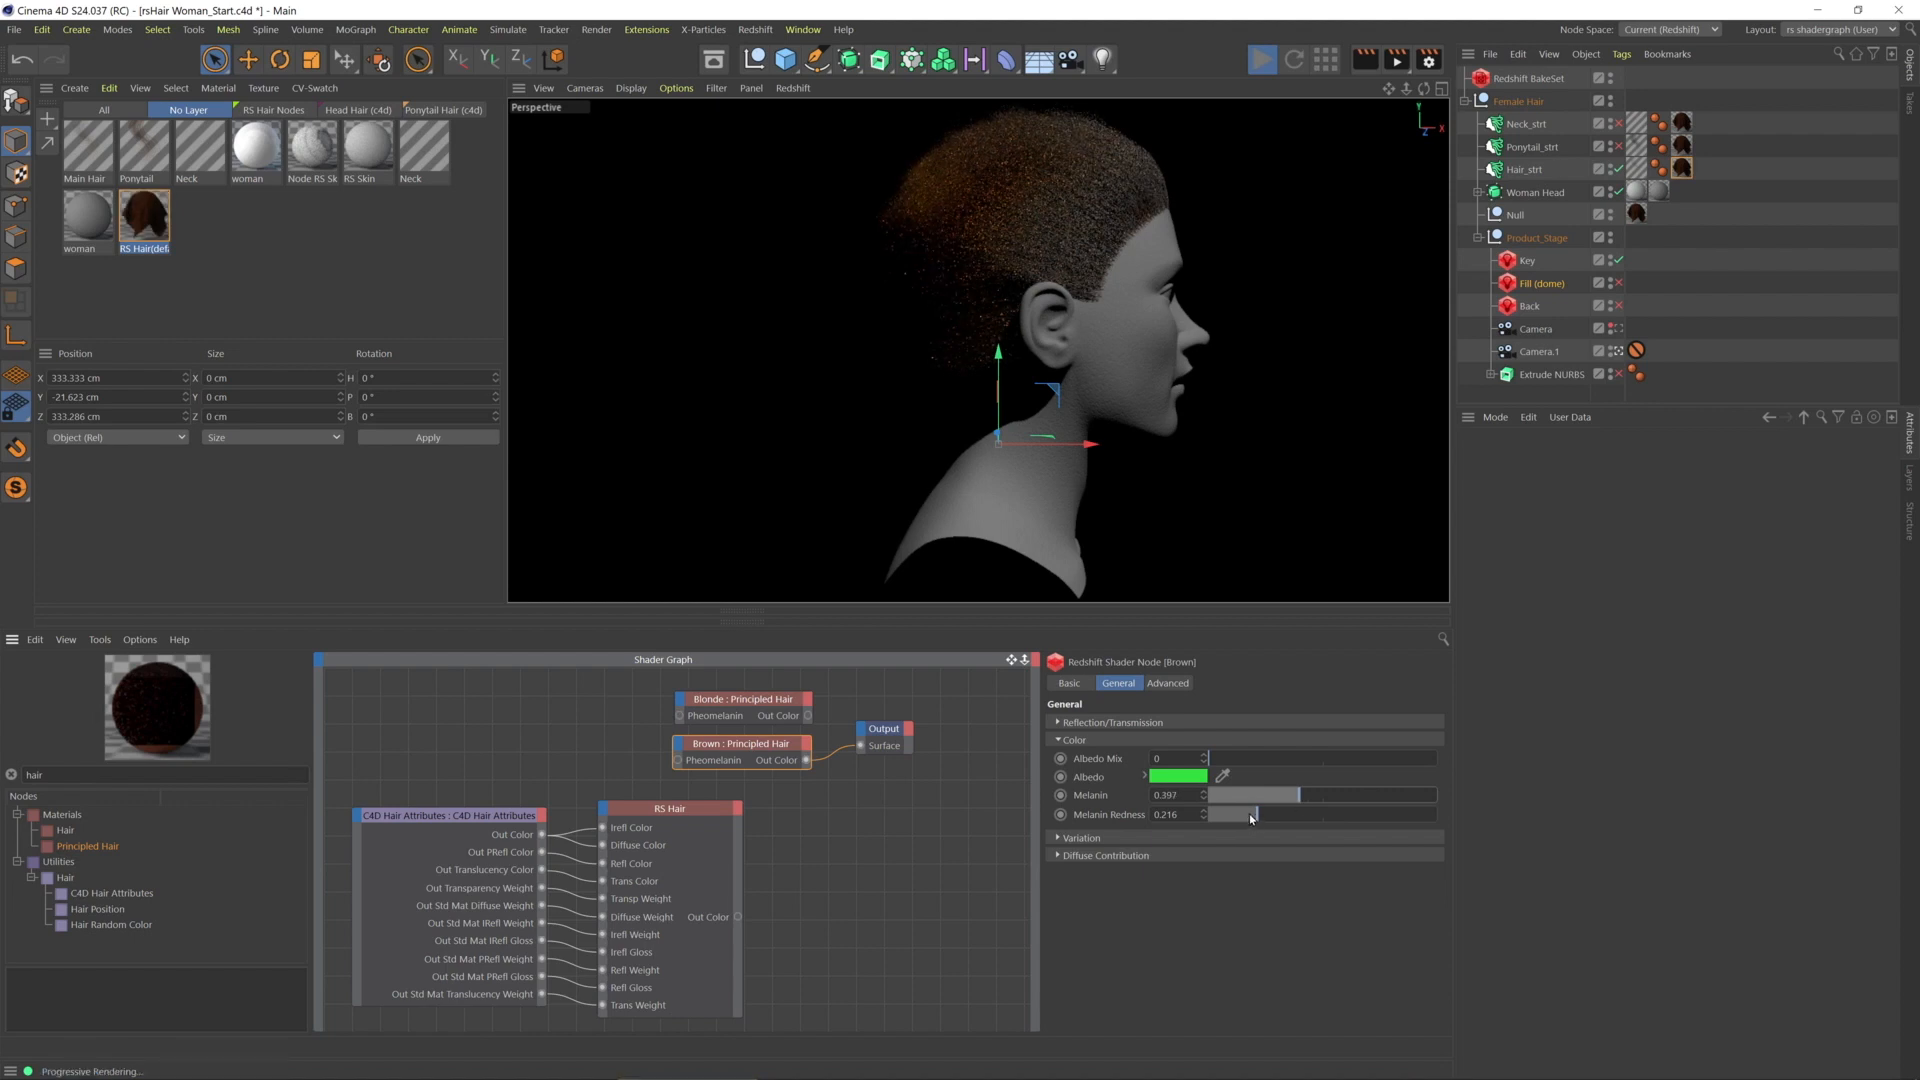
drag(1248, 814, 1233, 814)
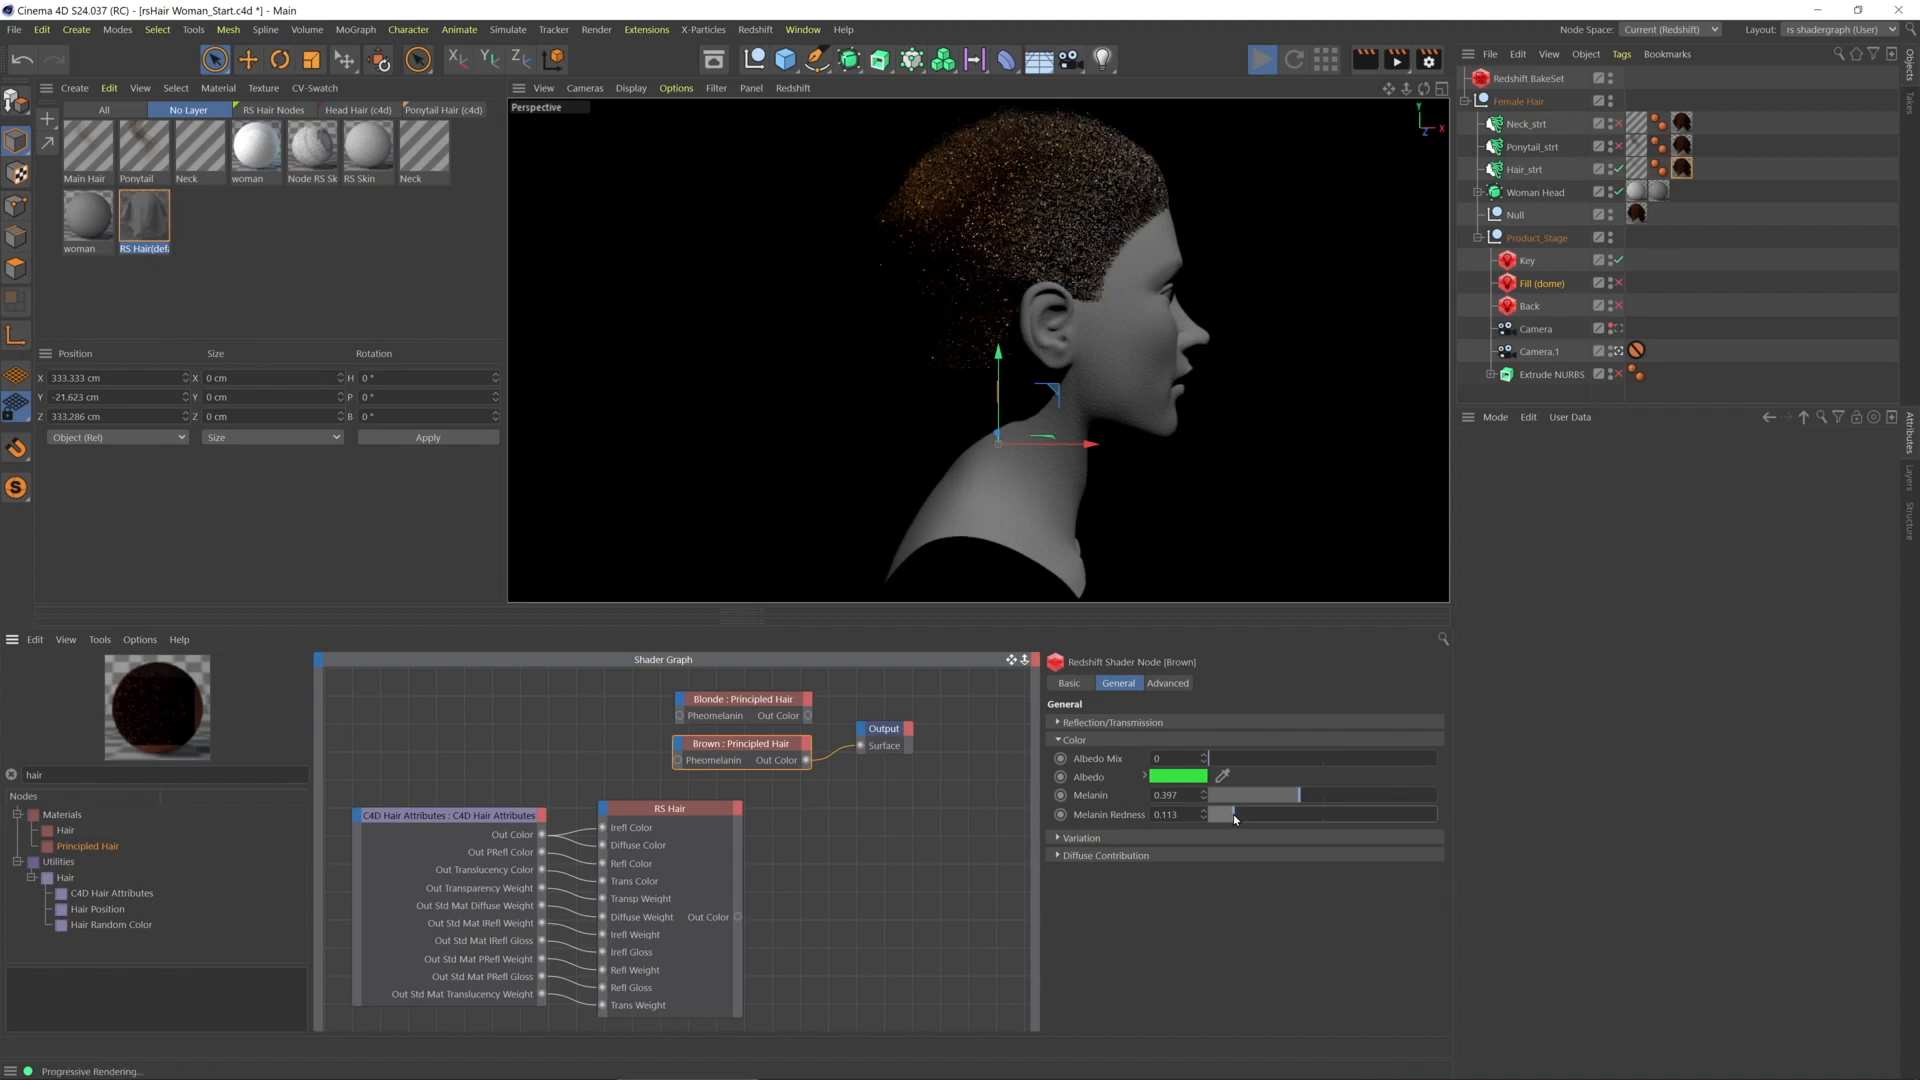
drag(1234, 814, 1408, 814)
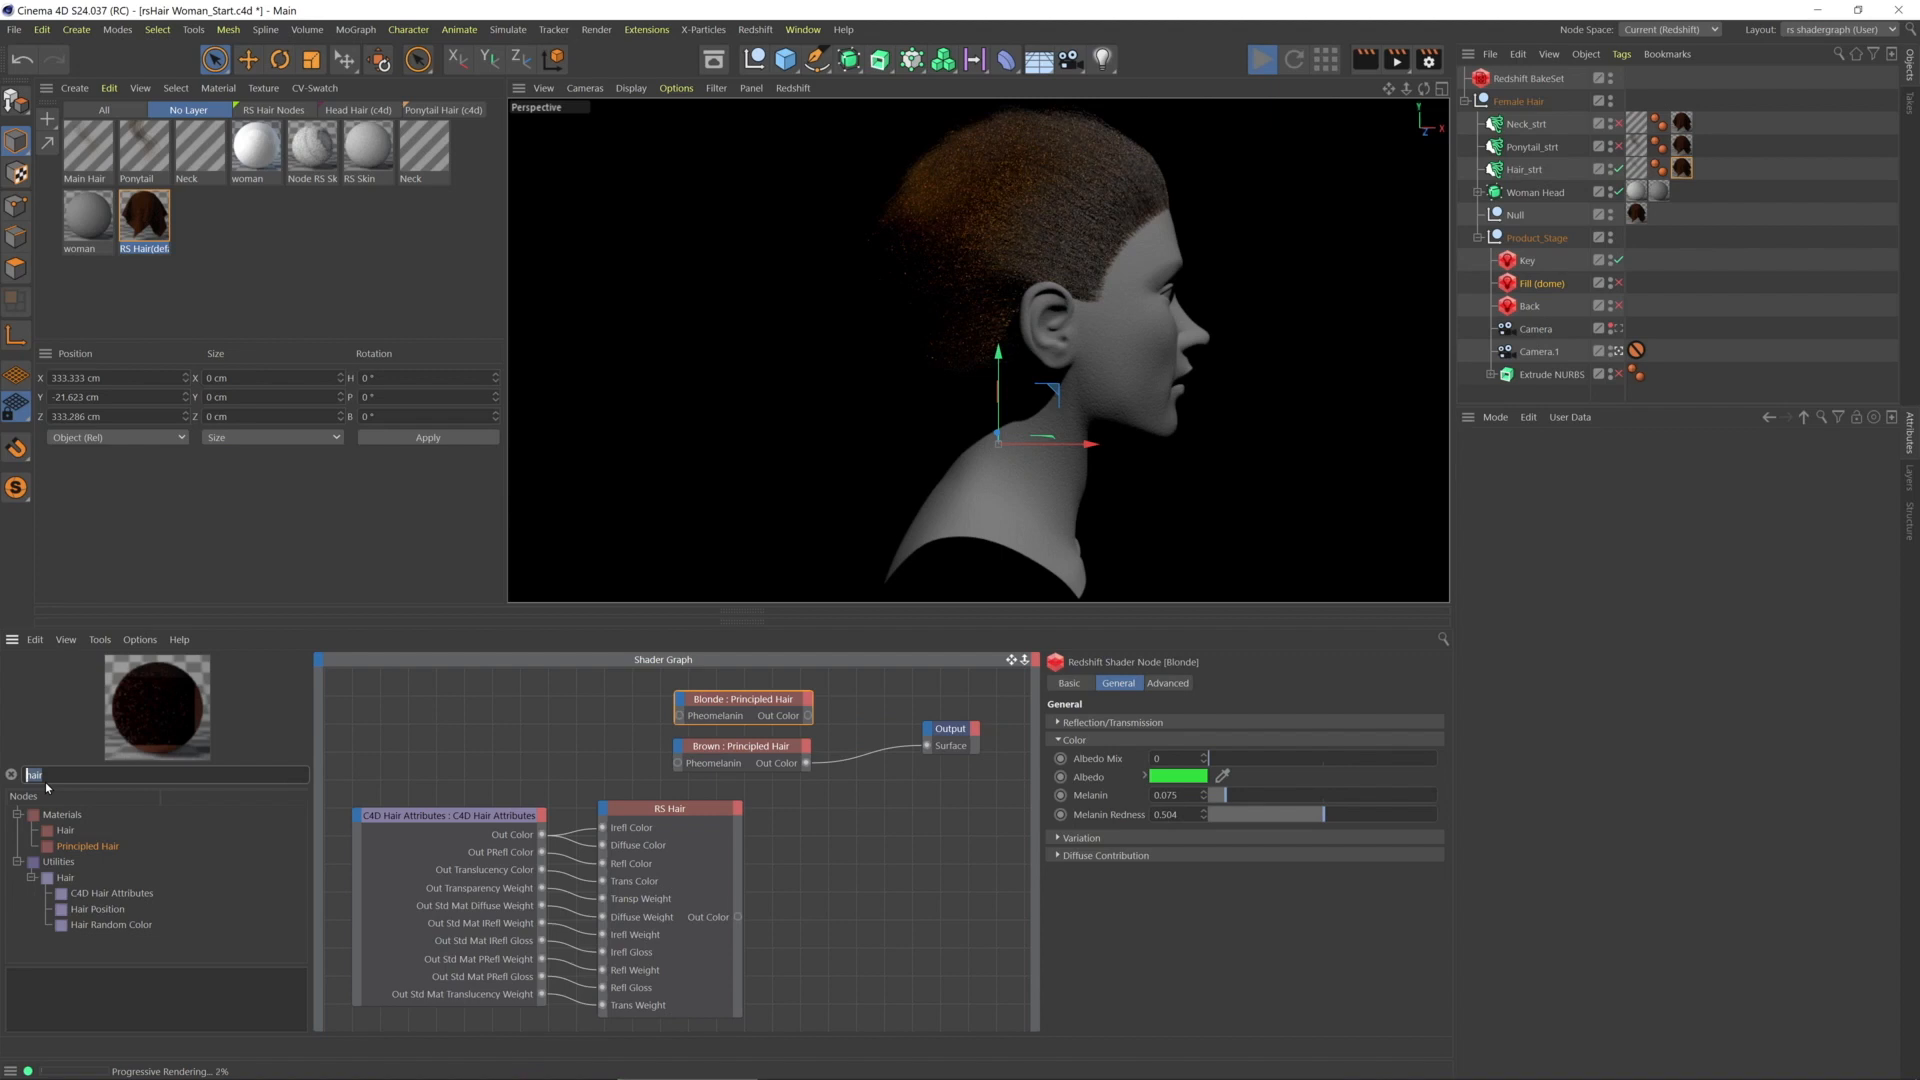
Add an RS Material Blender, wiring Blonde into Base Color and Brown into Layer Color 1
text(mate)
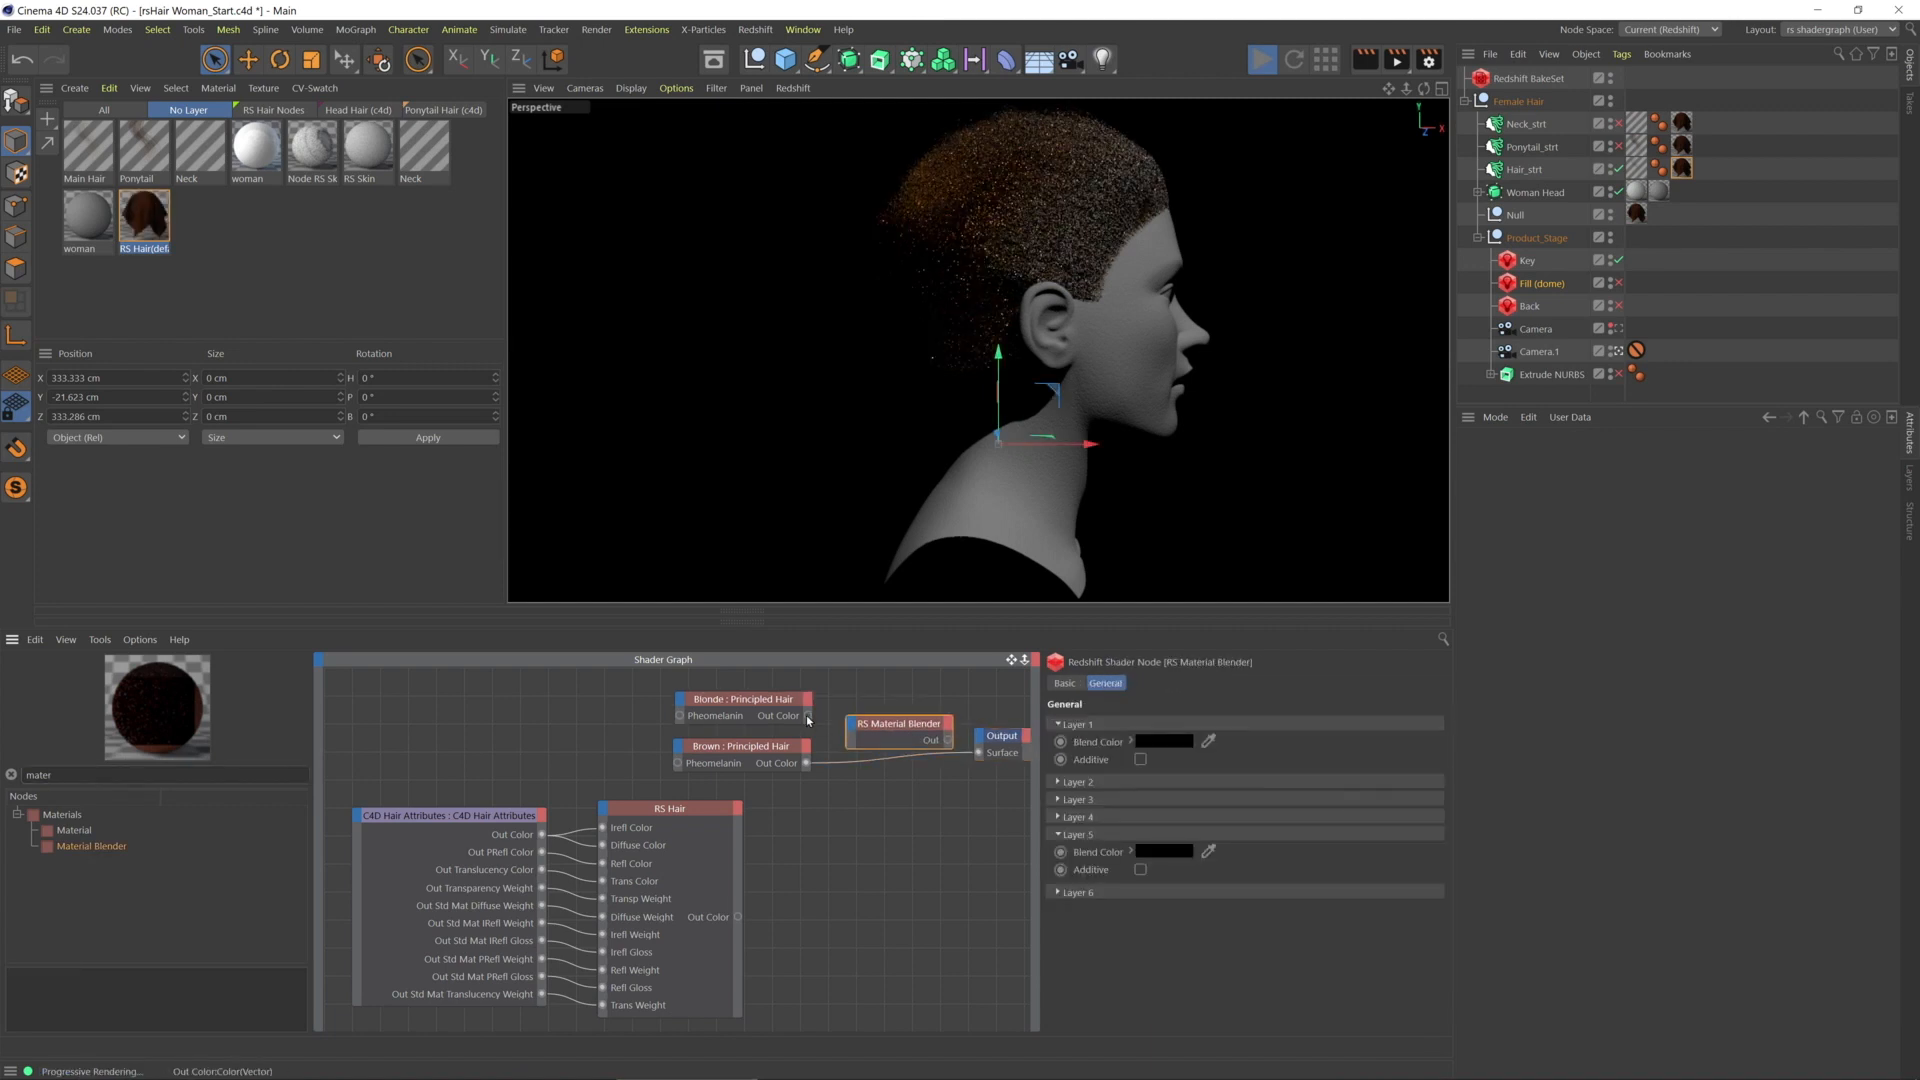
click(898, 724)
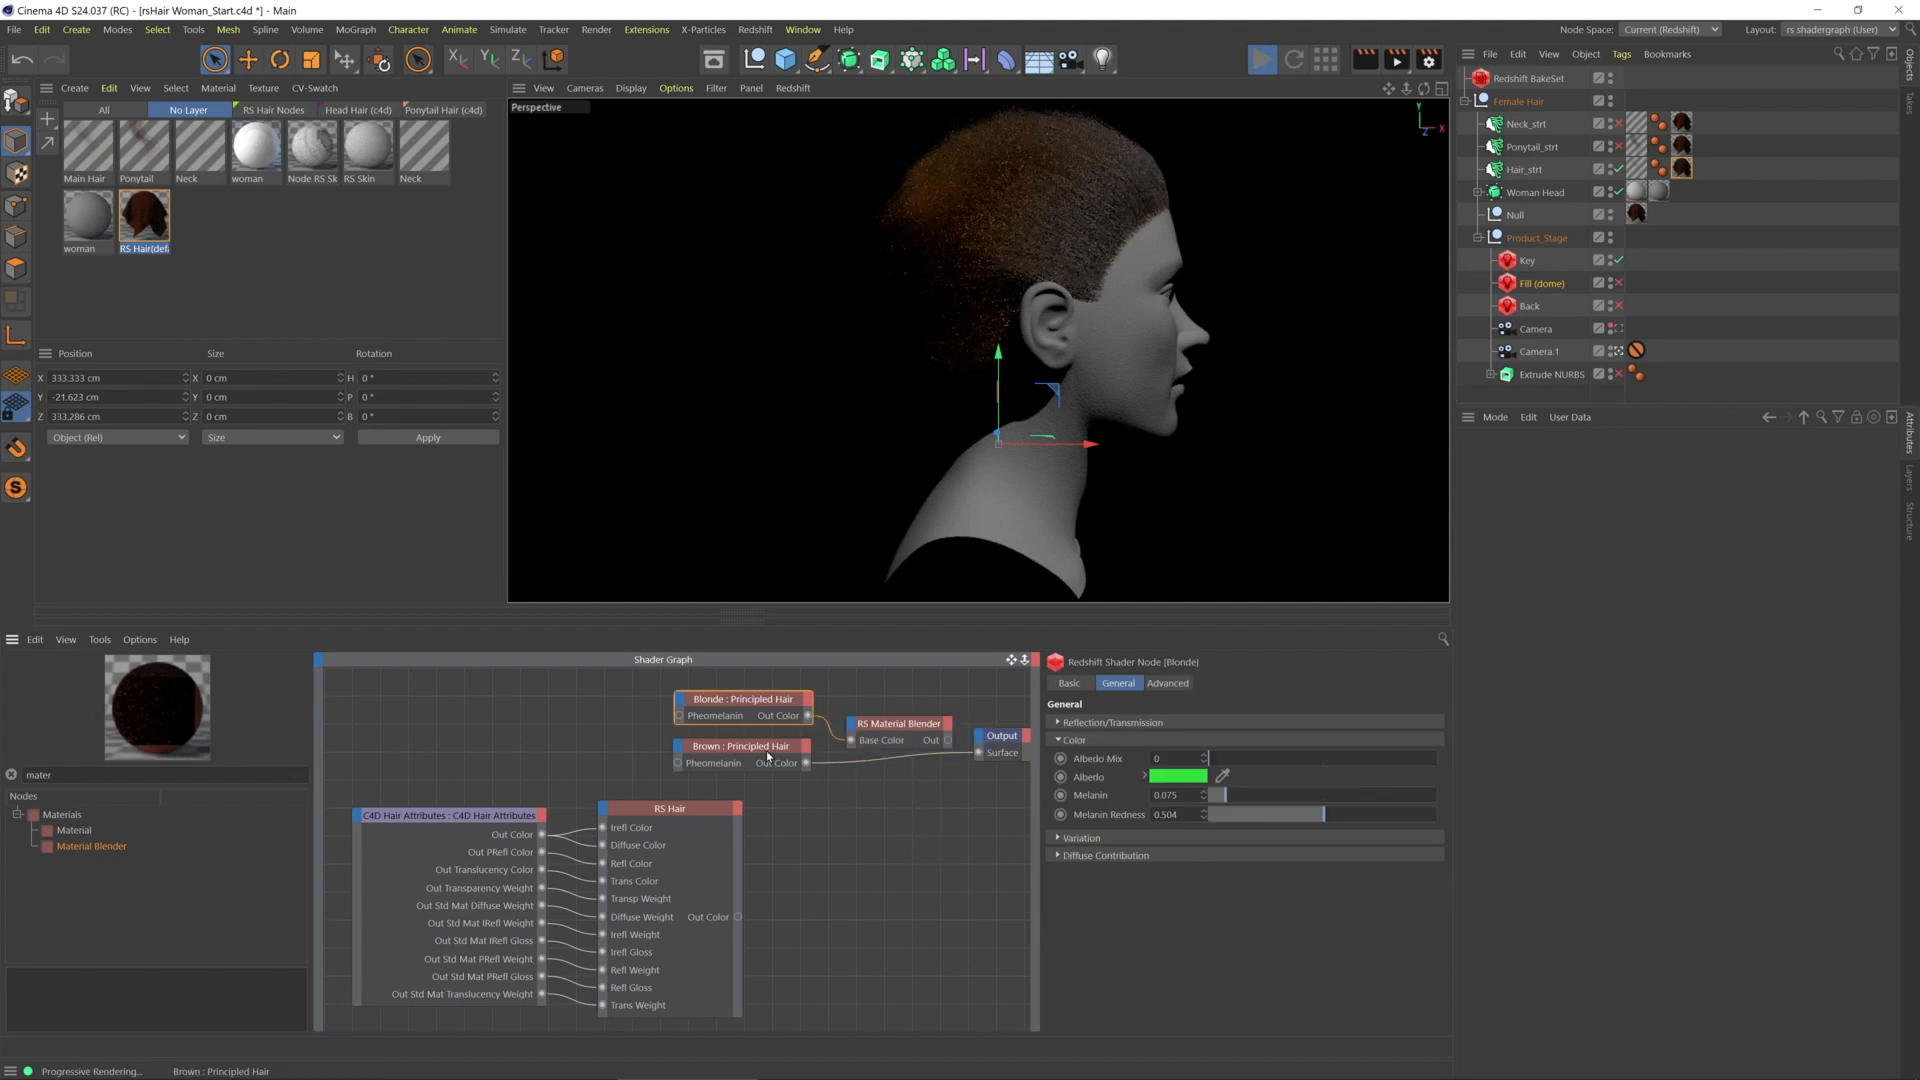
click(896, 722)
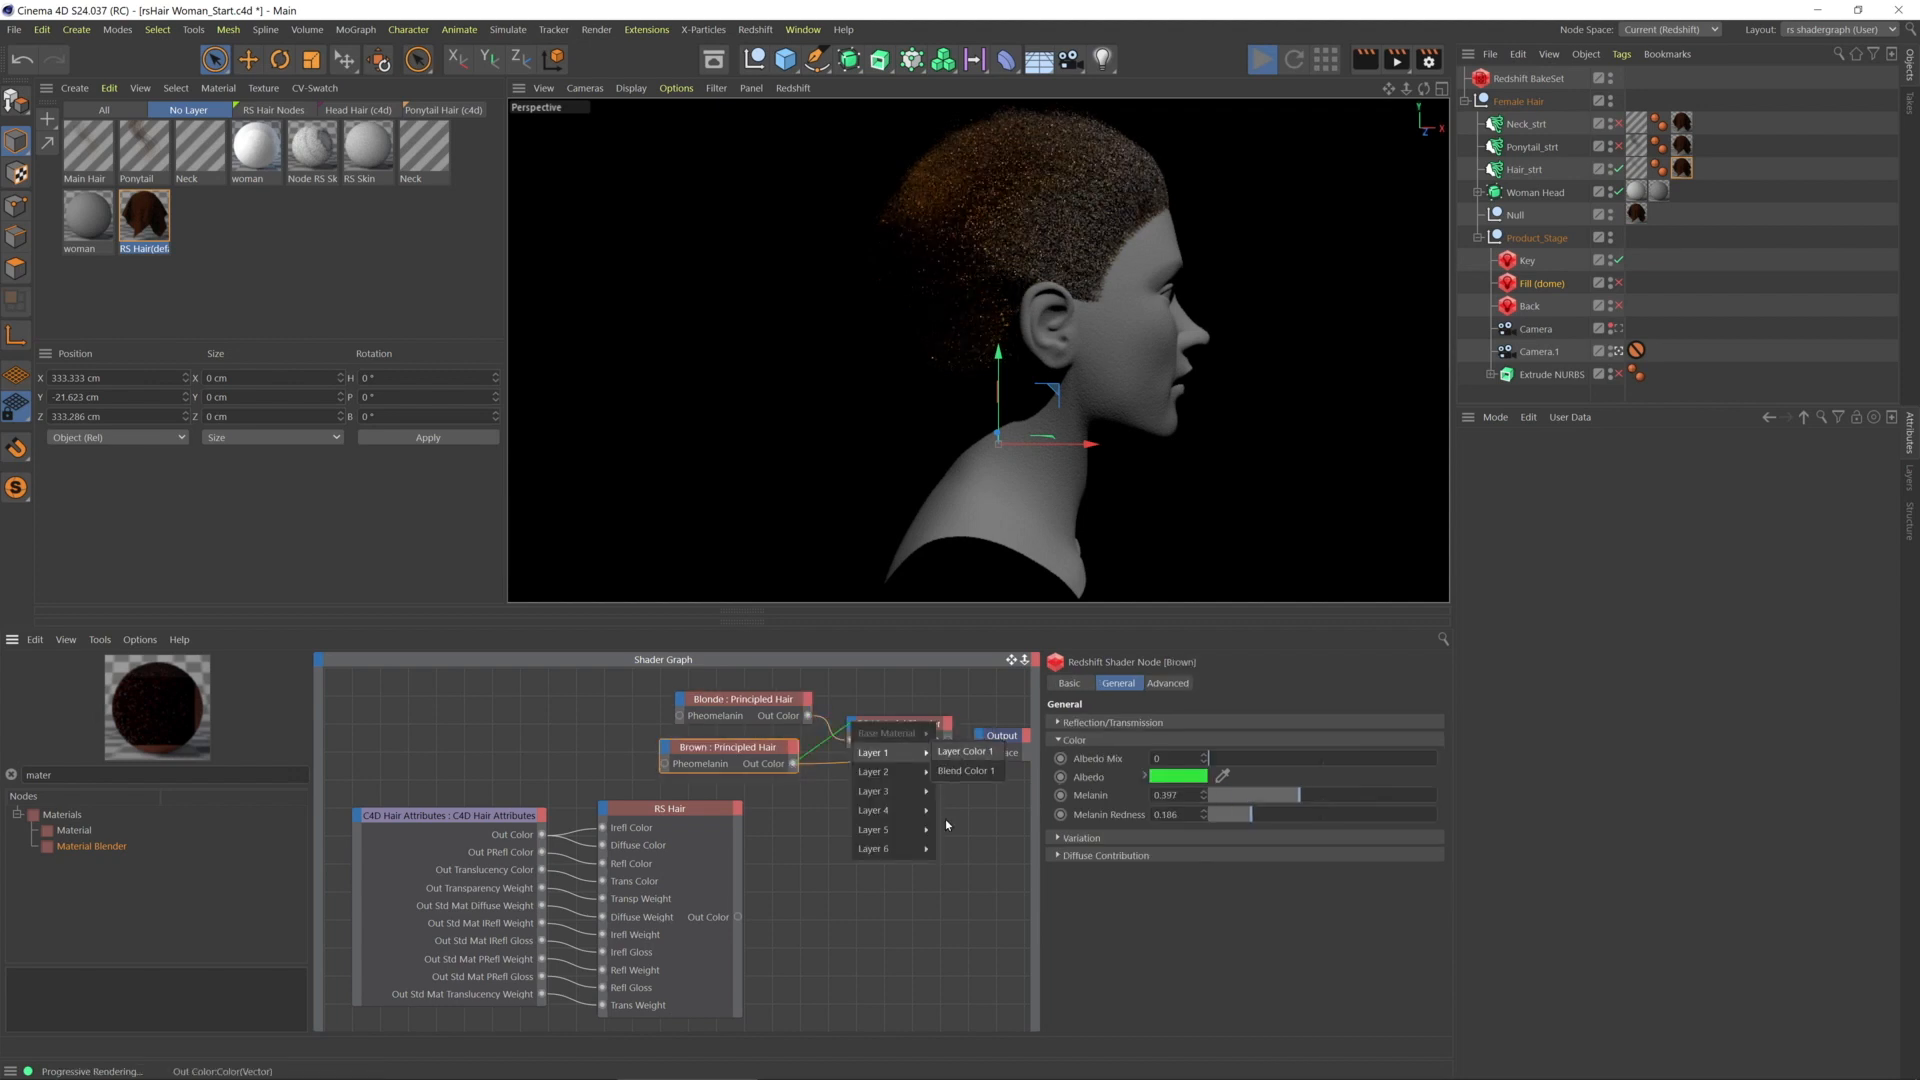
click(965, 751)
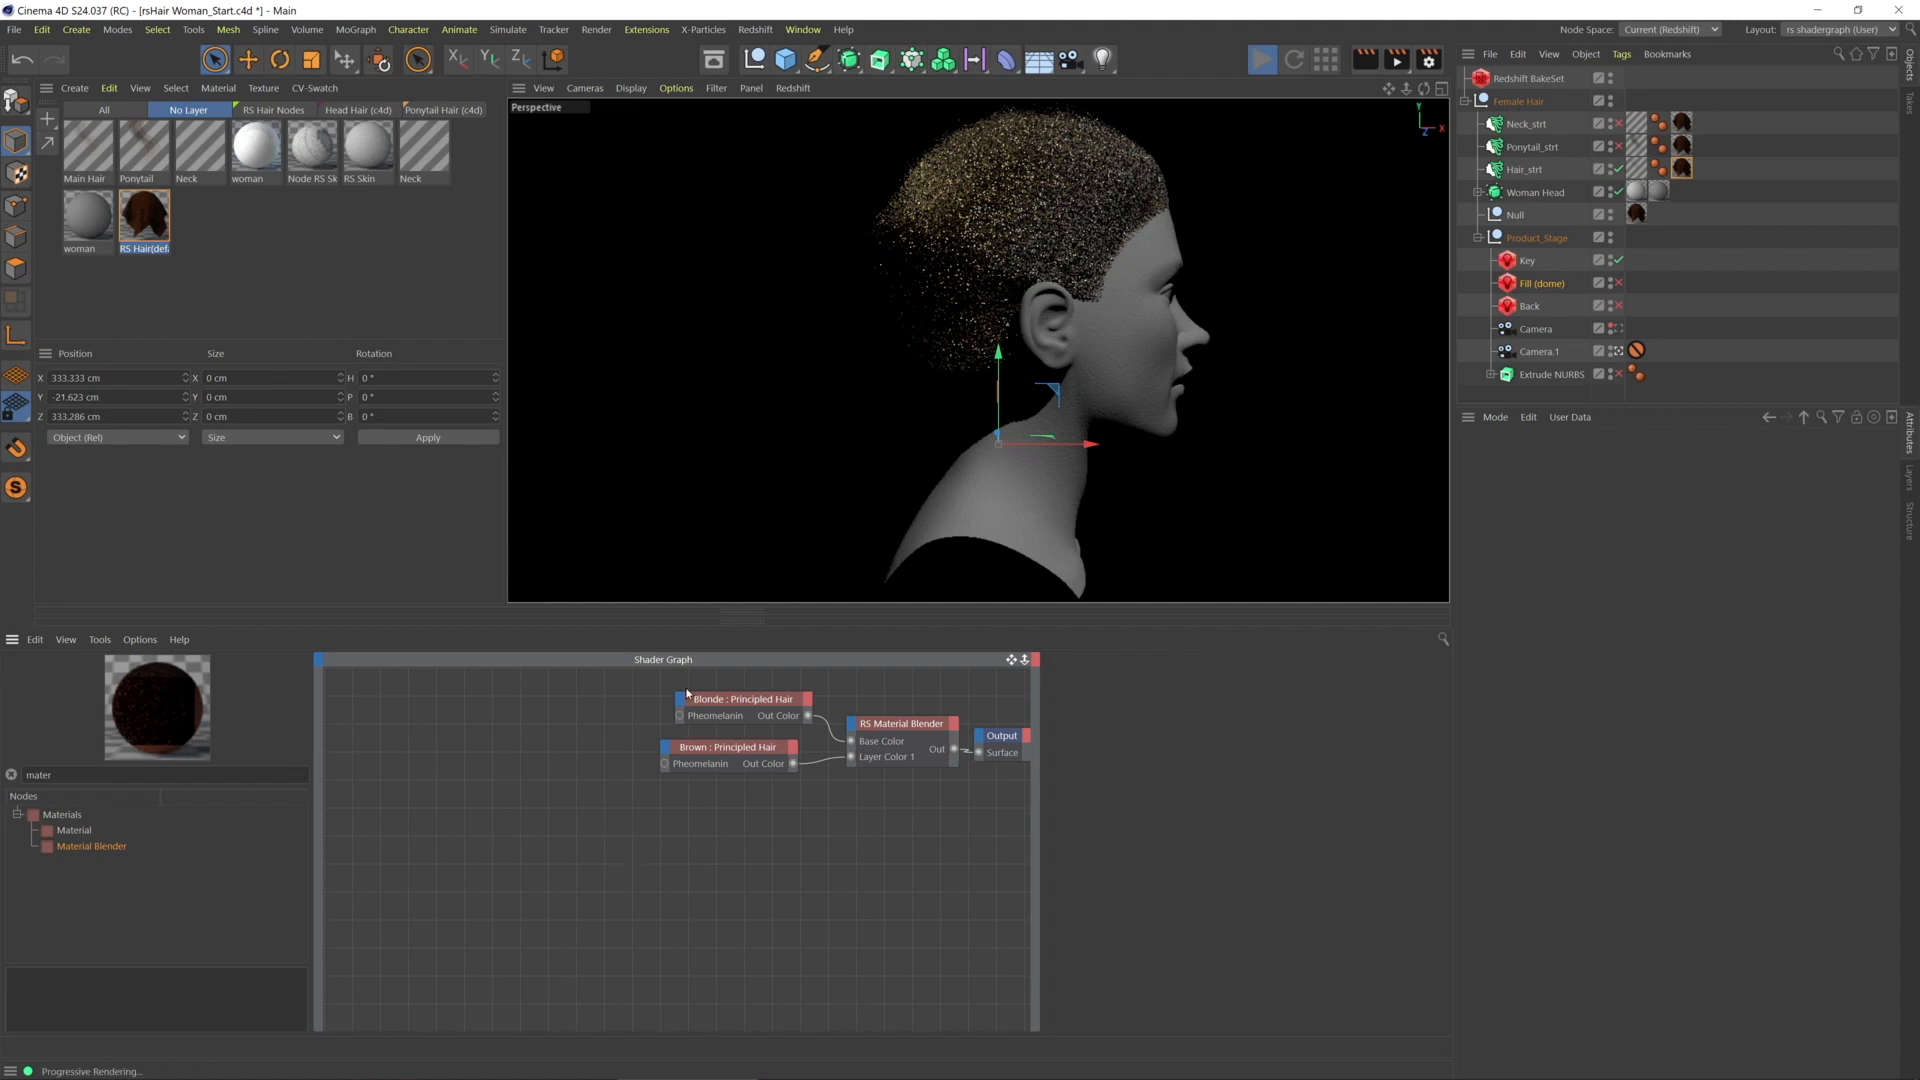
click(901, 721)
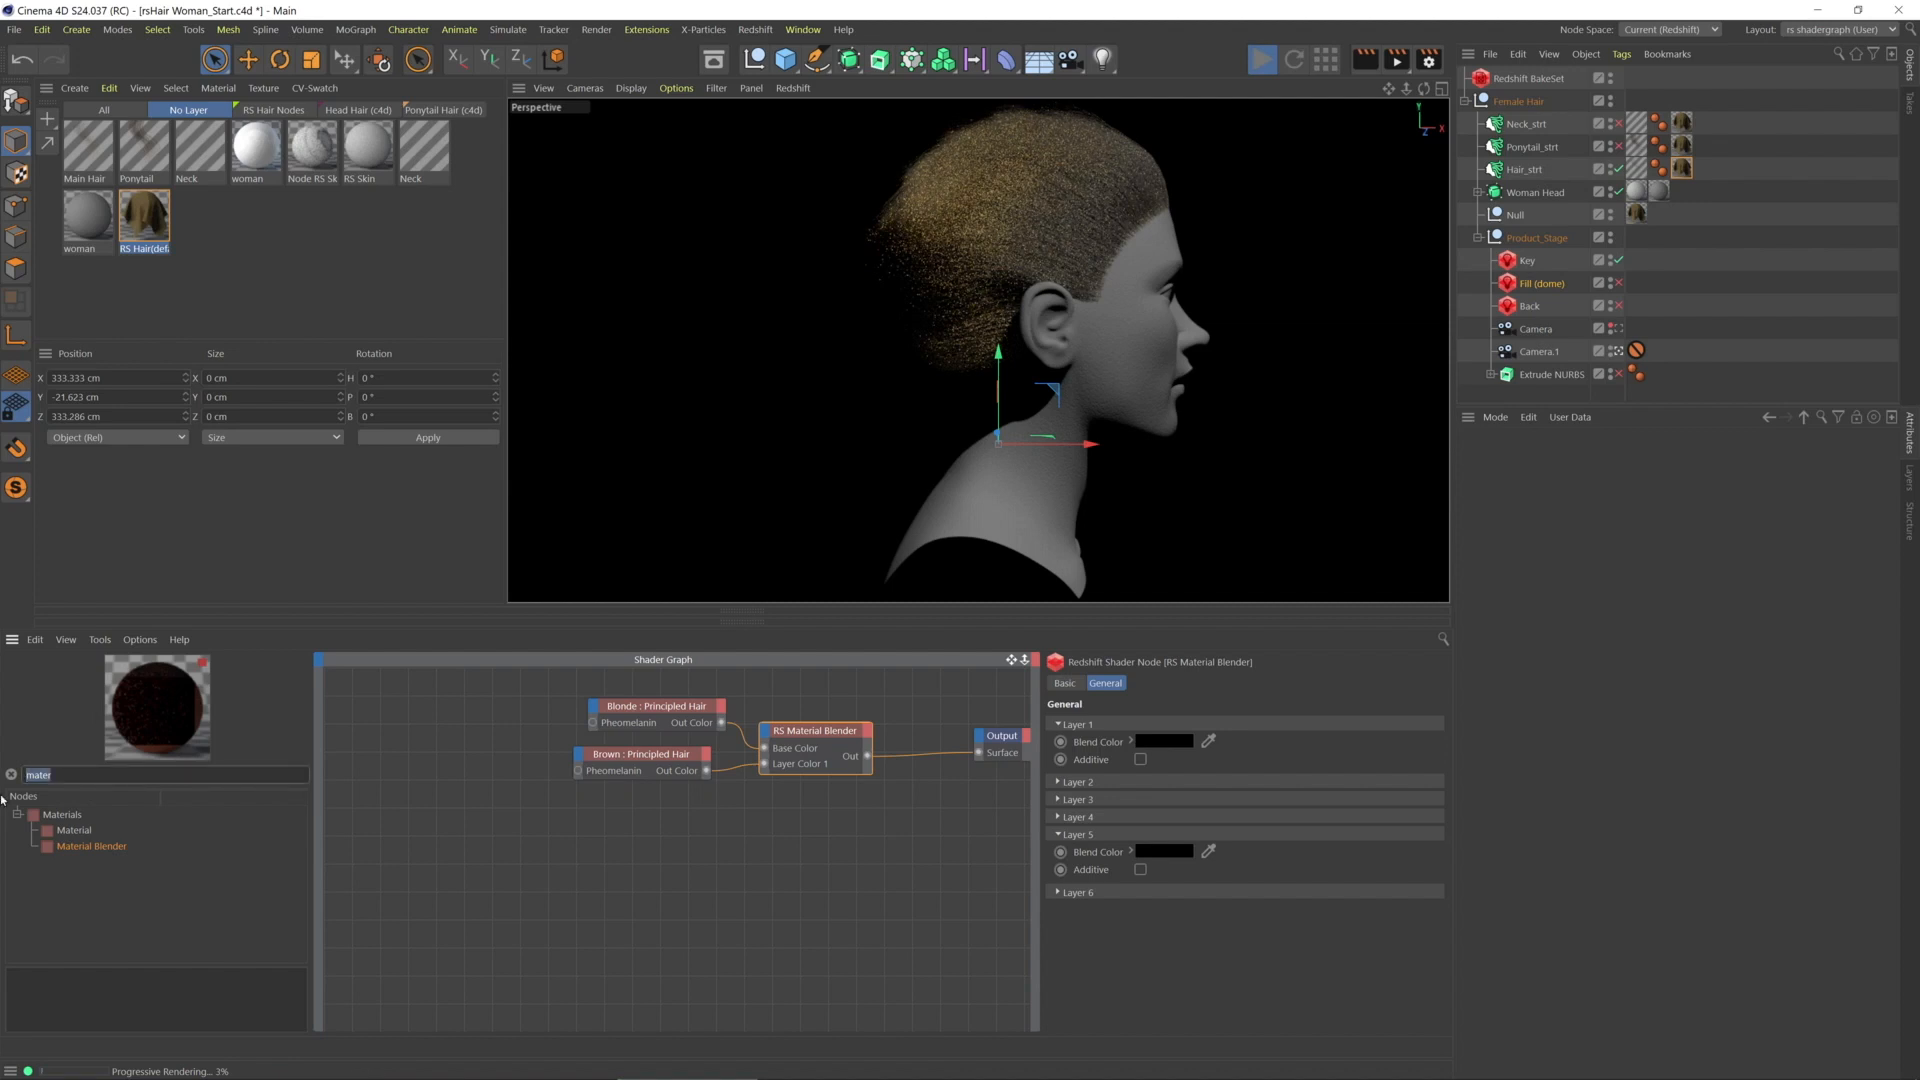
Add RS Hair Position, RS Hair Random Color and RS Ramp nodes via search
text(hair)
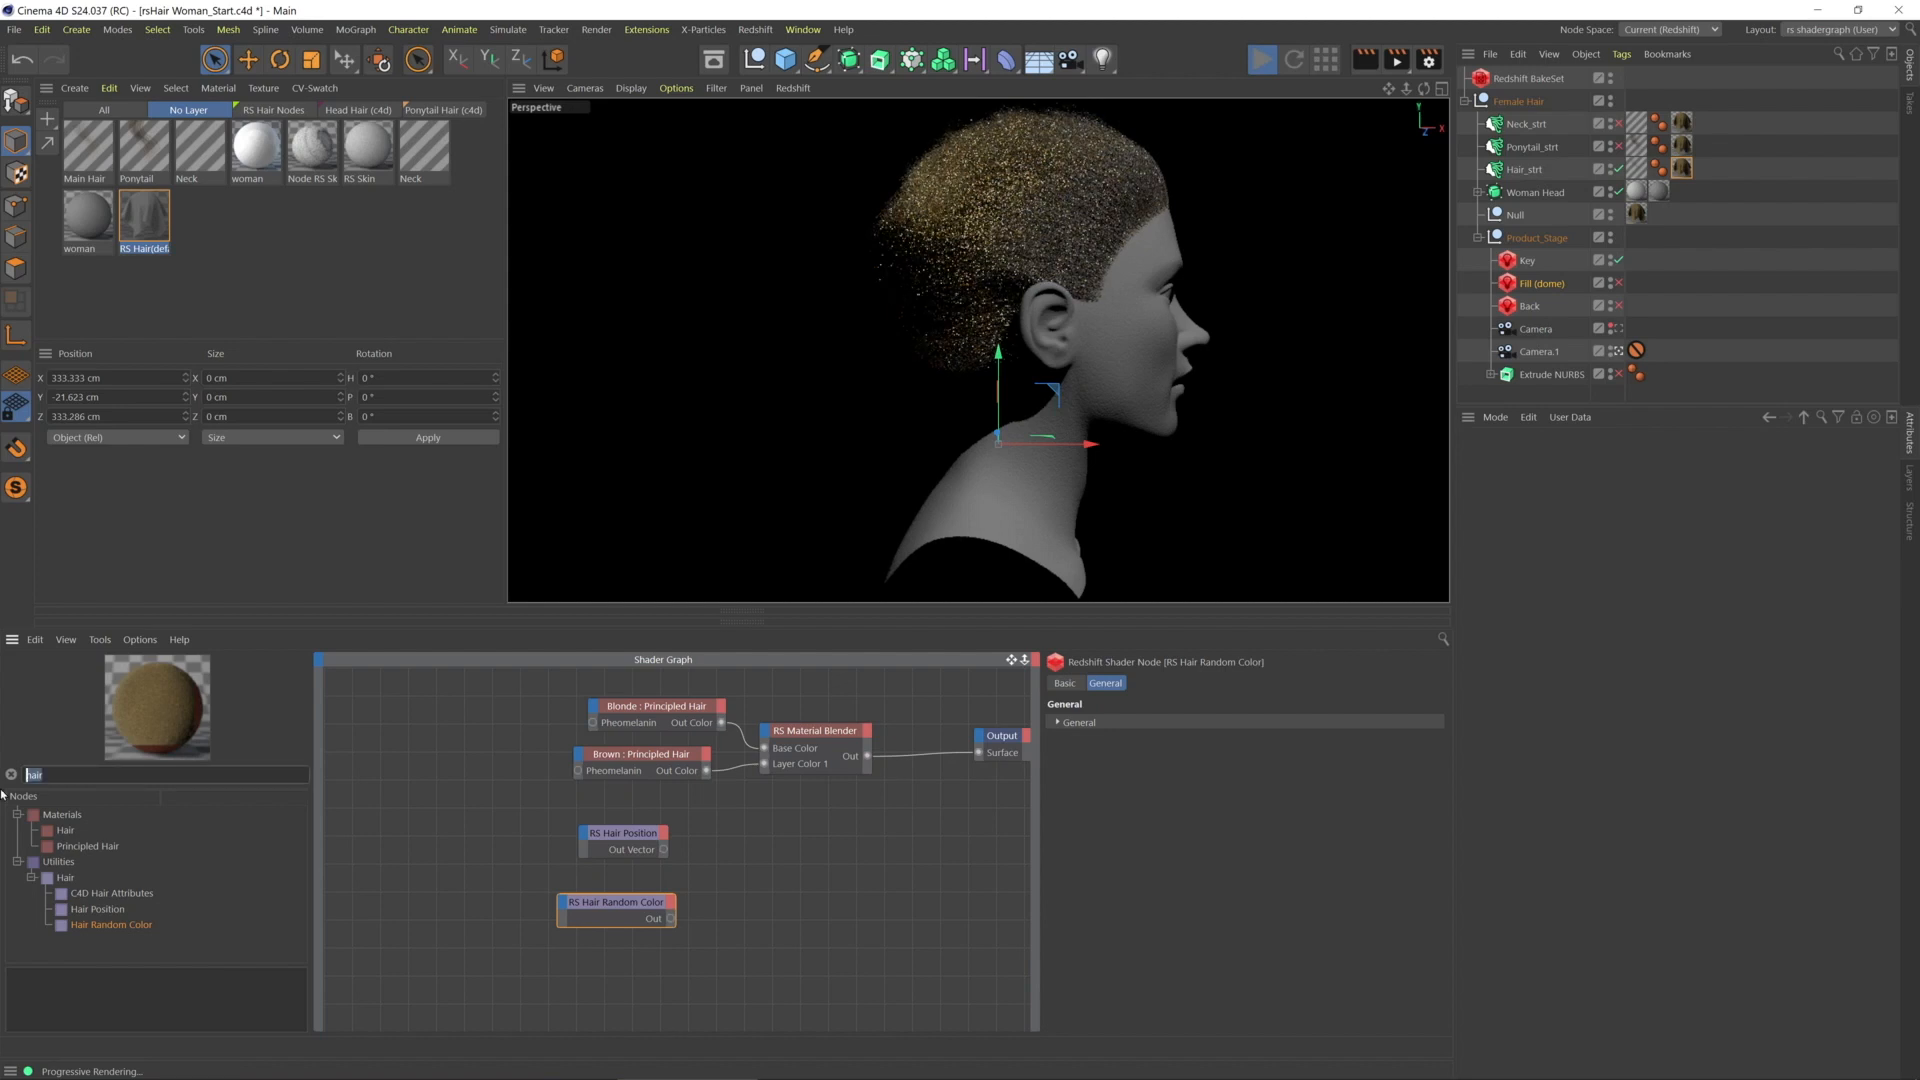
text(ramp)
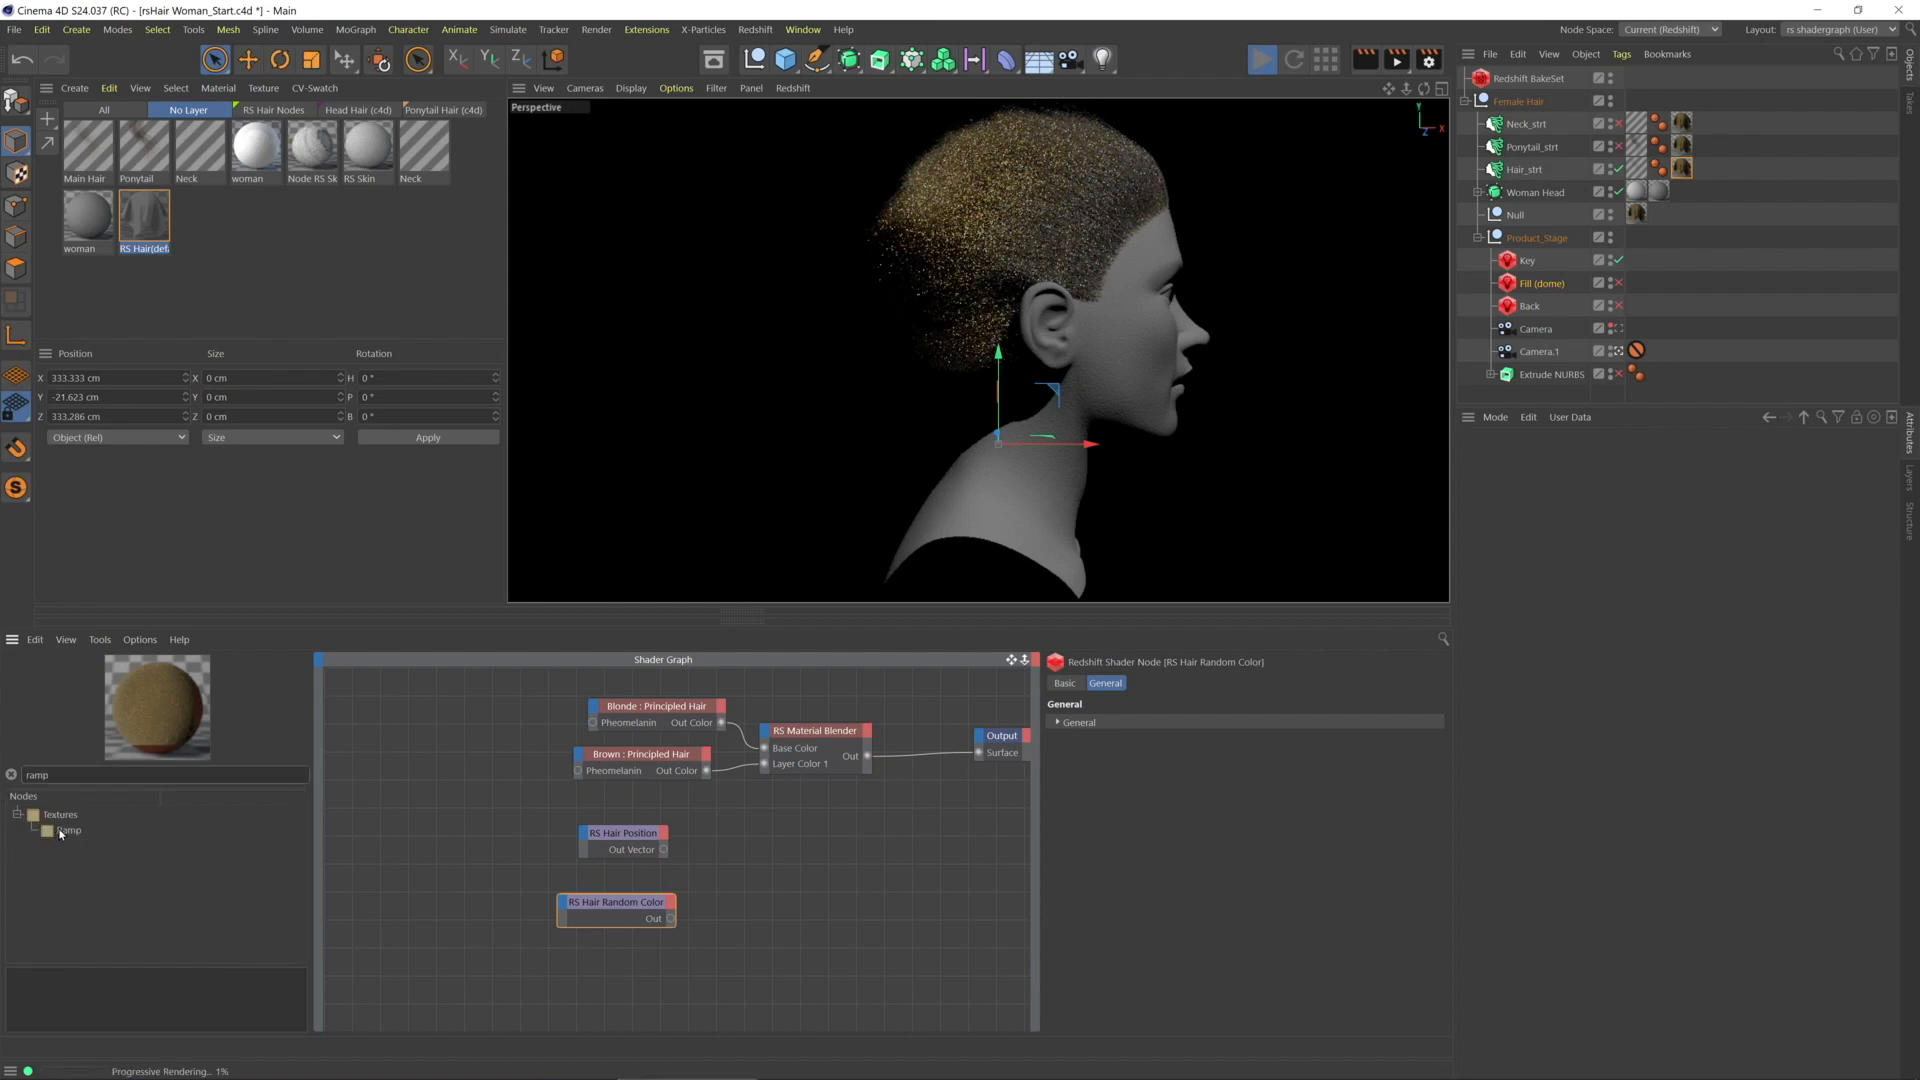
click(69, 830)
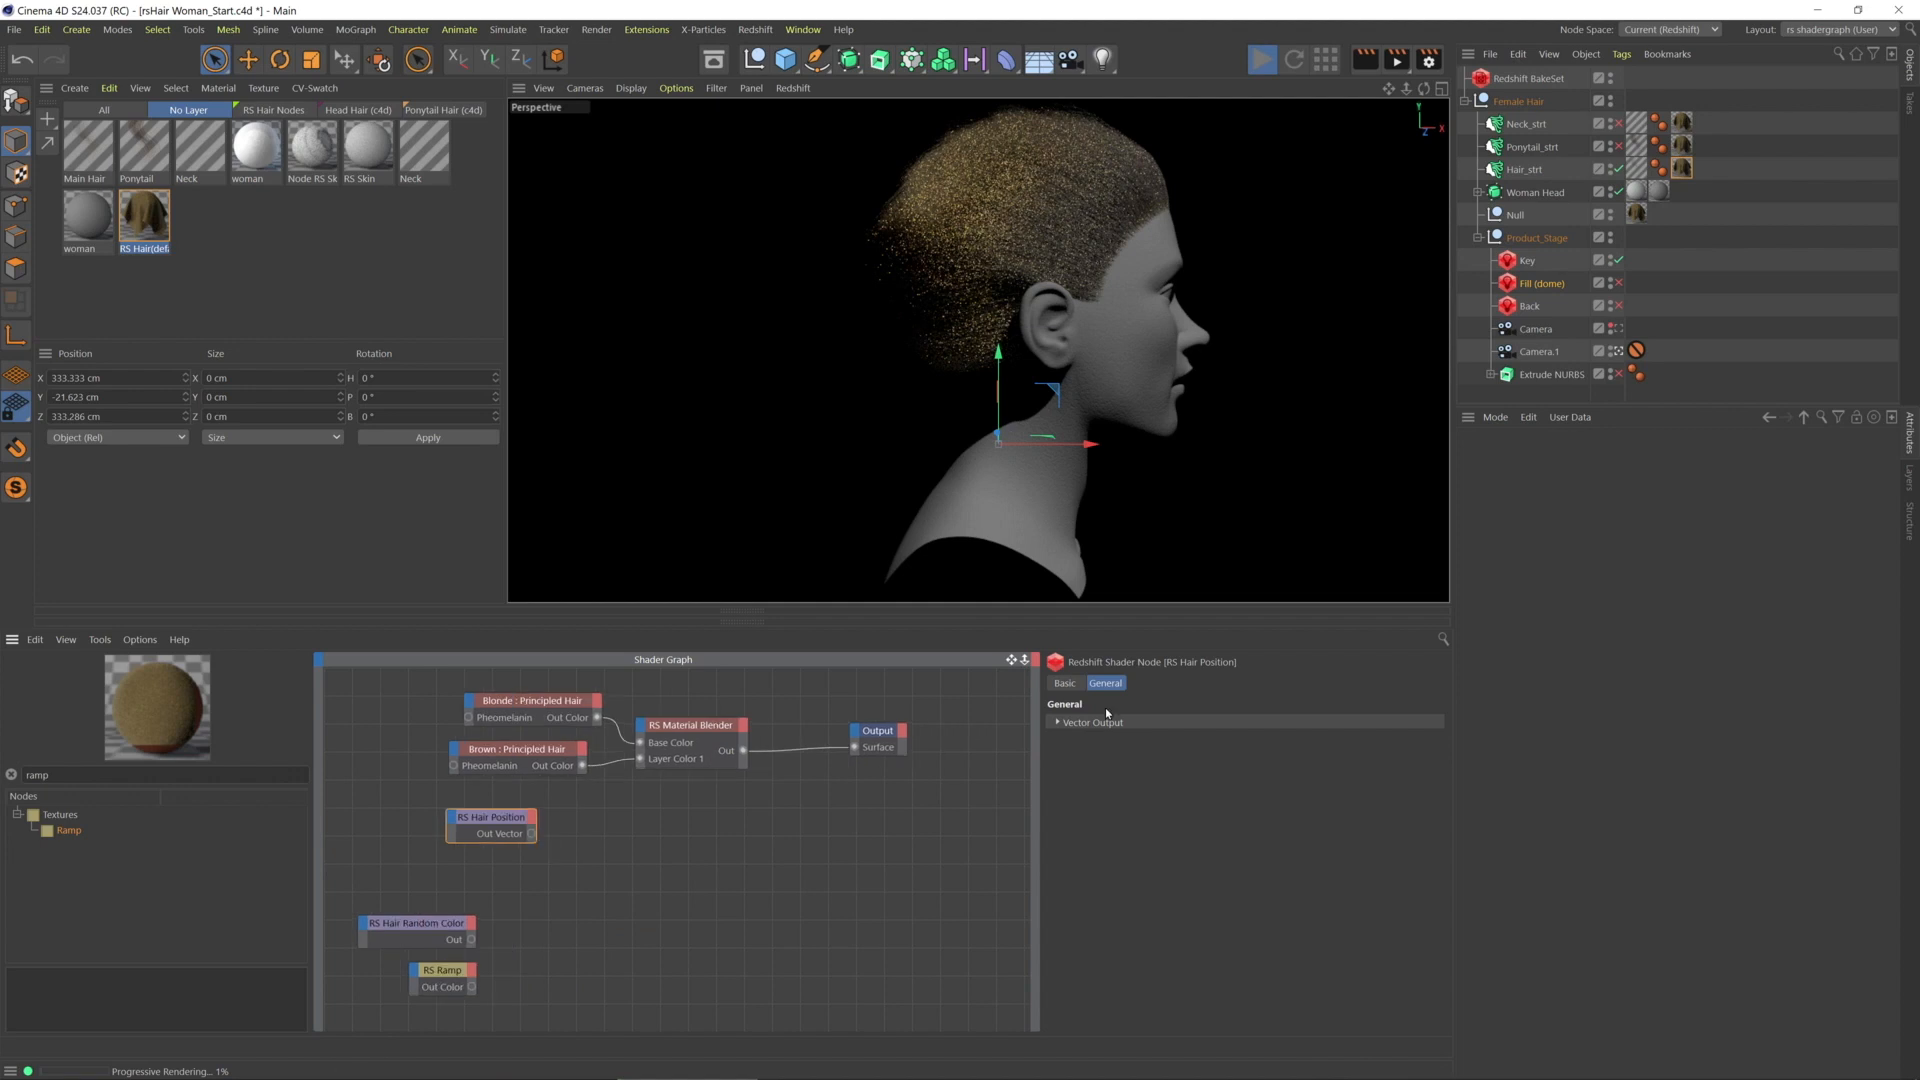
Toggle Hair Position's output vector components and drag its output toward the shader output
click(1058, 721)
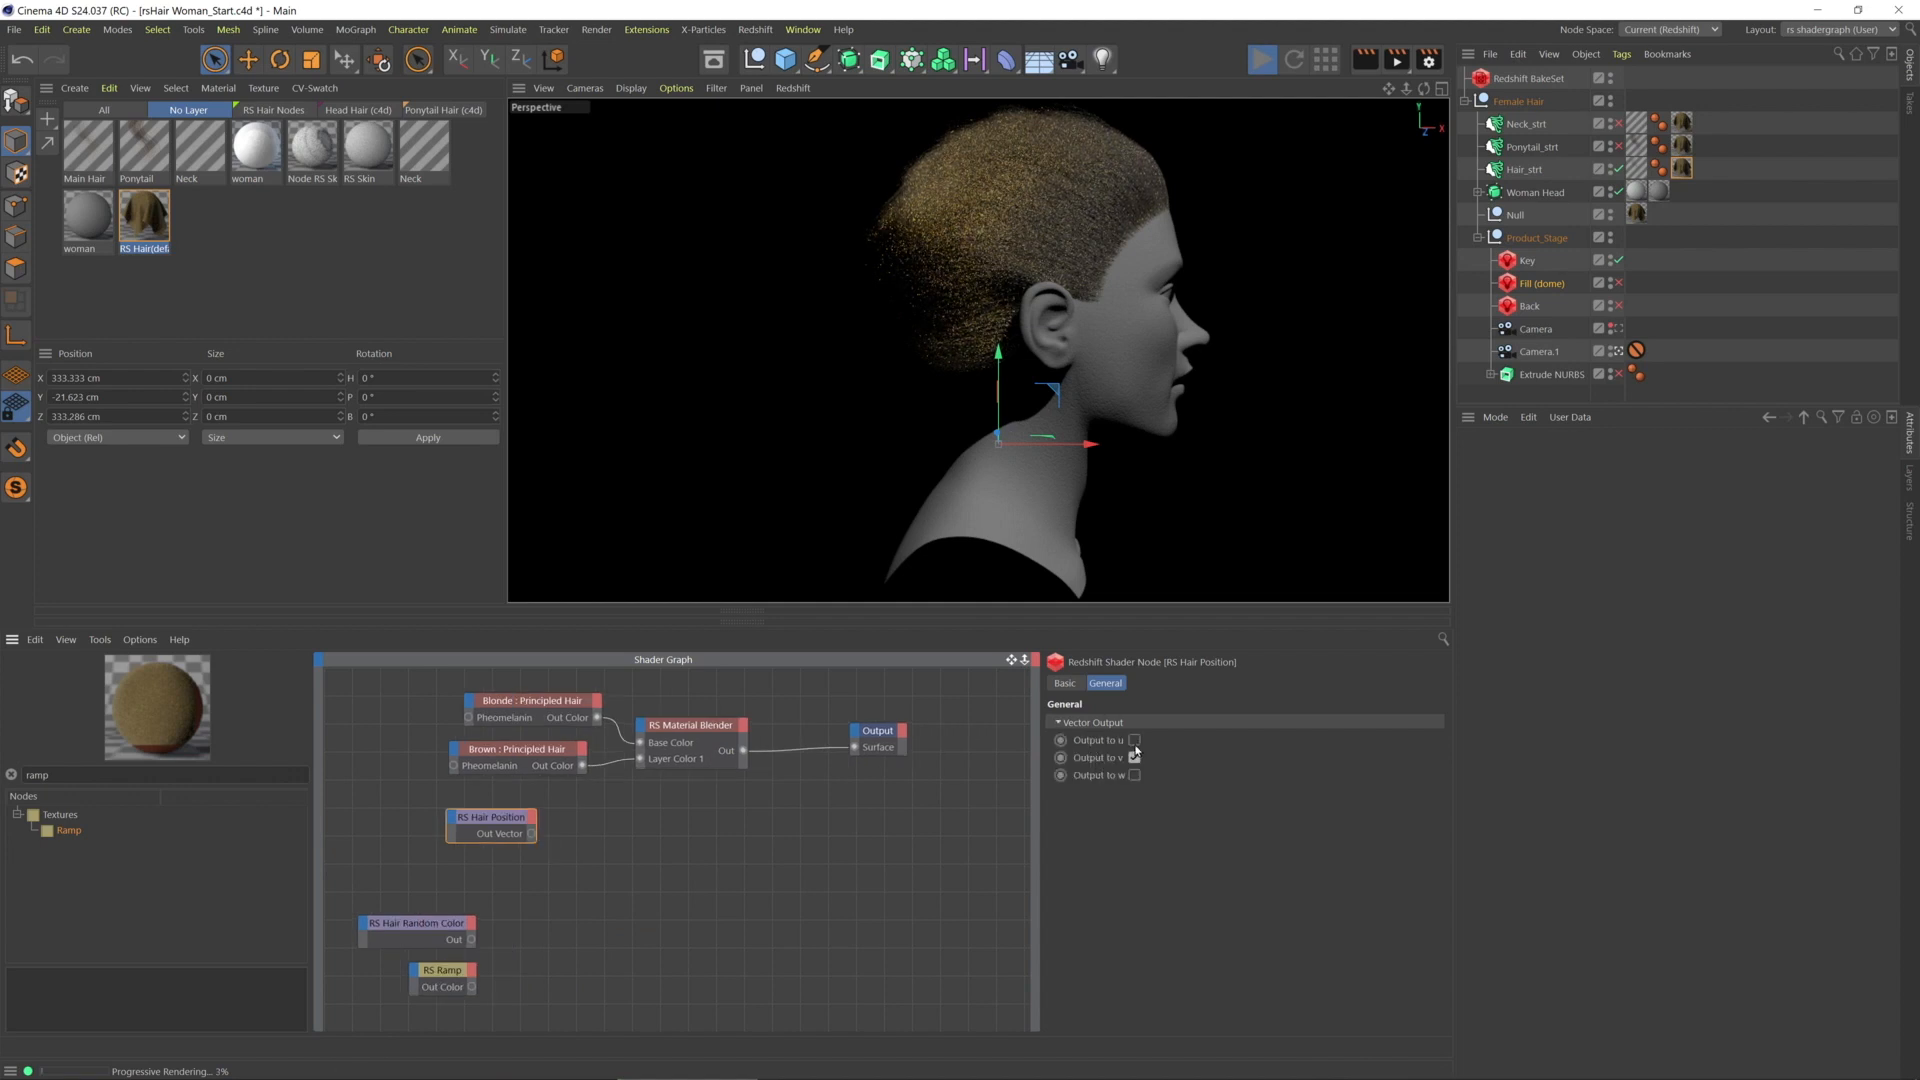
click(1133, 740)
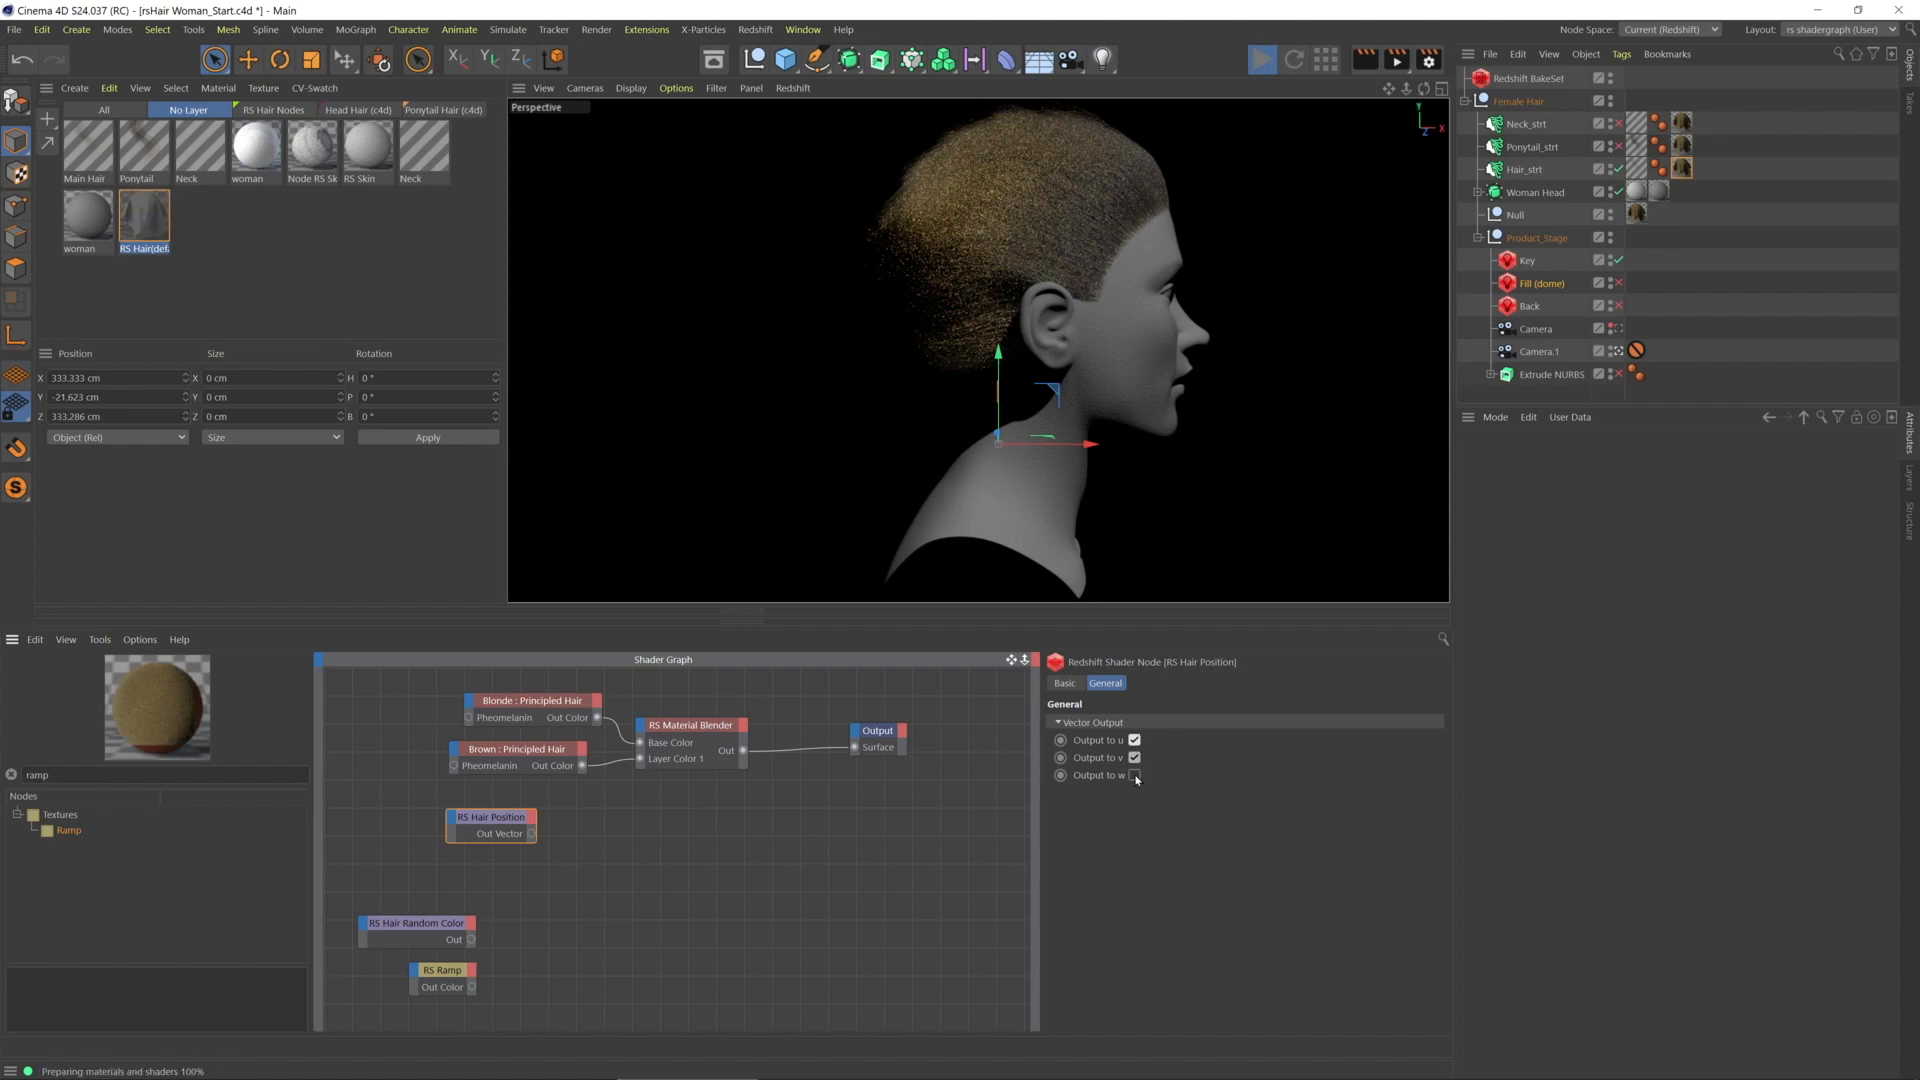
click(1133, 775)
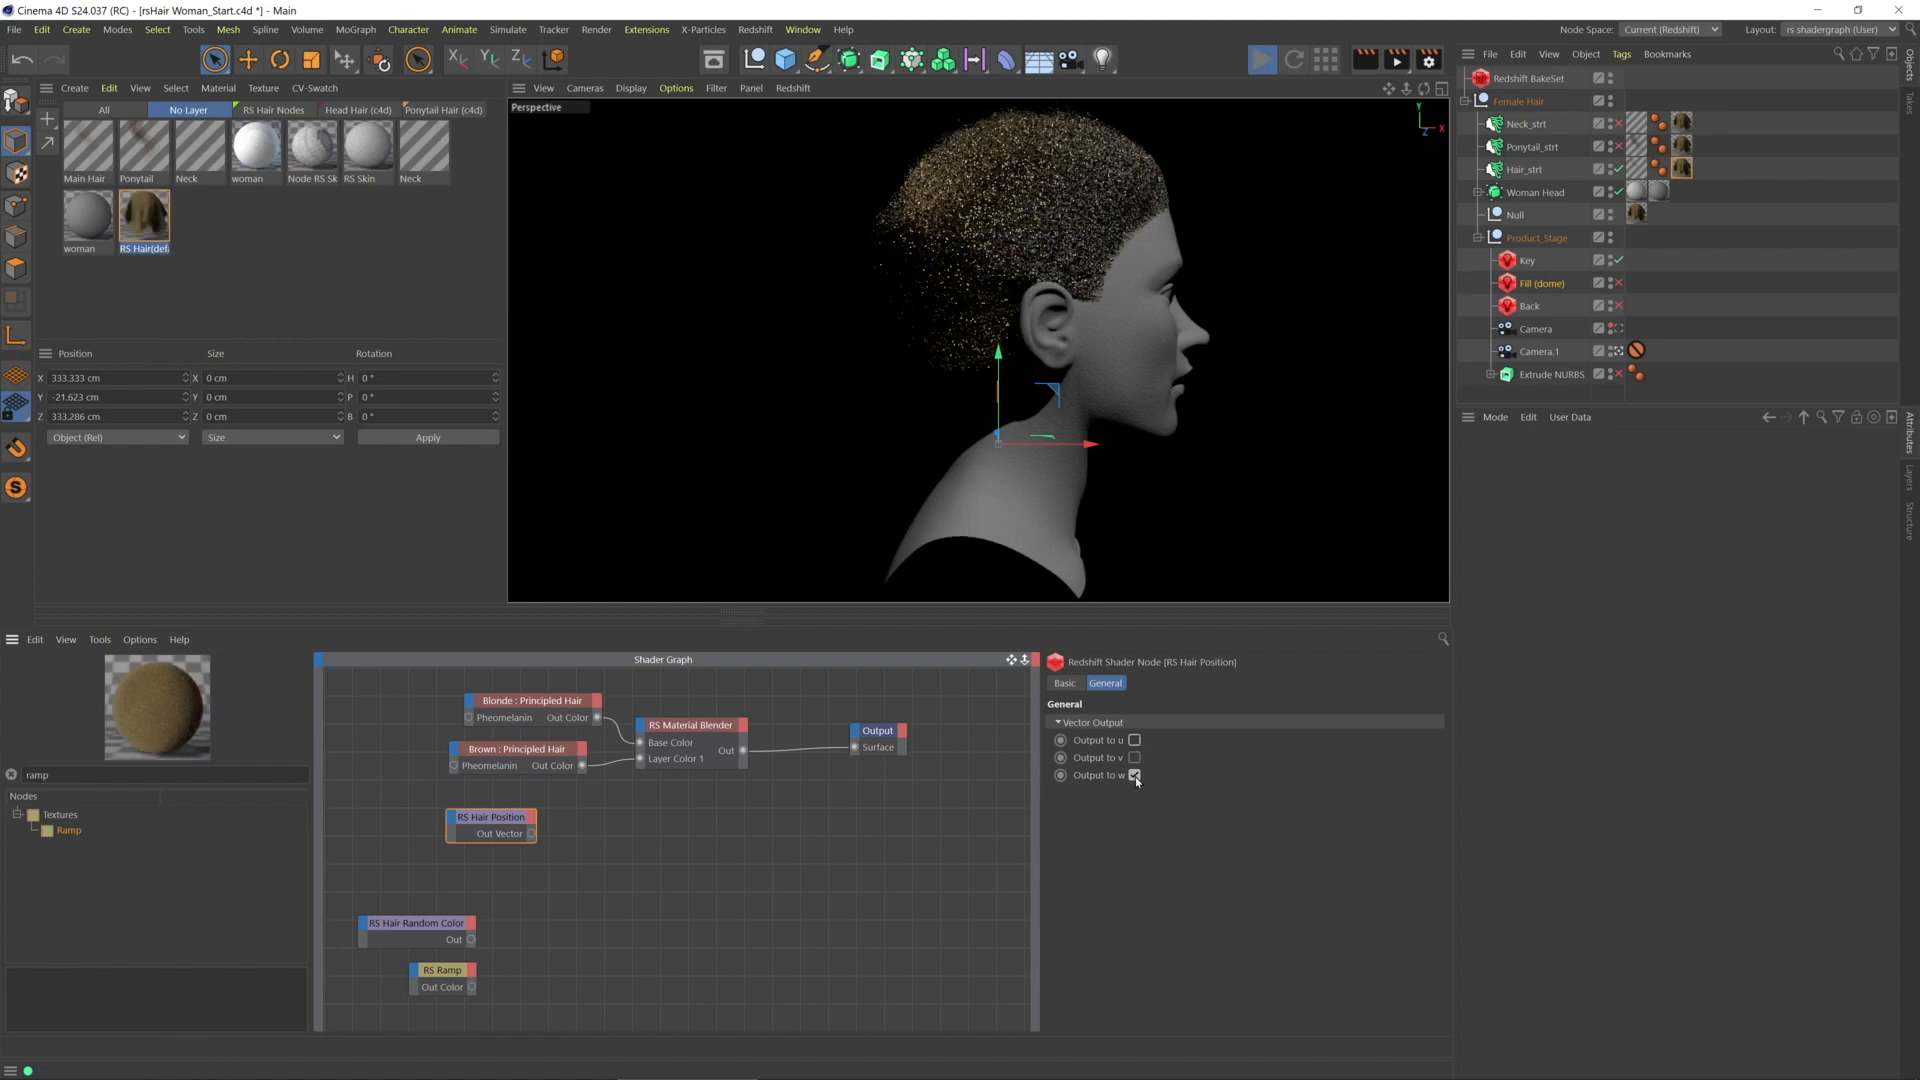
click(1134, 774)
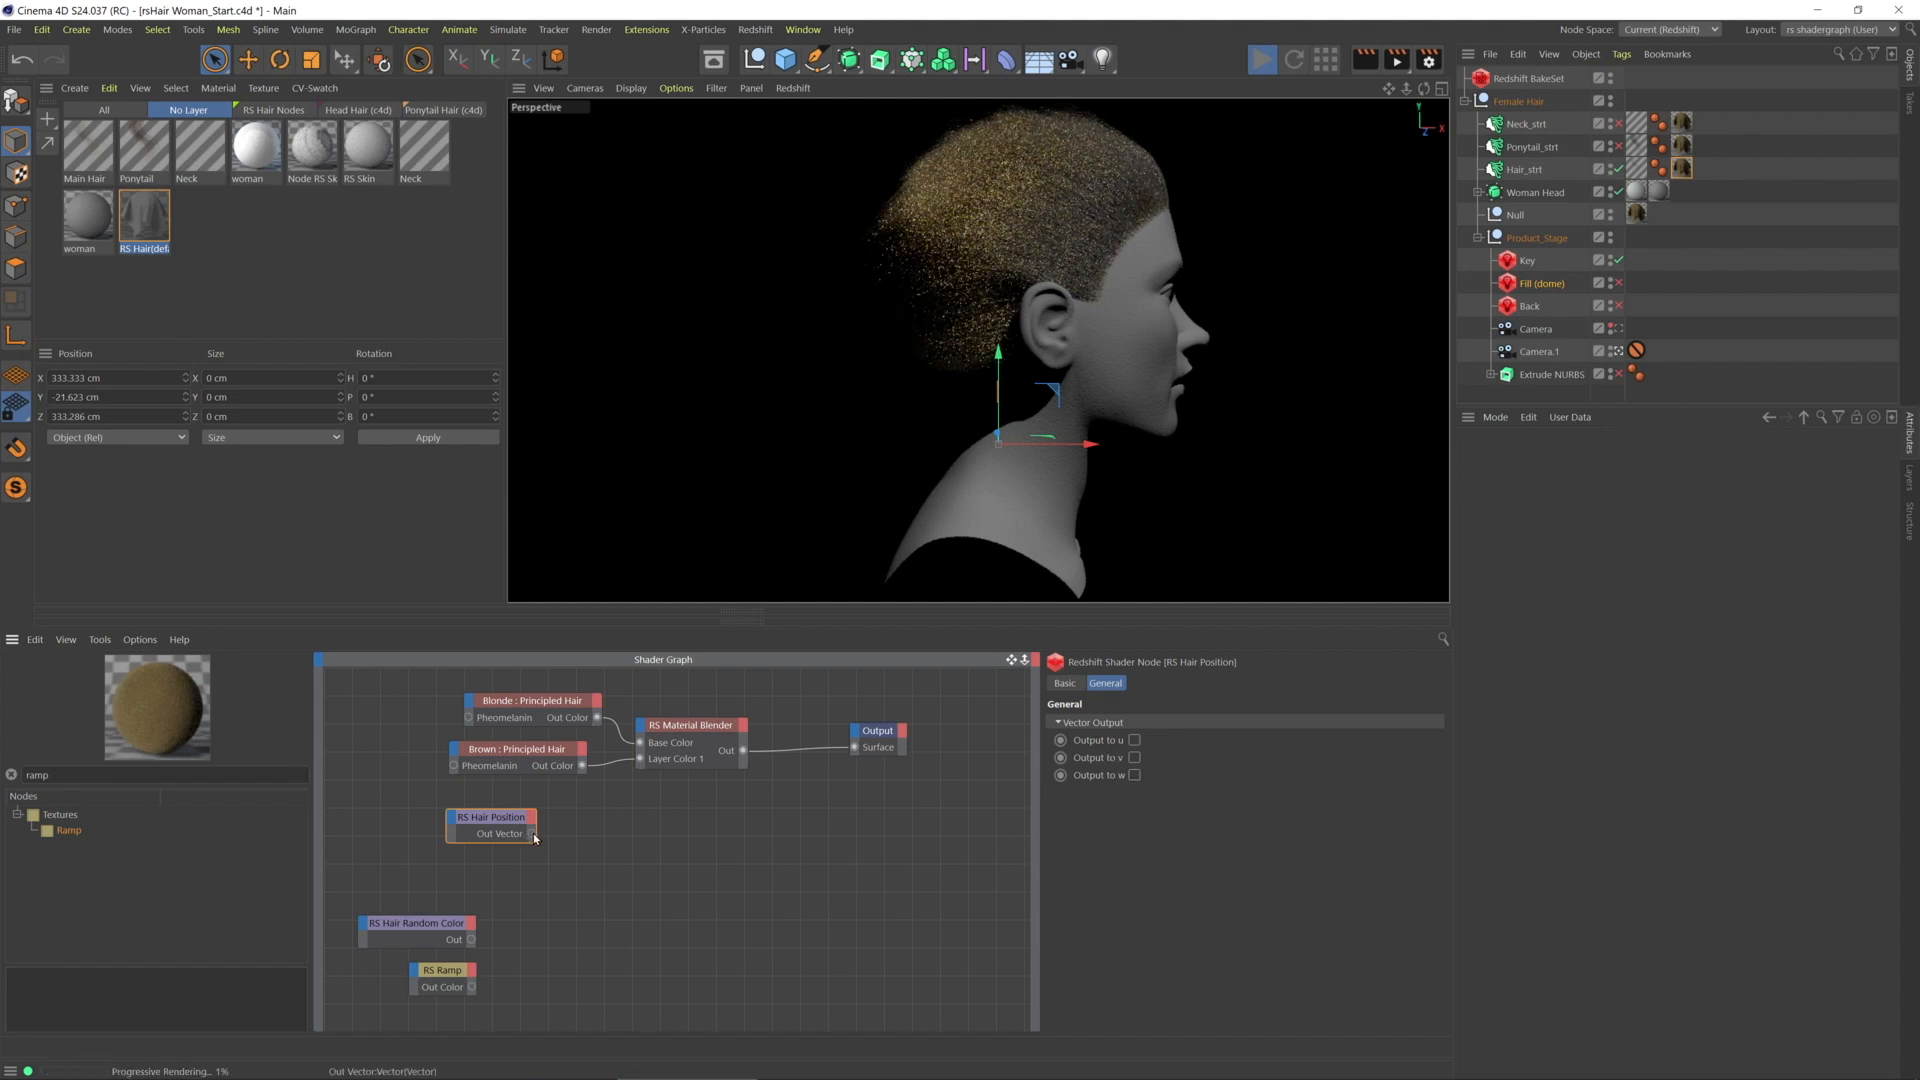
drag(531, 834, 602, 840)
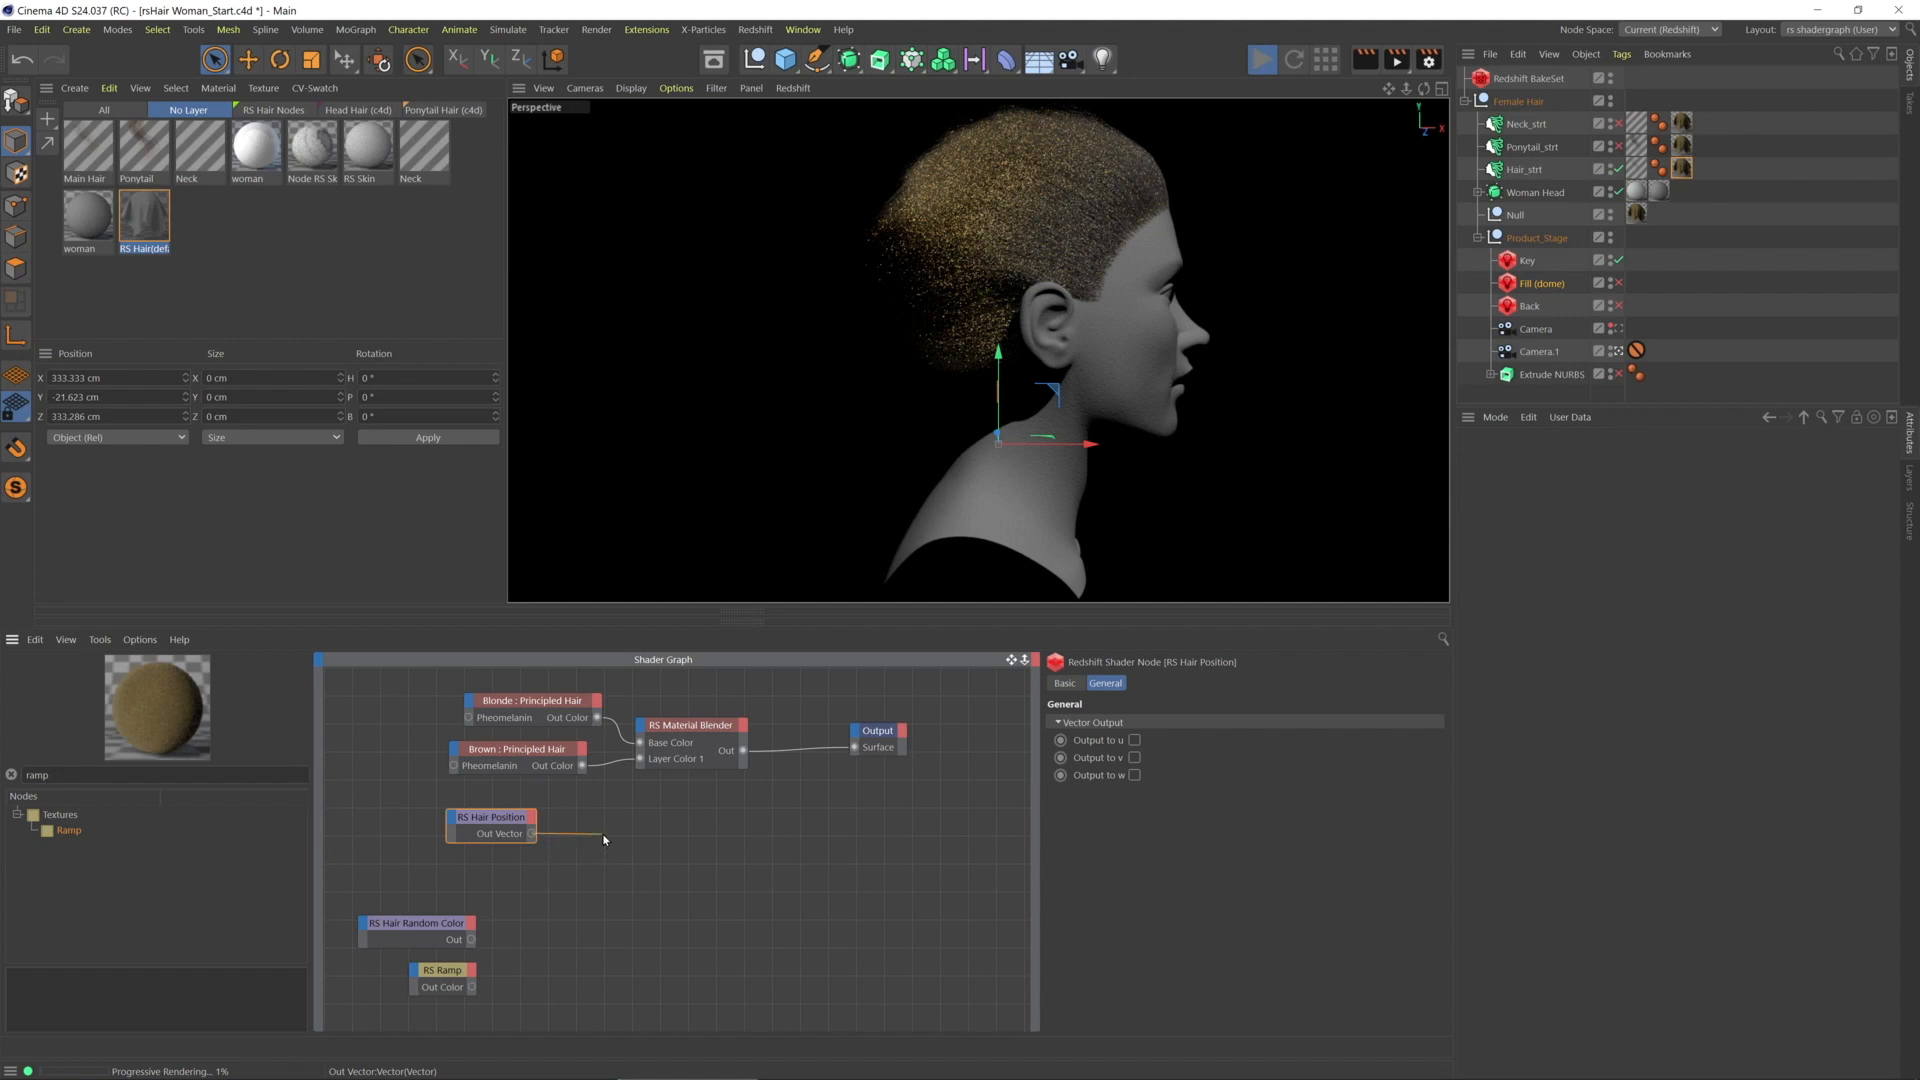
Connect Hair Position's output and shift the node aside to fit the Ramp
drag(530, 833, 634, 804)
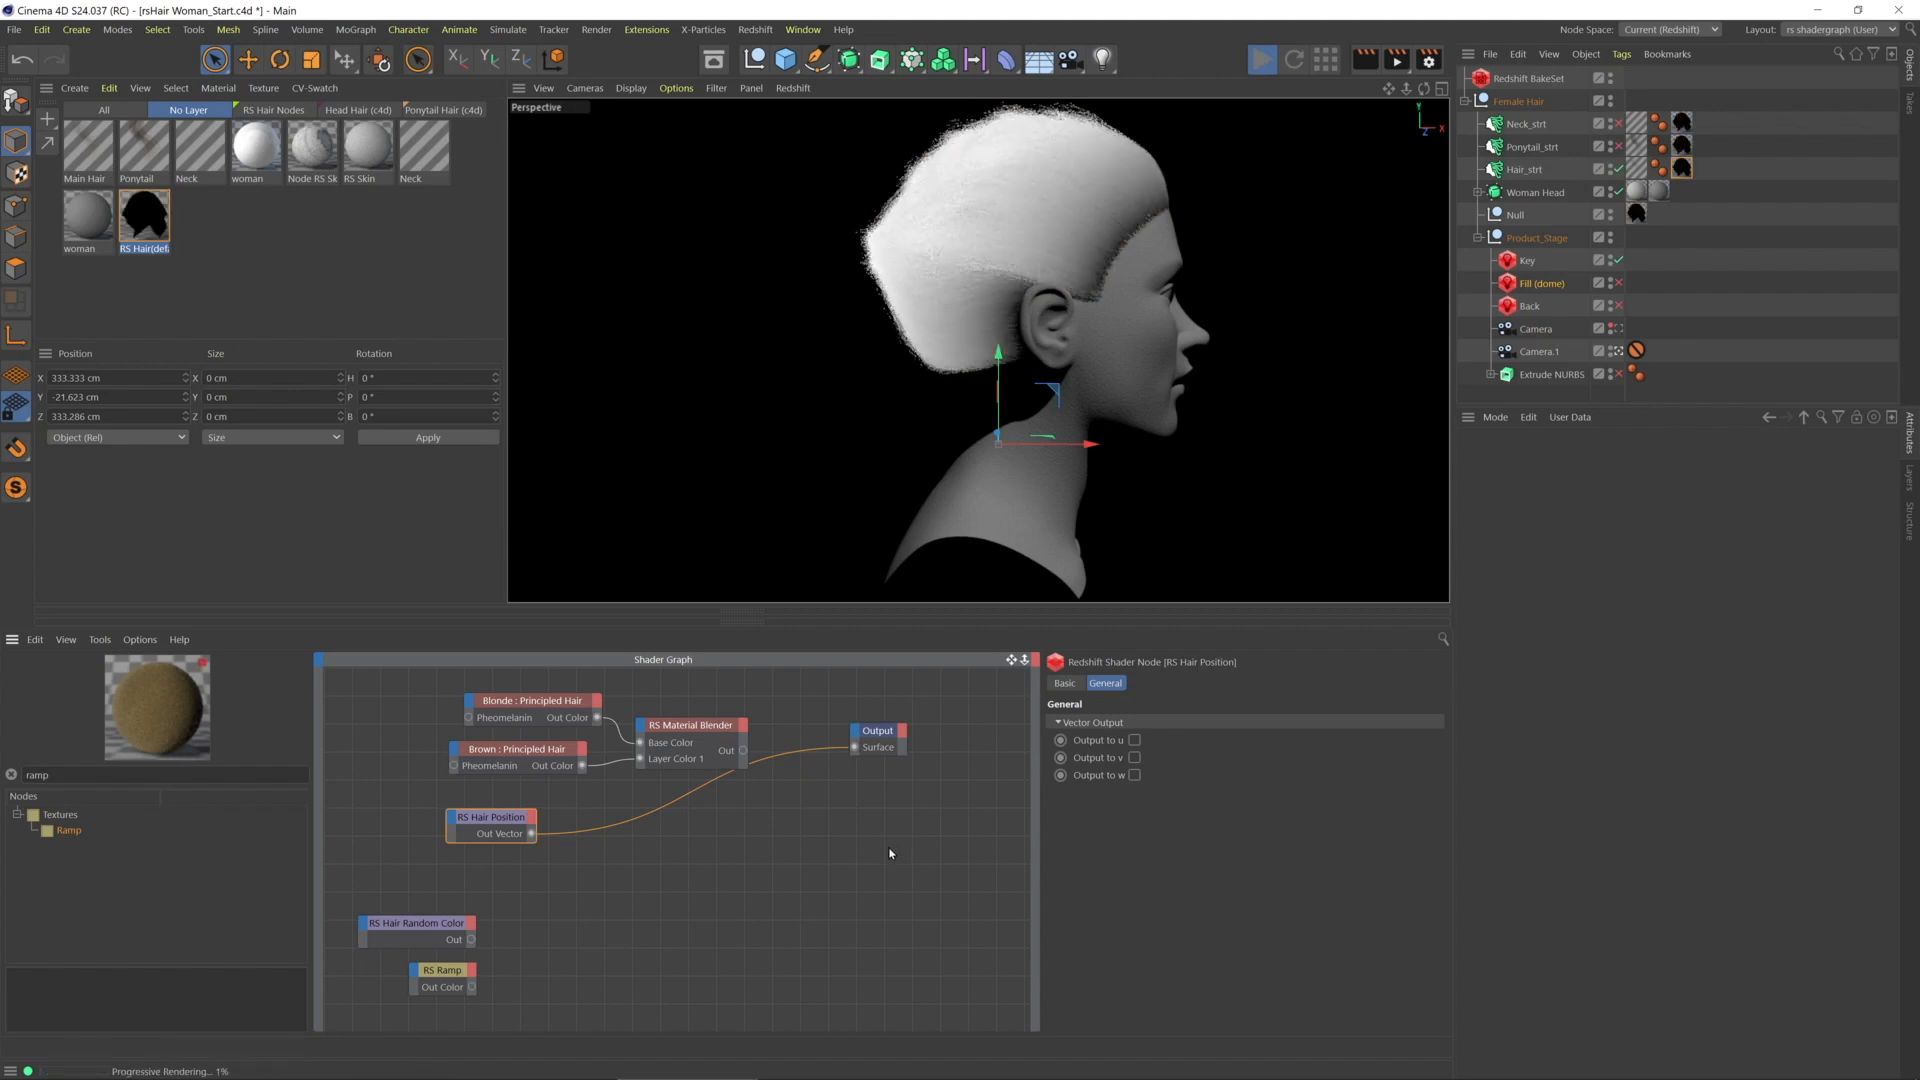
mouse_move(1145, 229)
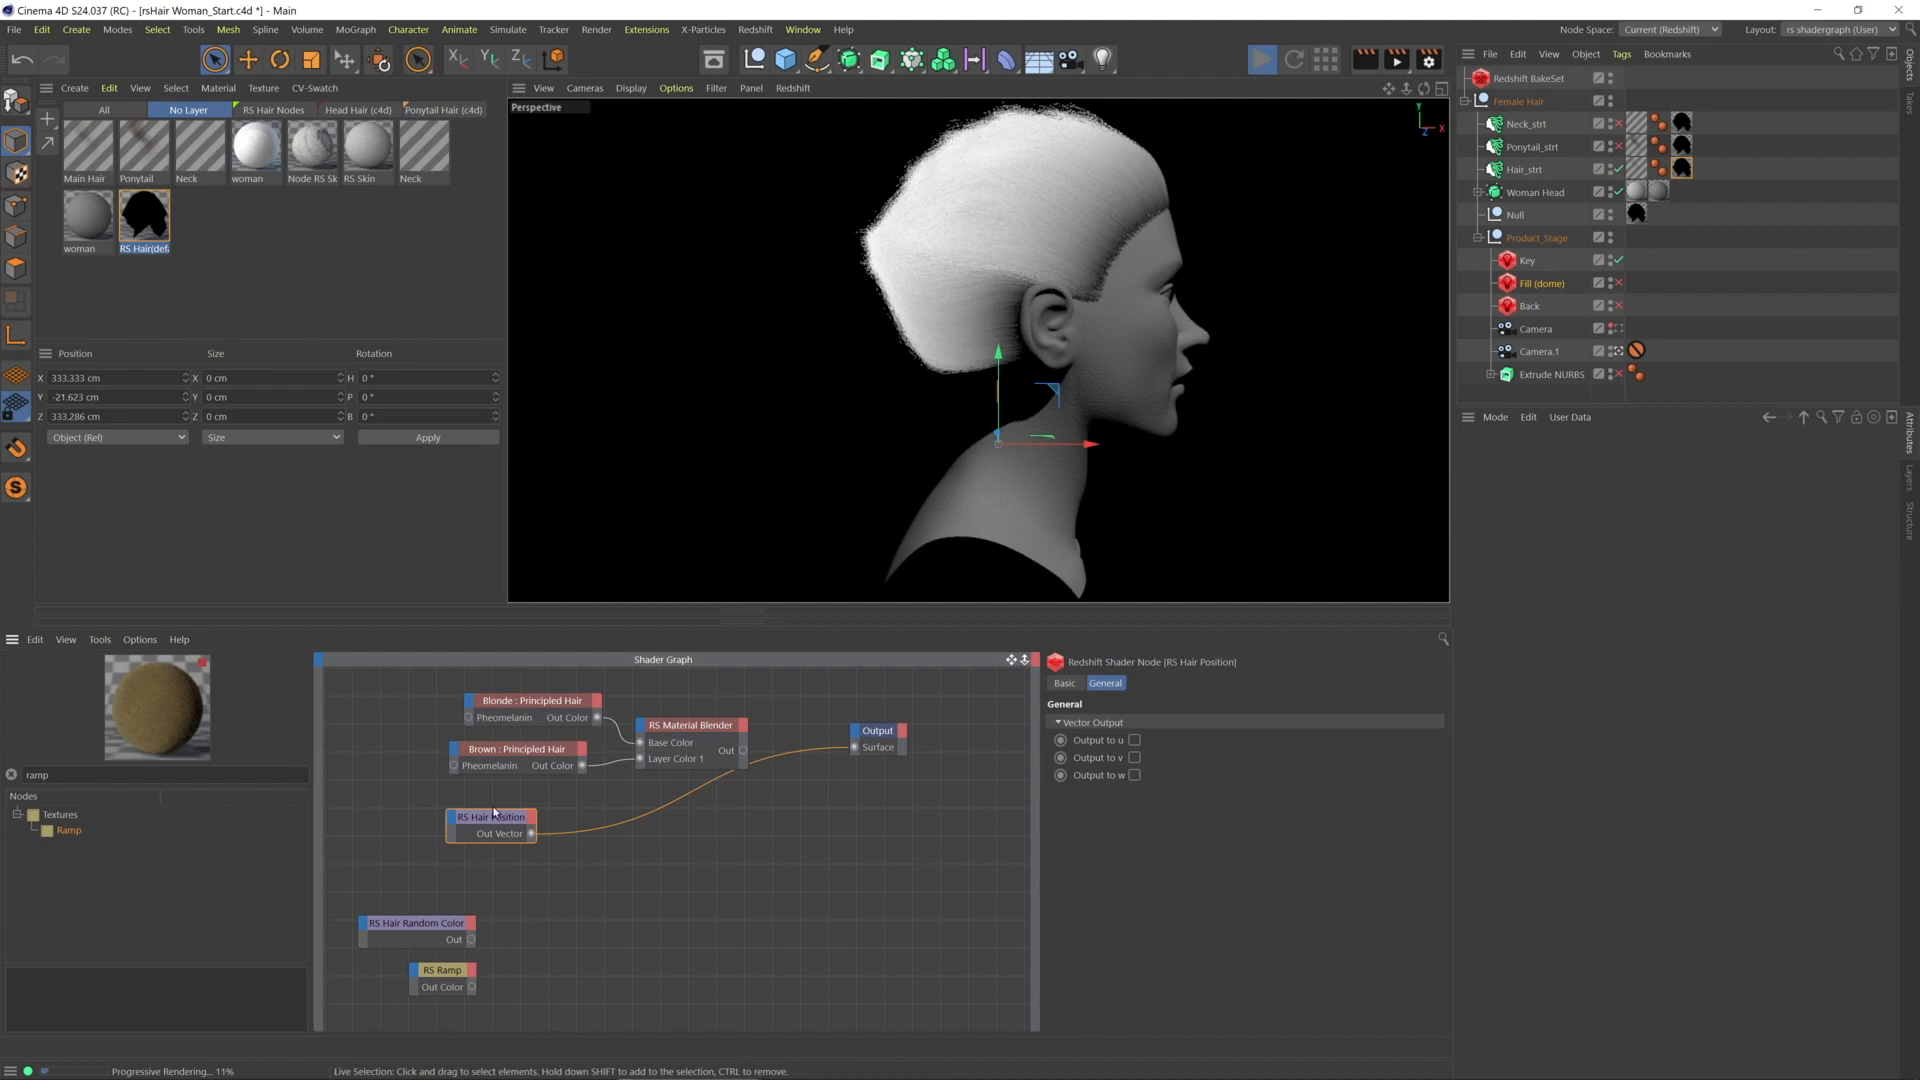
drag(490, 817, 548, 828)
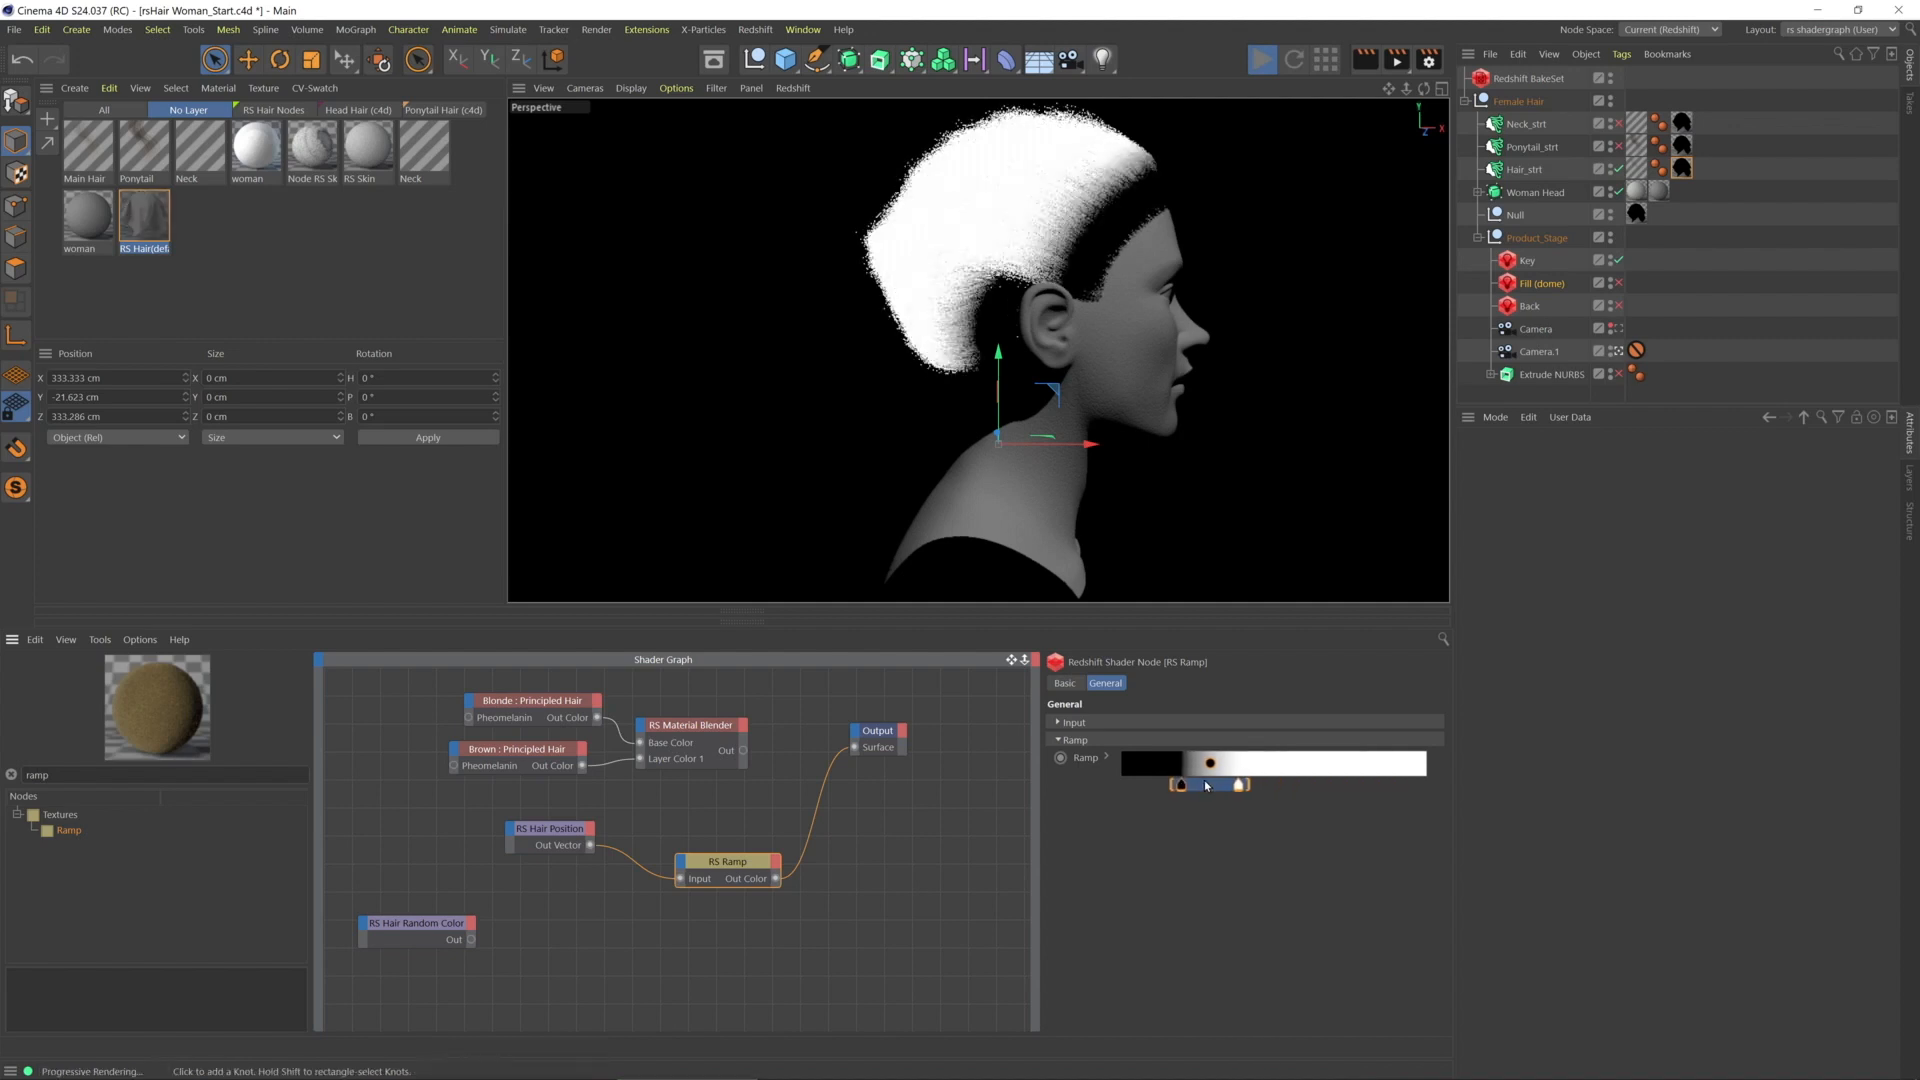
Move Hair Position and Ramp left and connect the Material Blender Out to Output Surface
drag(1182, 785, 1206, 785)
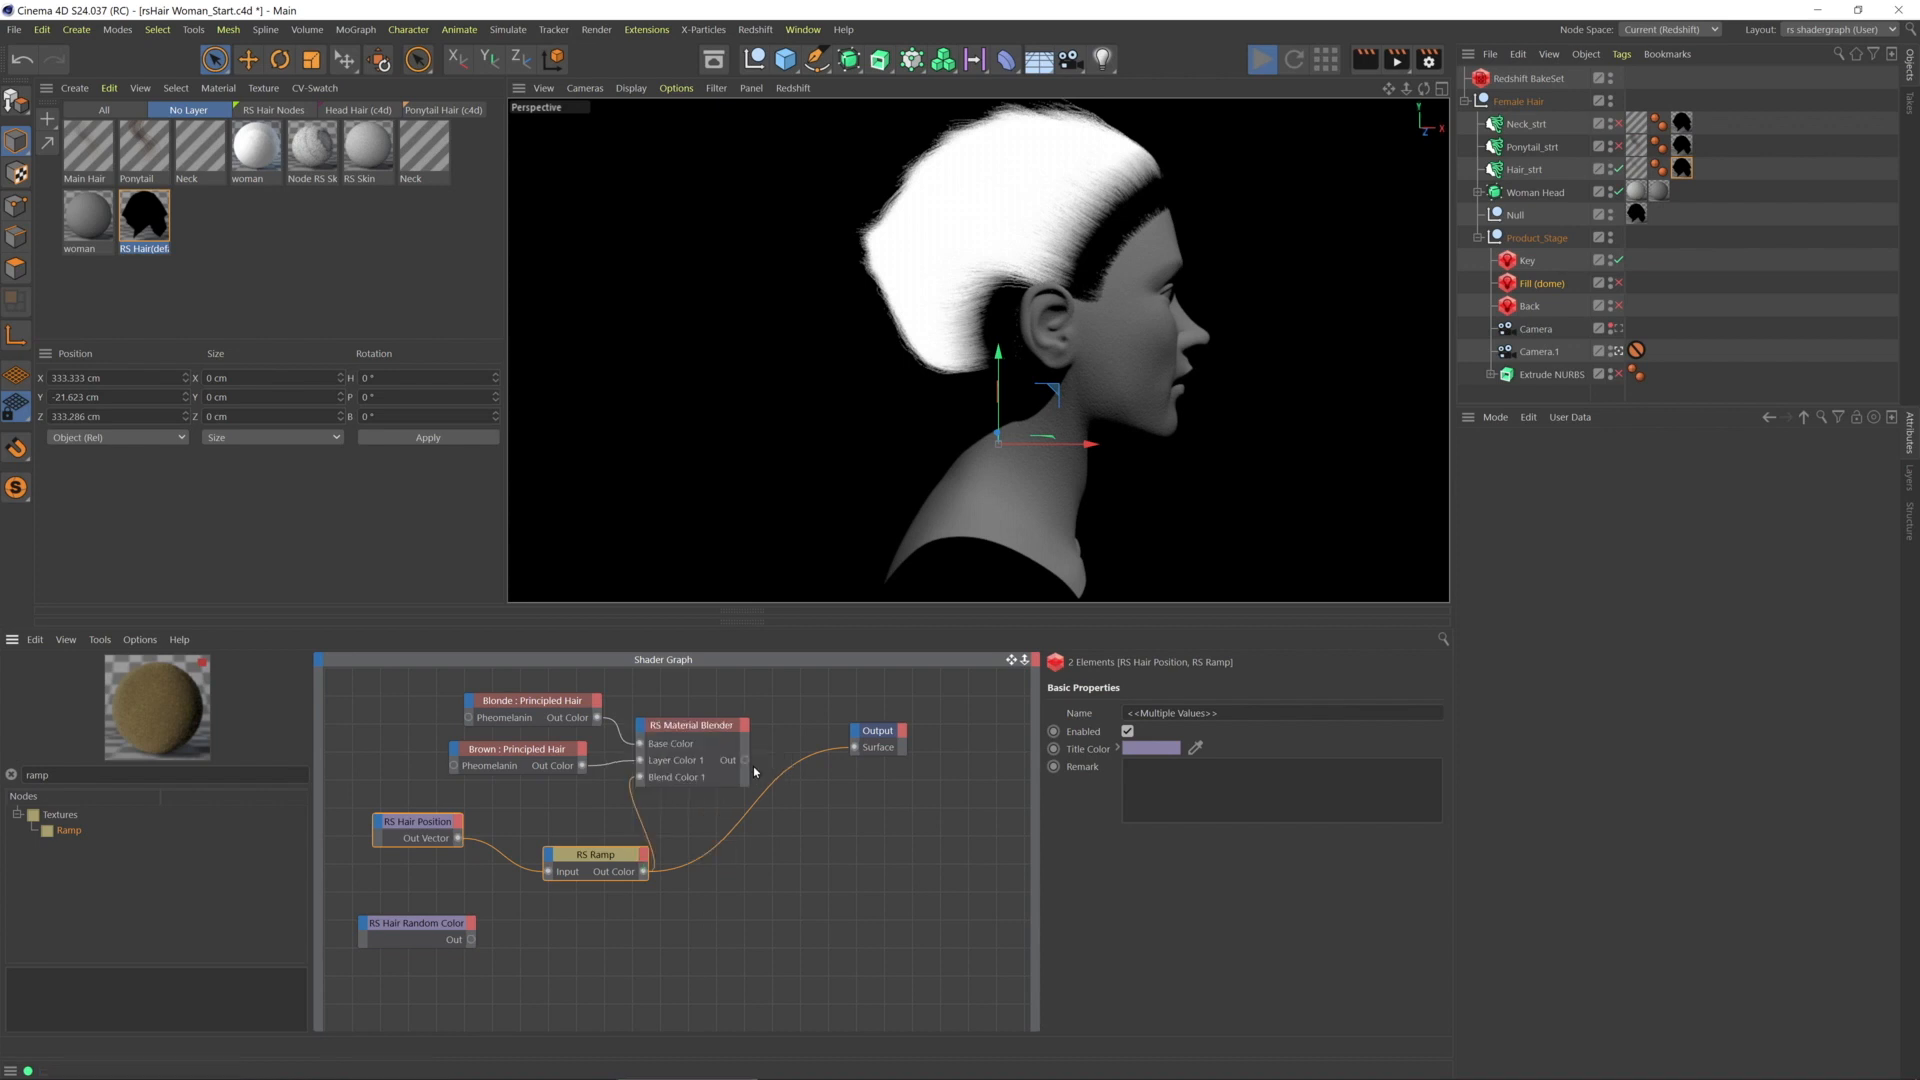
drag(744, 759, 851, 747)
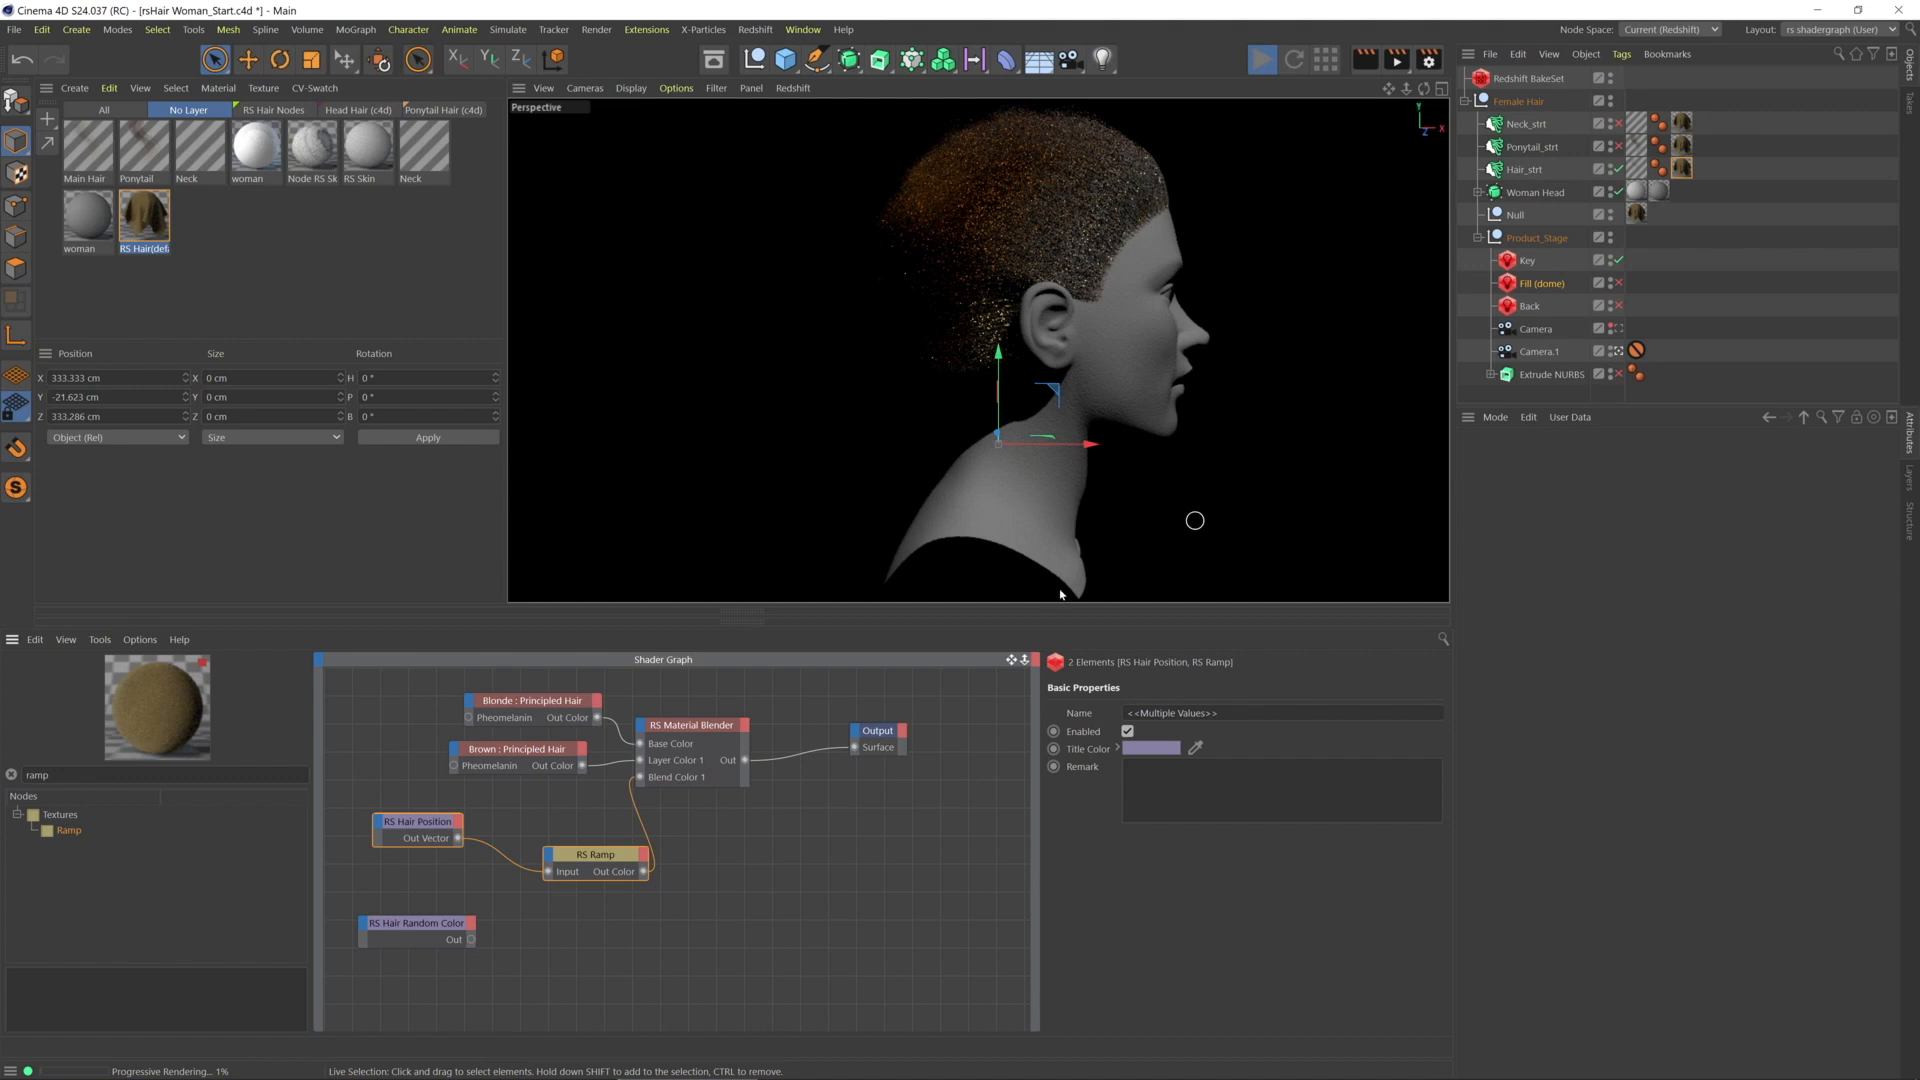
mouse_move(1068, 604)
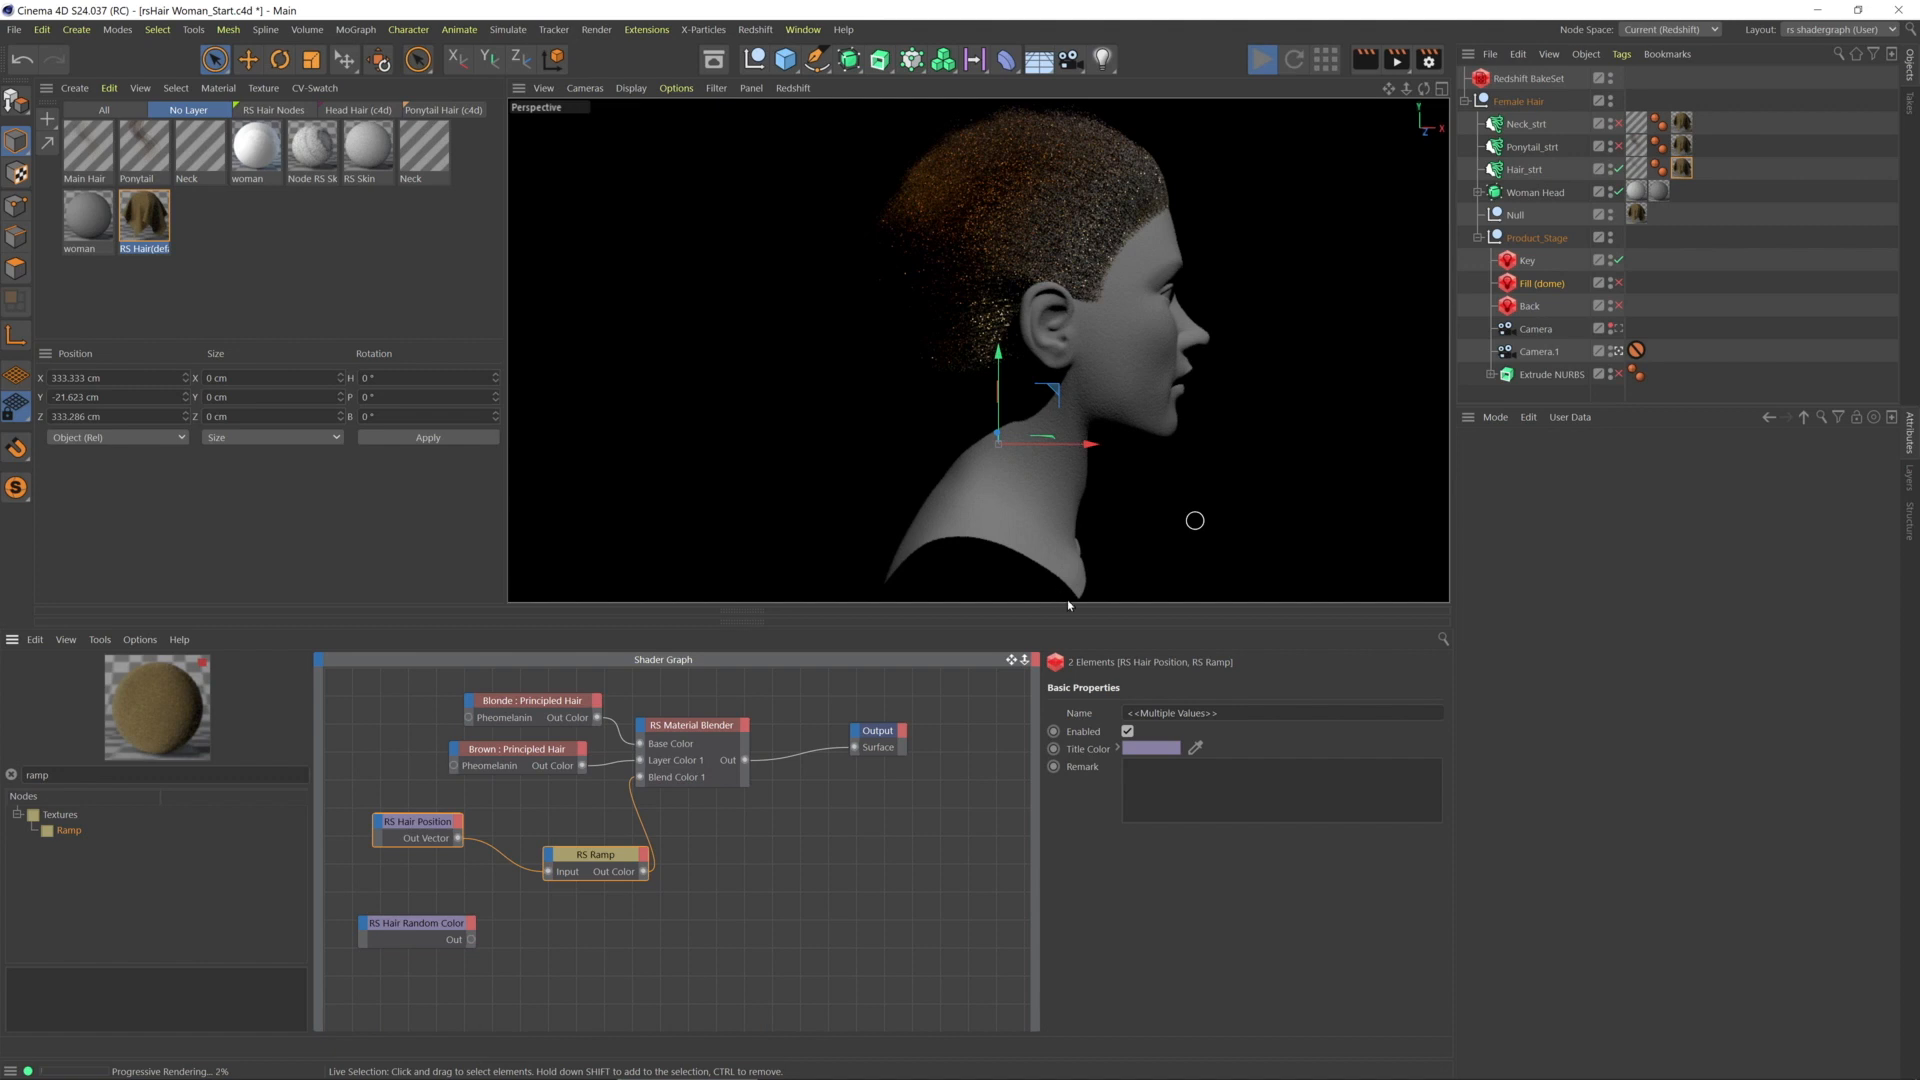
mouse_move(509, 759)
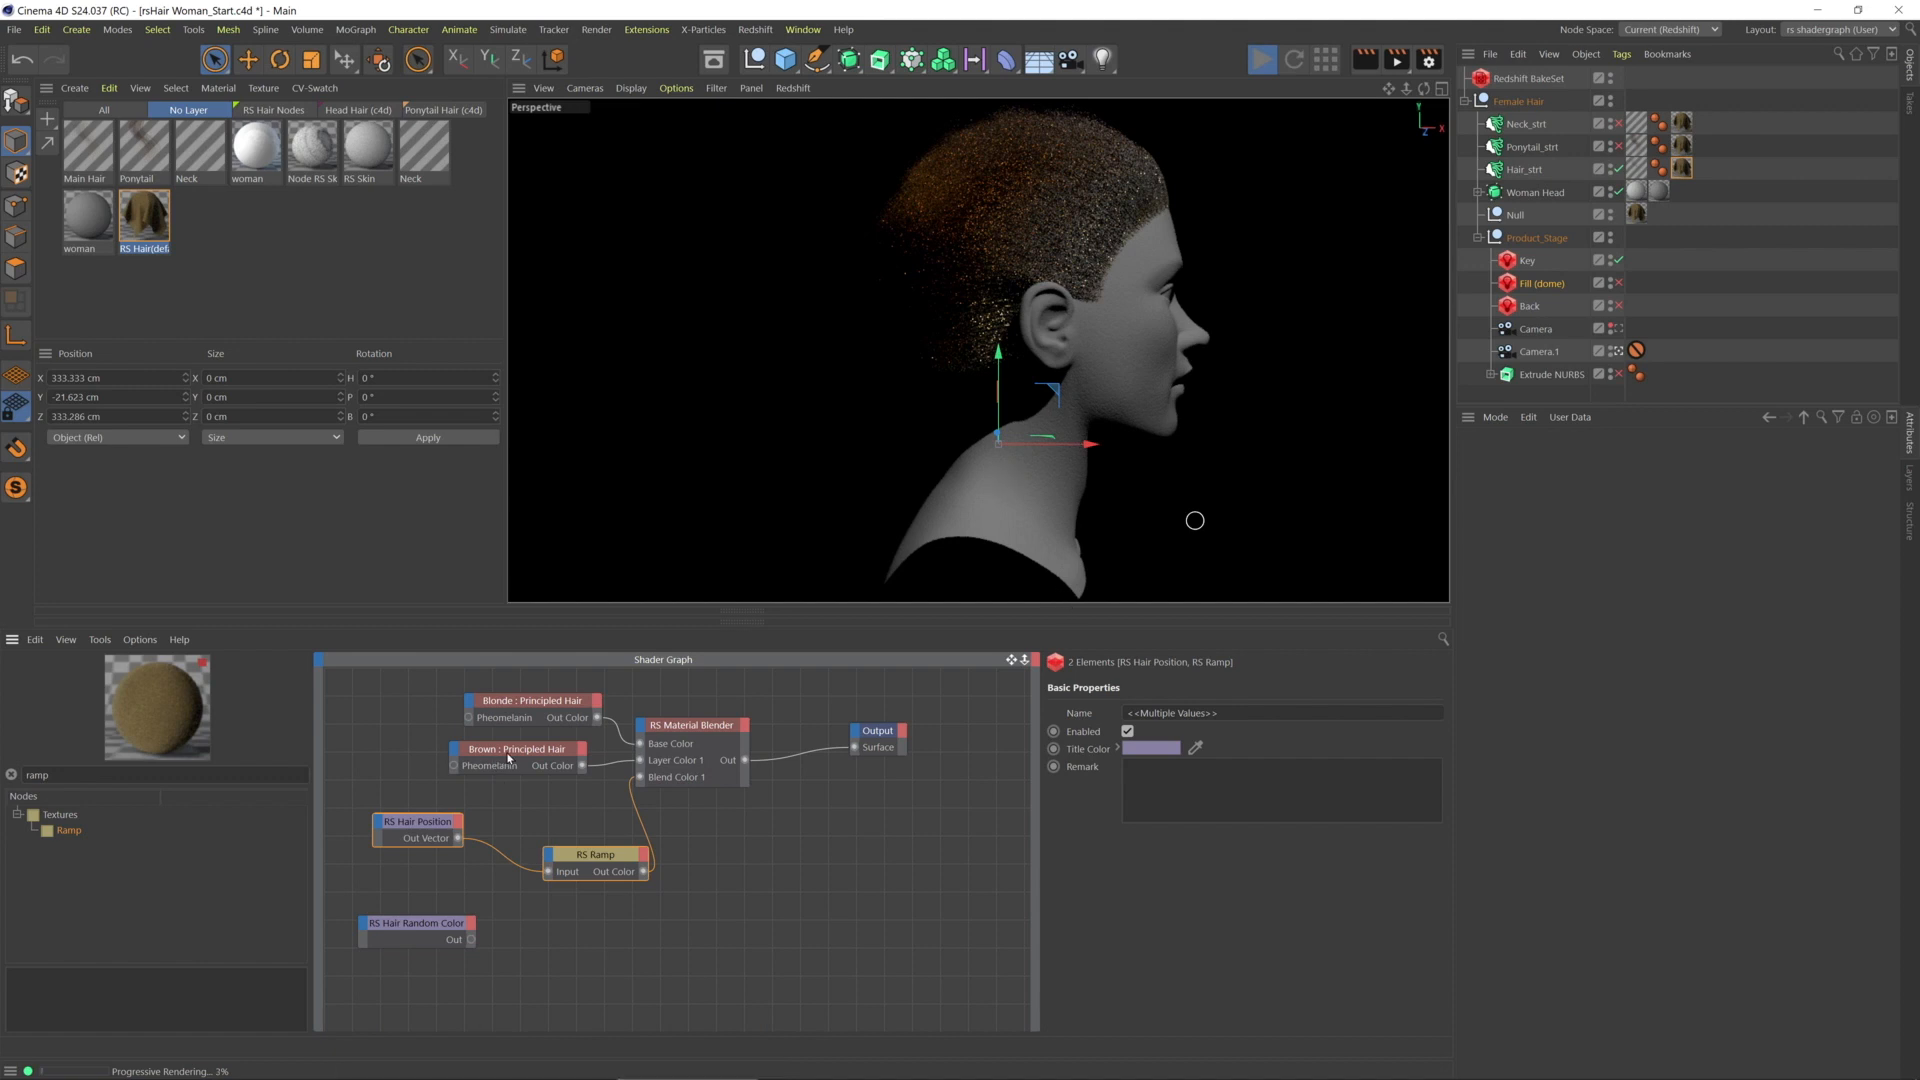
mouse_move(512, 756)
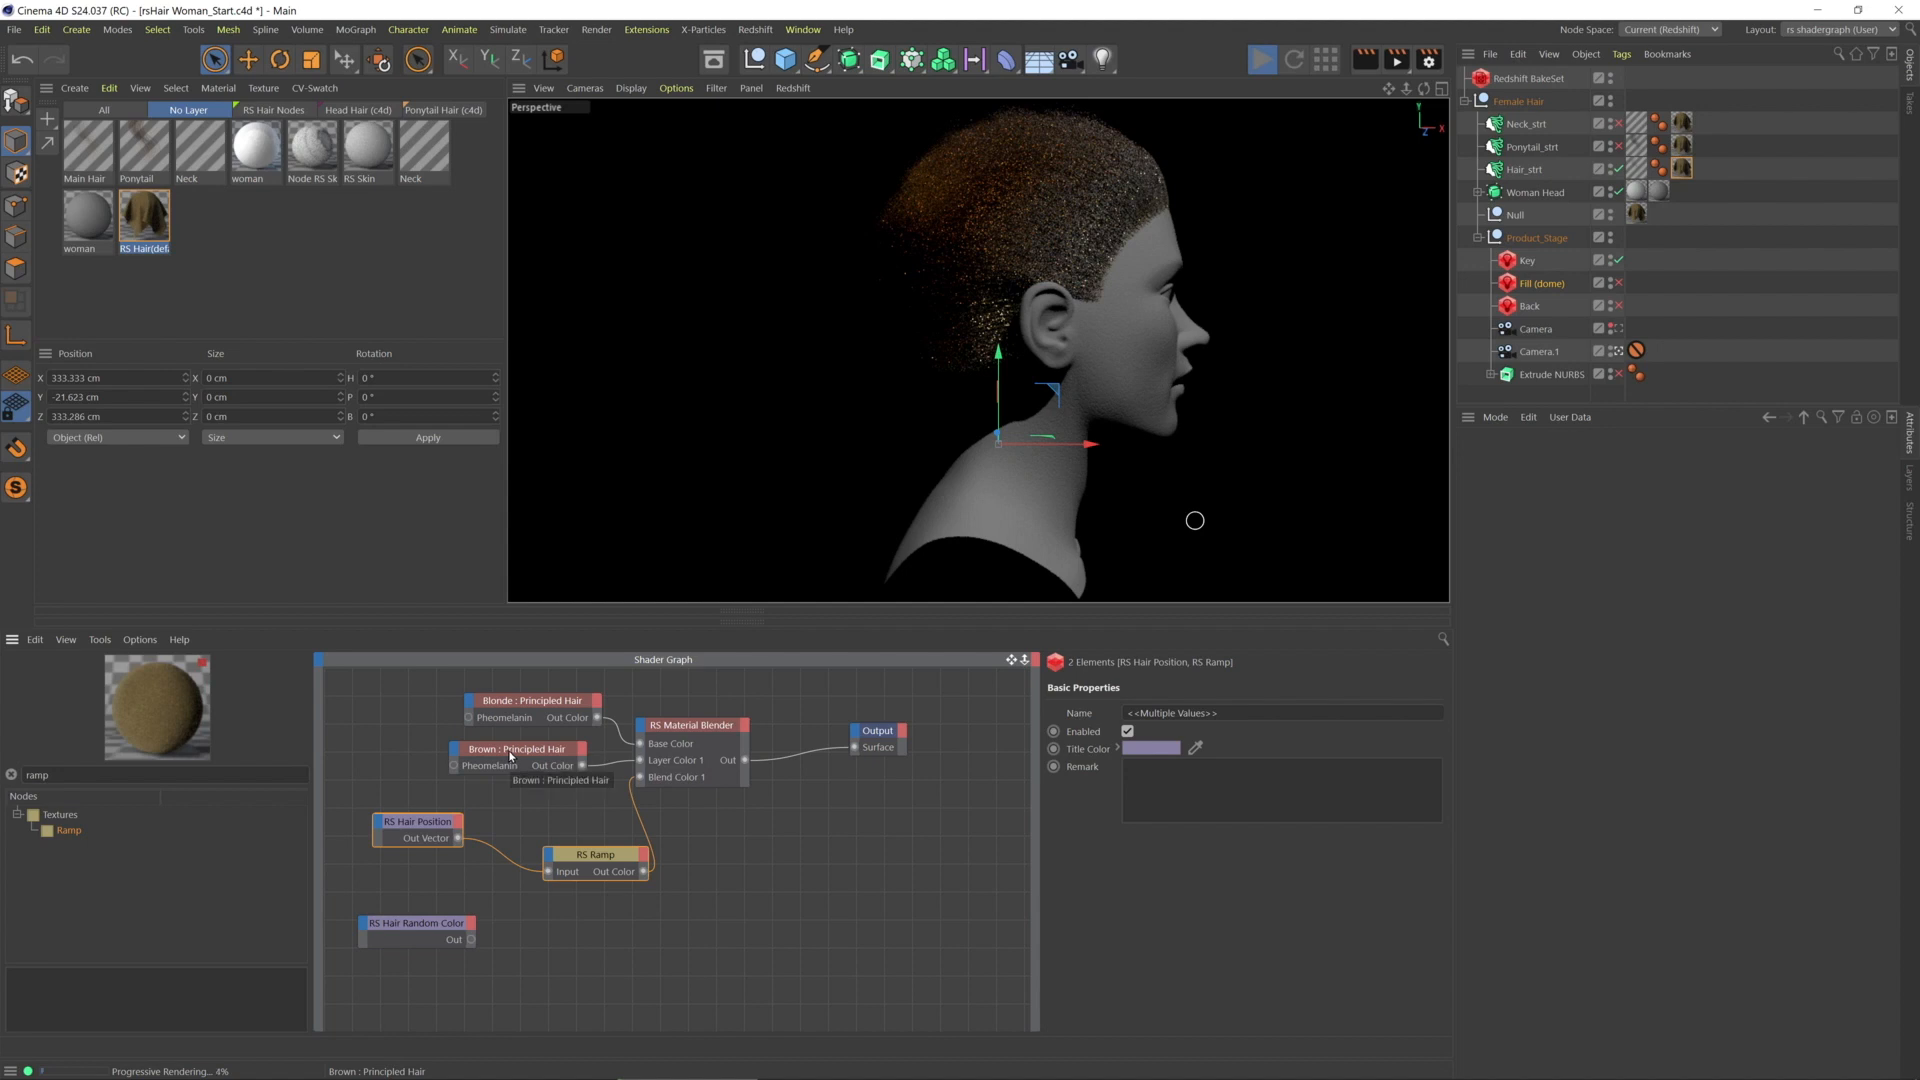
click(518, 752)
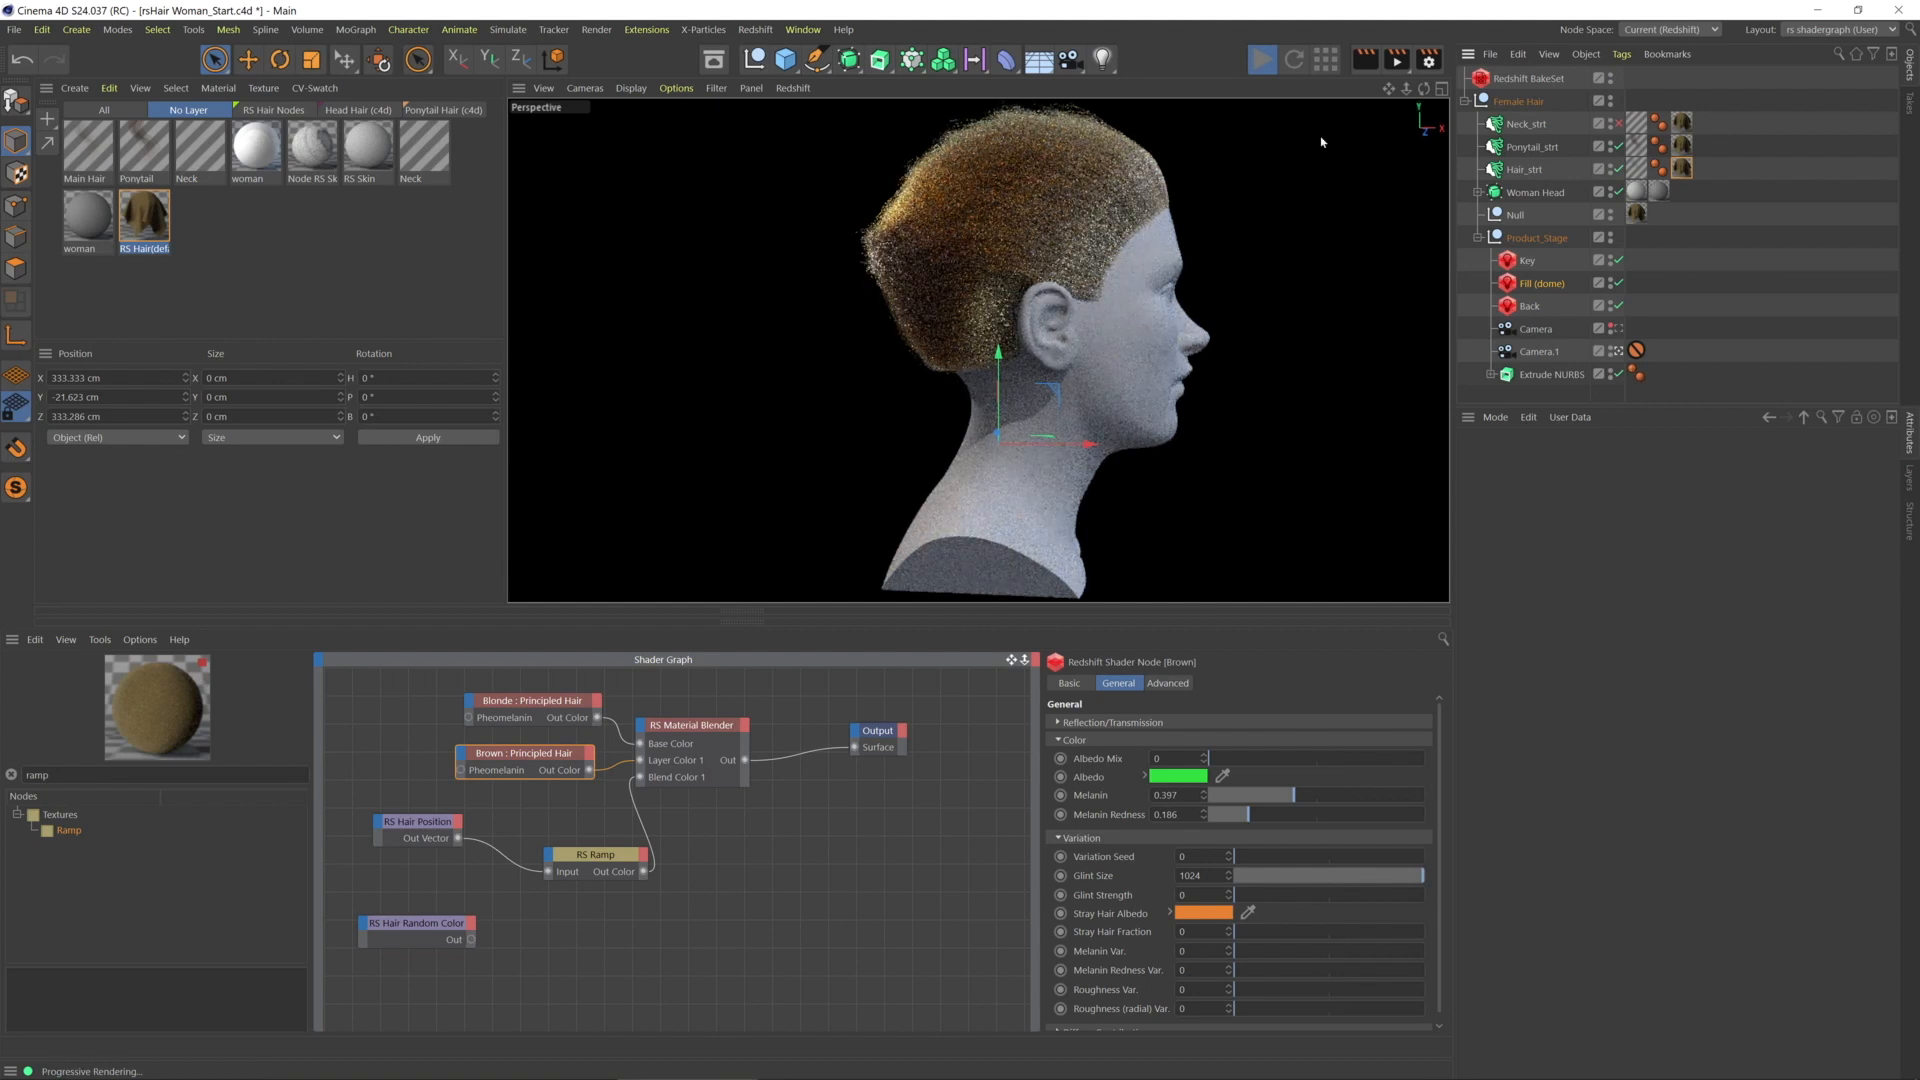
Show the Brown : Principled Hair node's attributes
click(1293, 59)
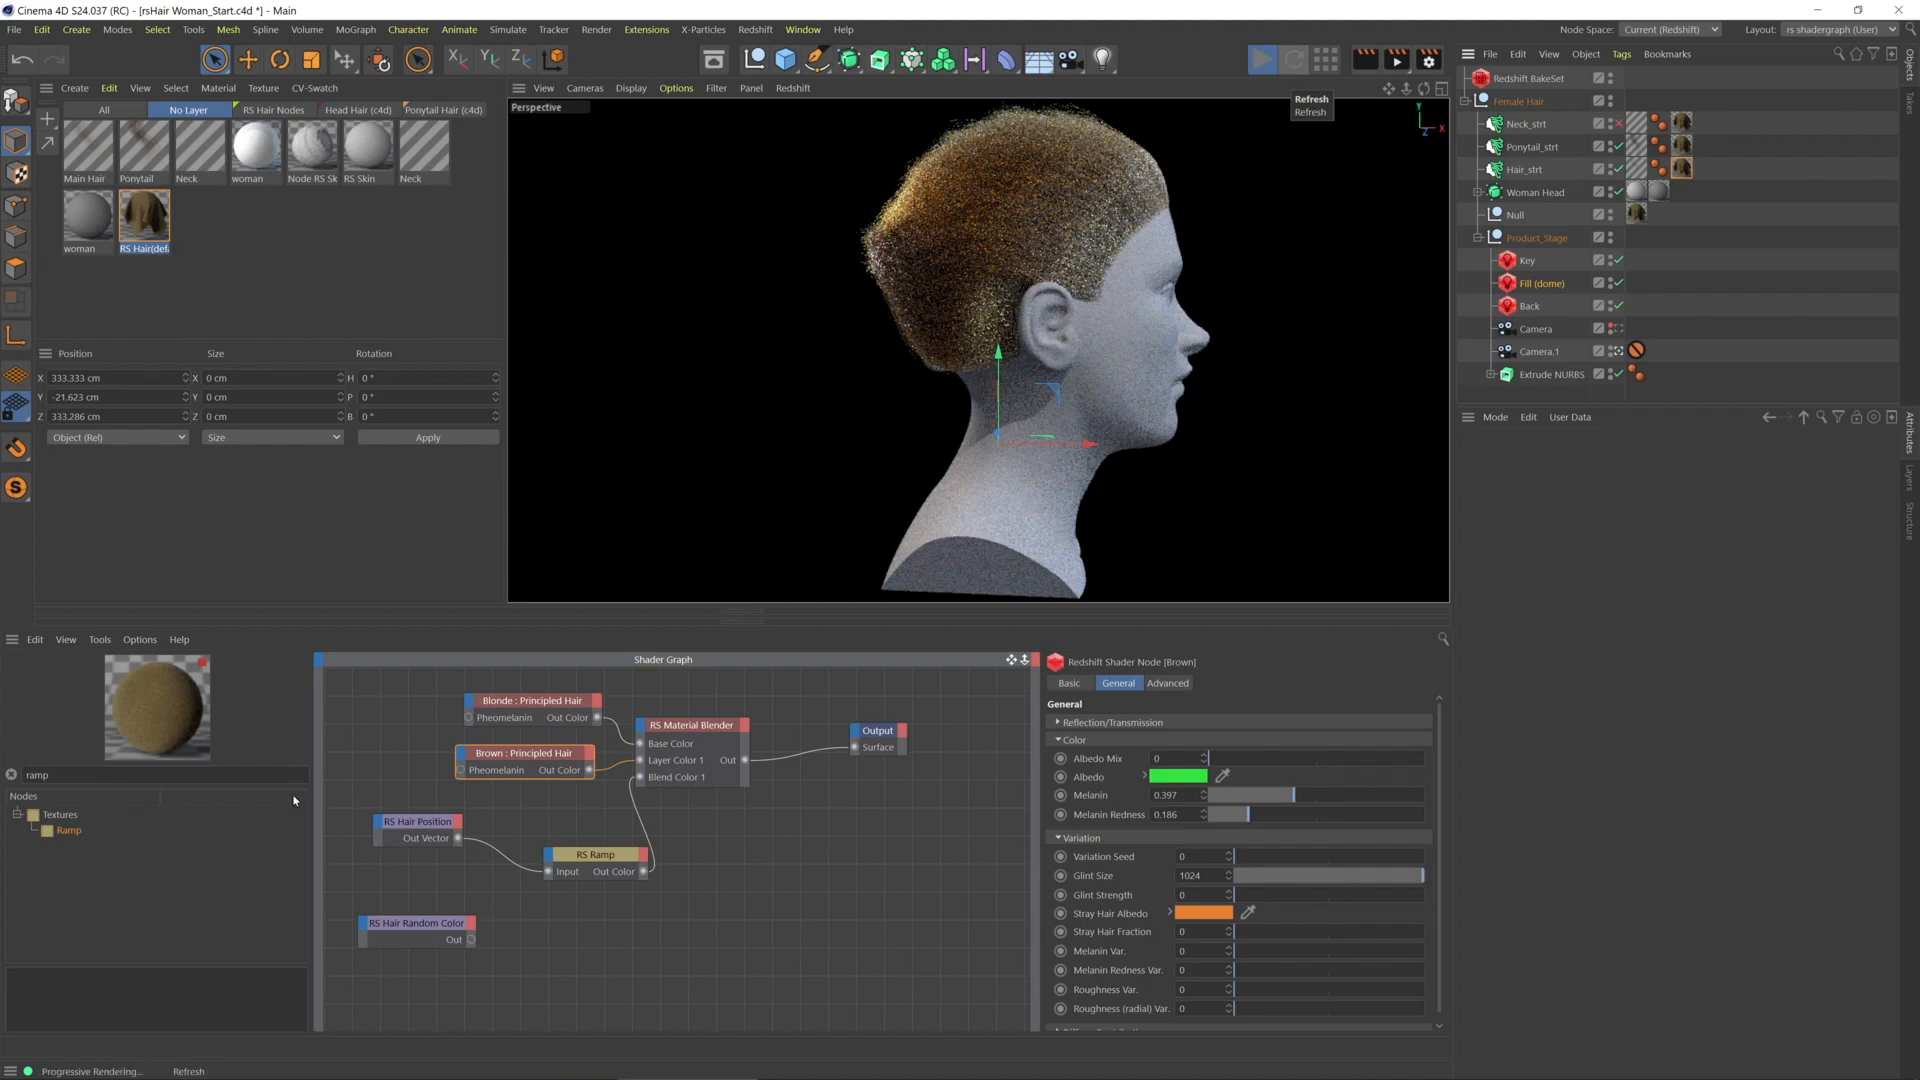
mouse_move(459, 830)
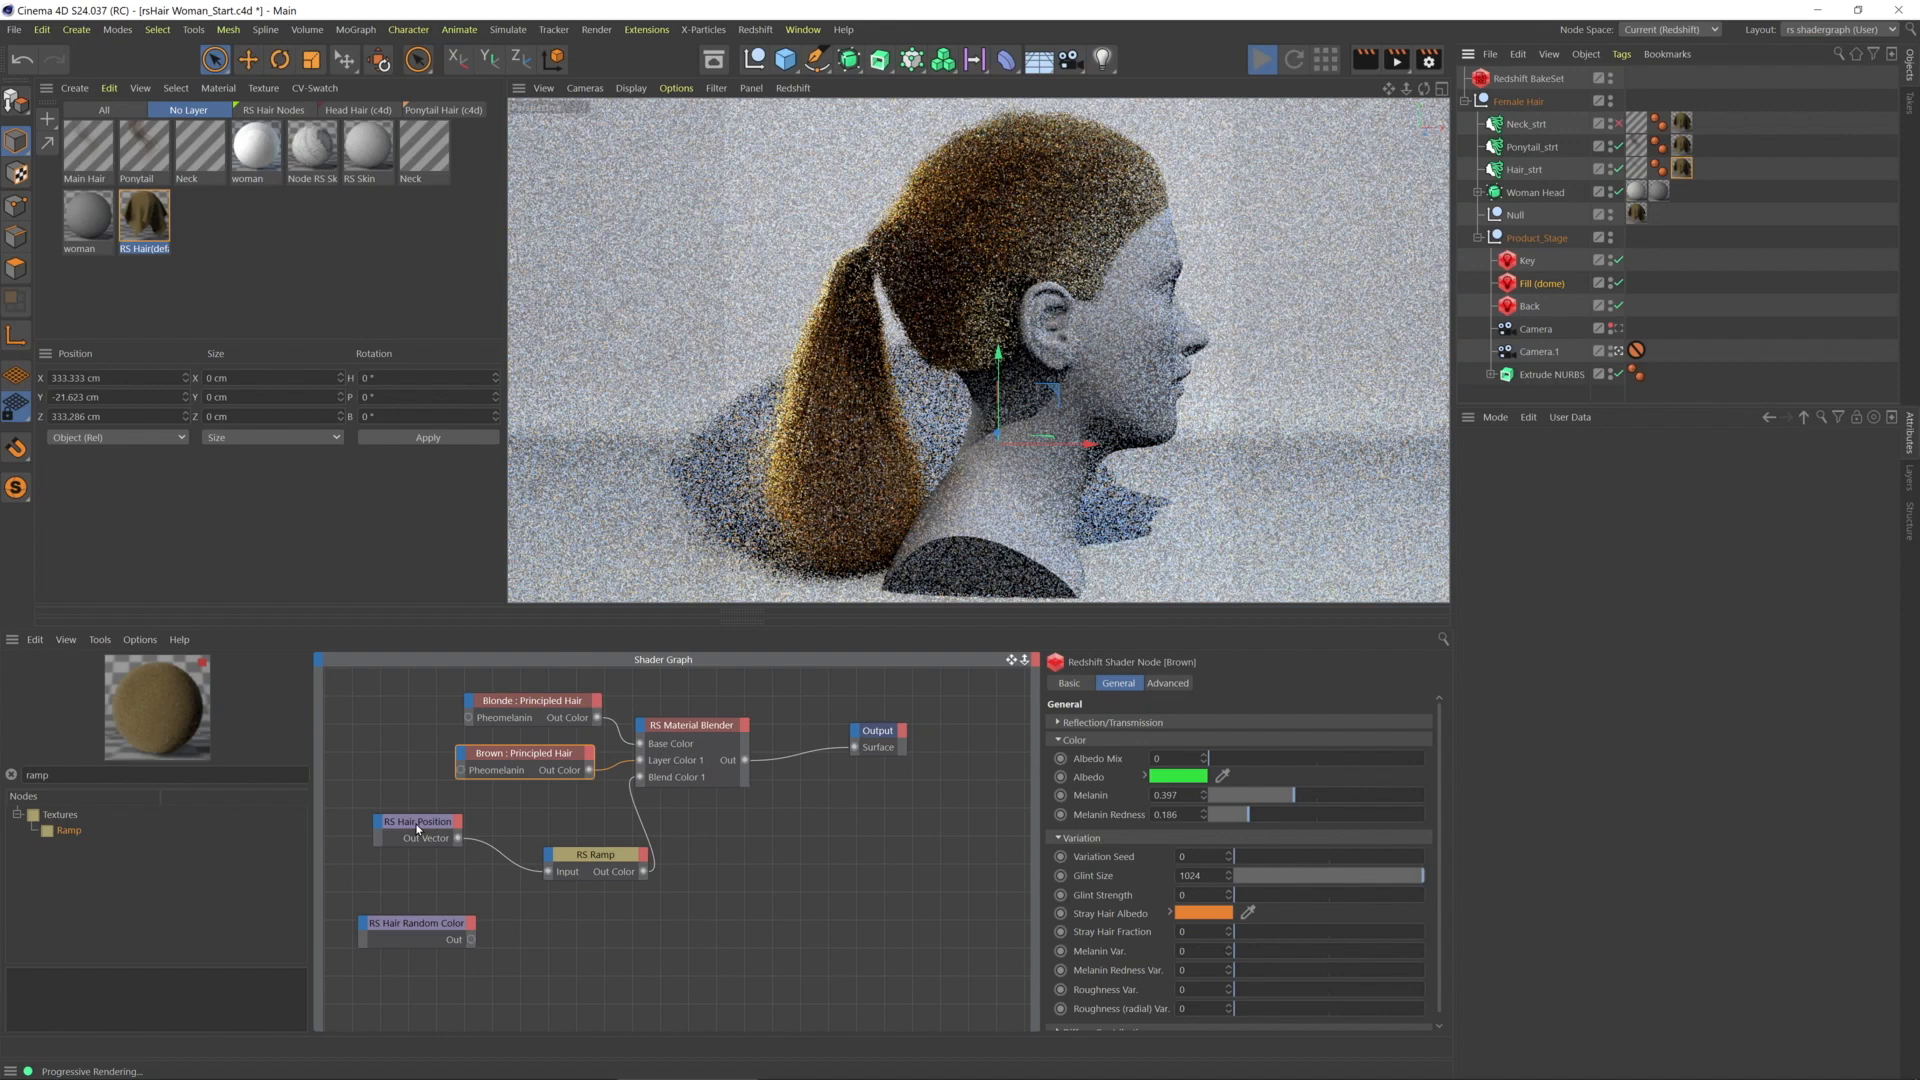
Select the Hair Position node in the shader graph
click(416, 822)
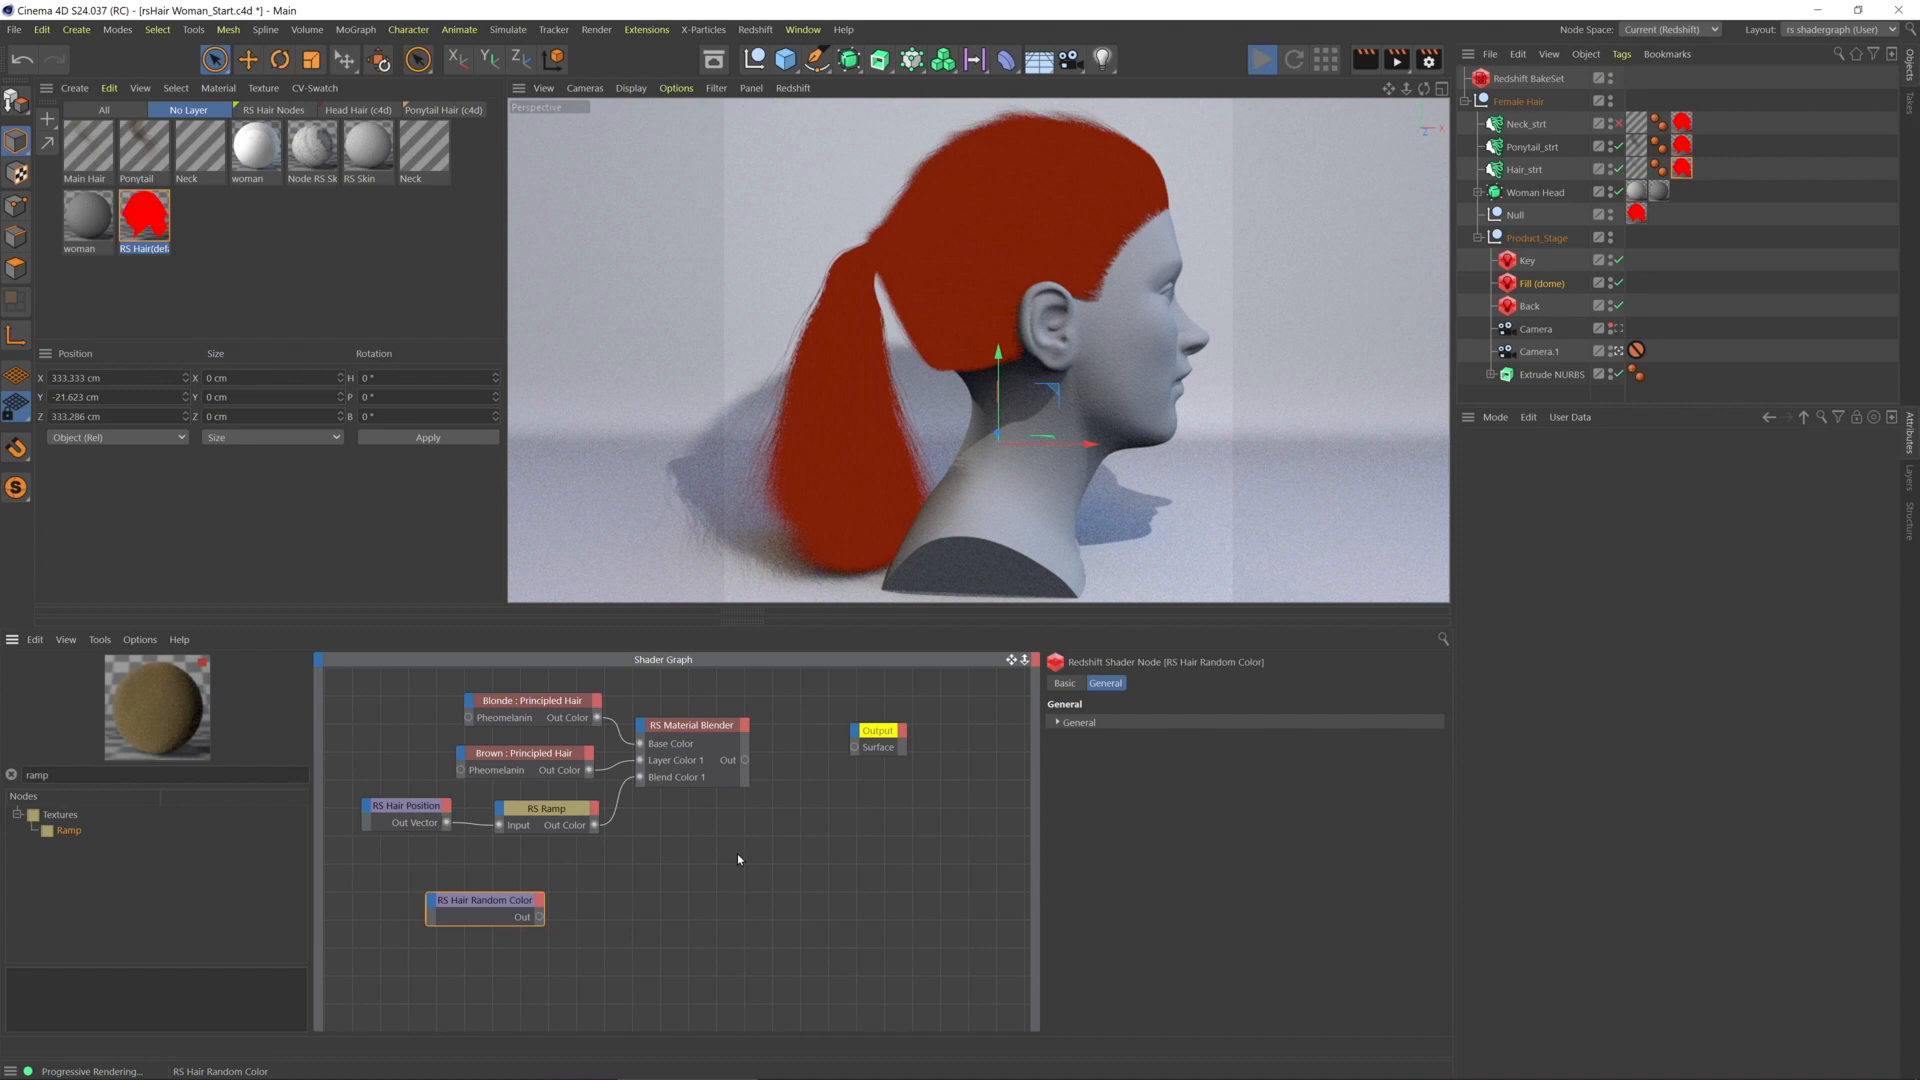
Expand the Hair Random Color node's general settings to set its colour to green
click(407, 806)
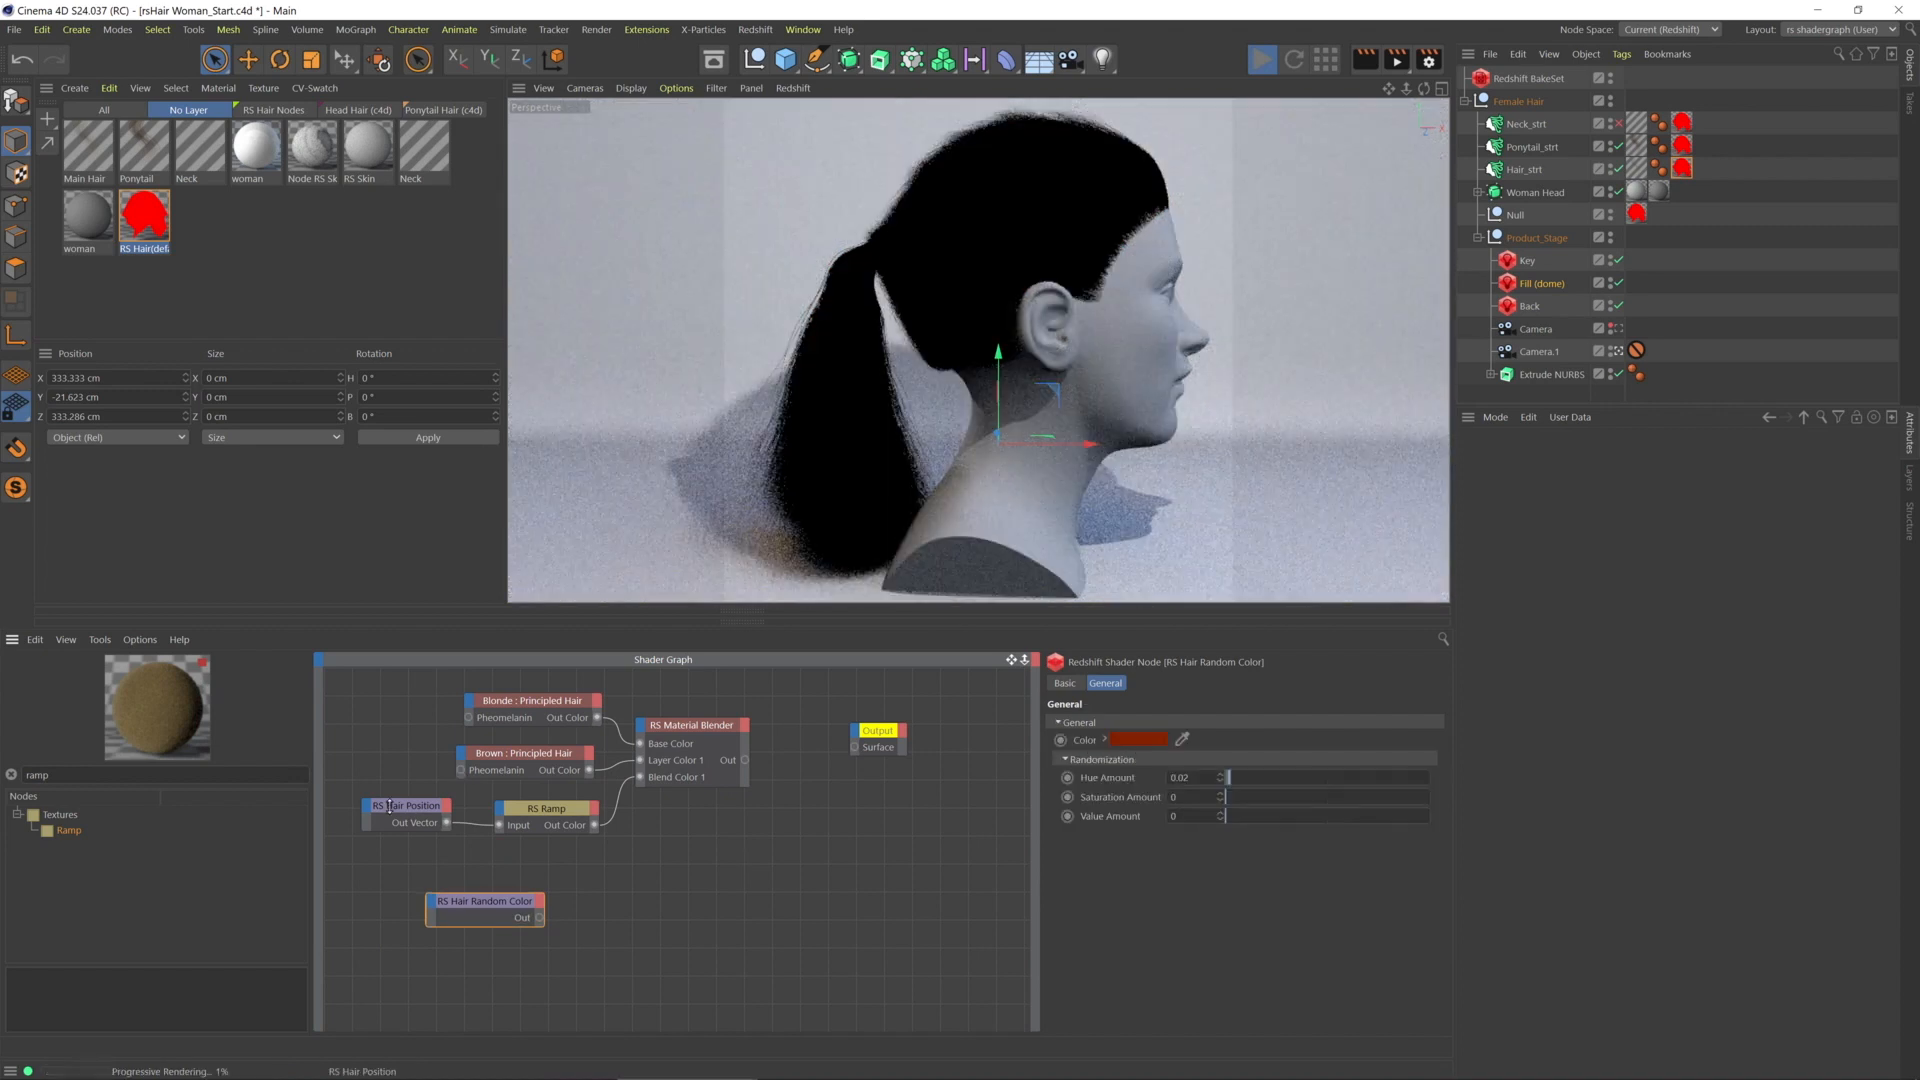
click(407, 806)
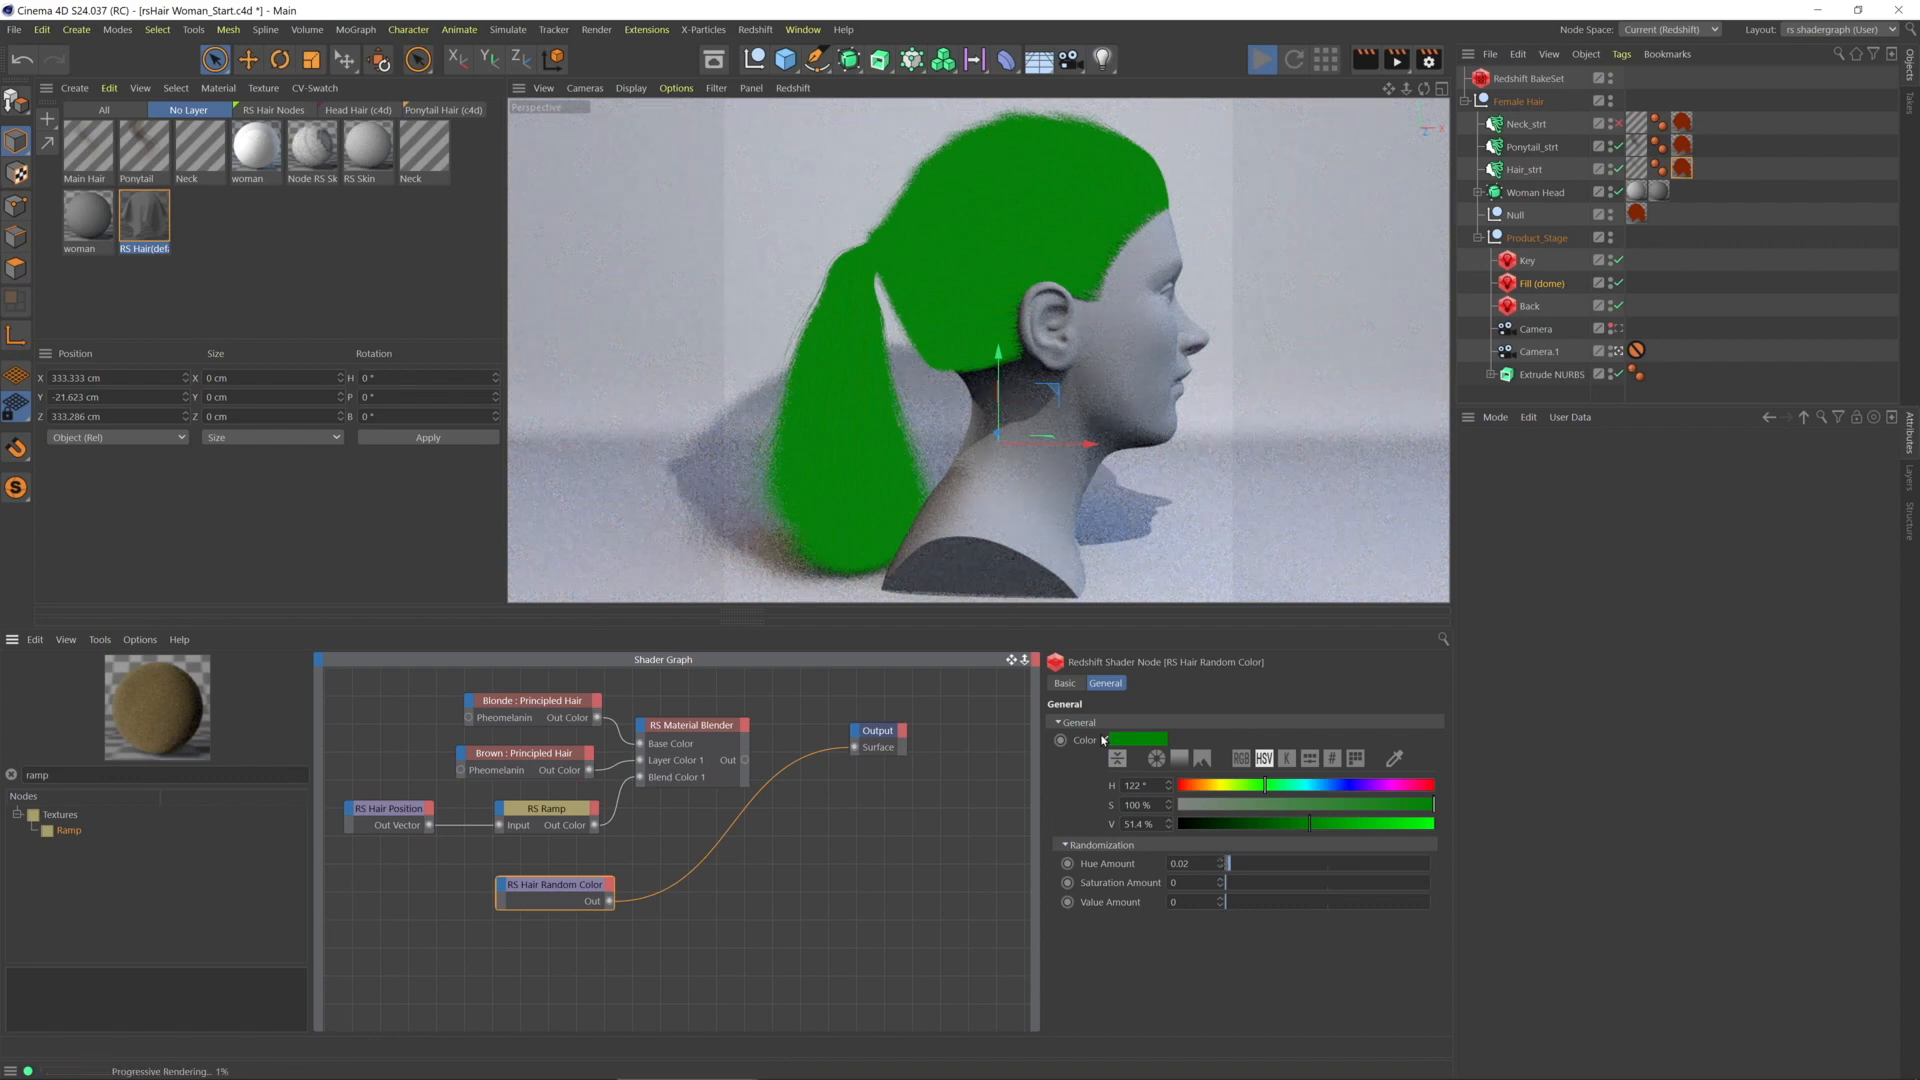
Close the colour picker and raise the Hue Amount and Saturation Amount randomization
click(1101, 740)
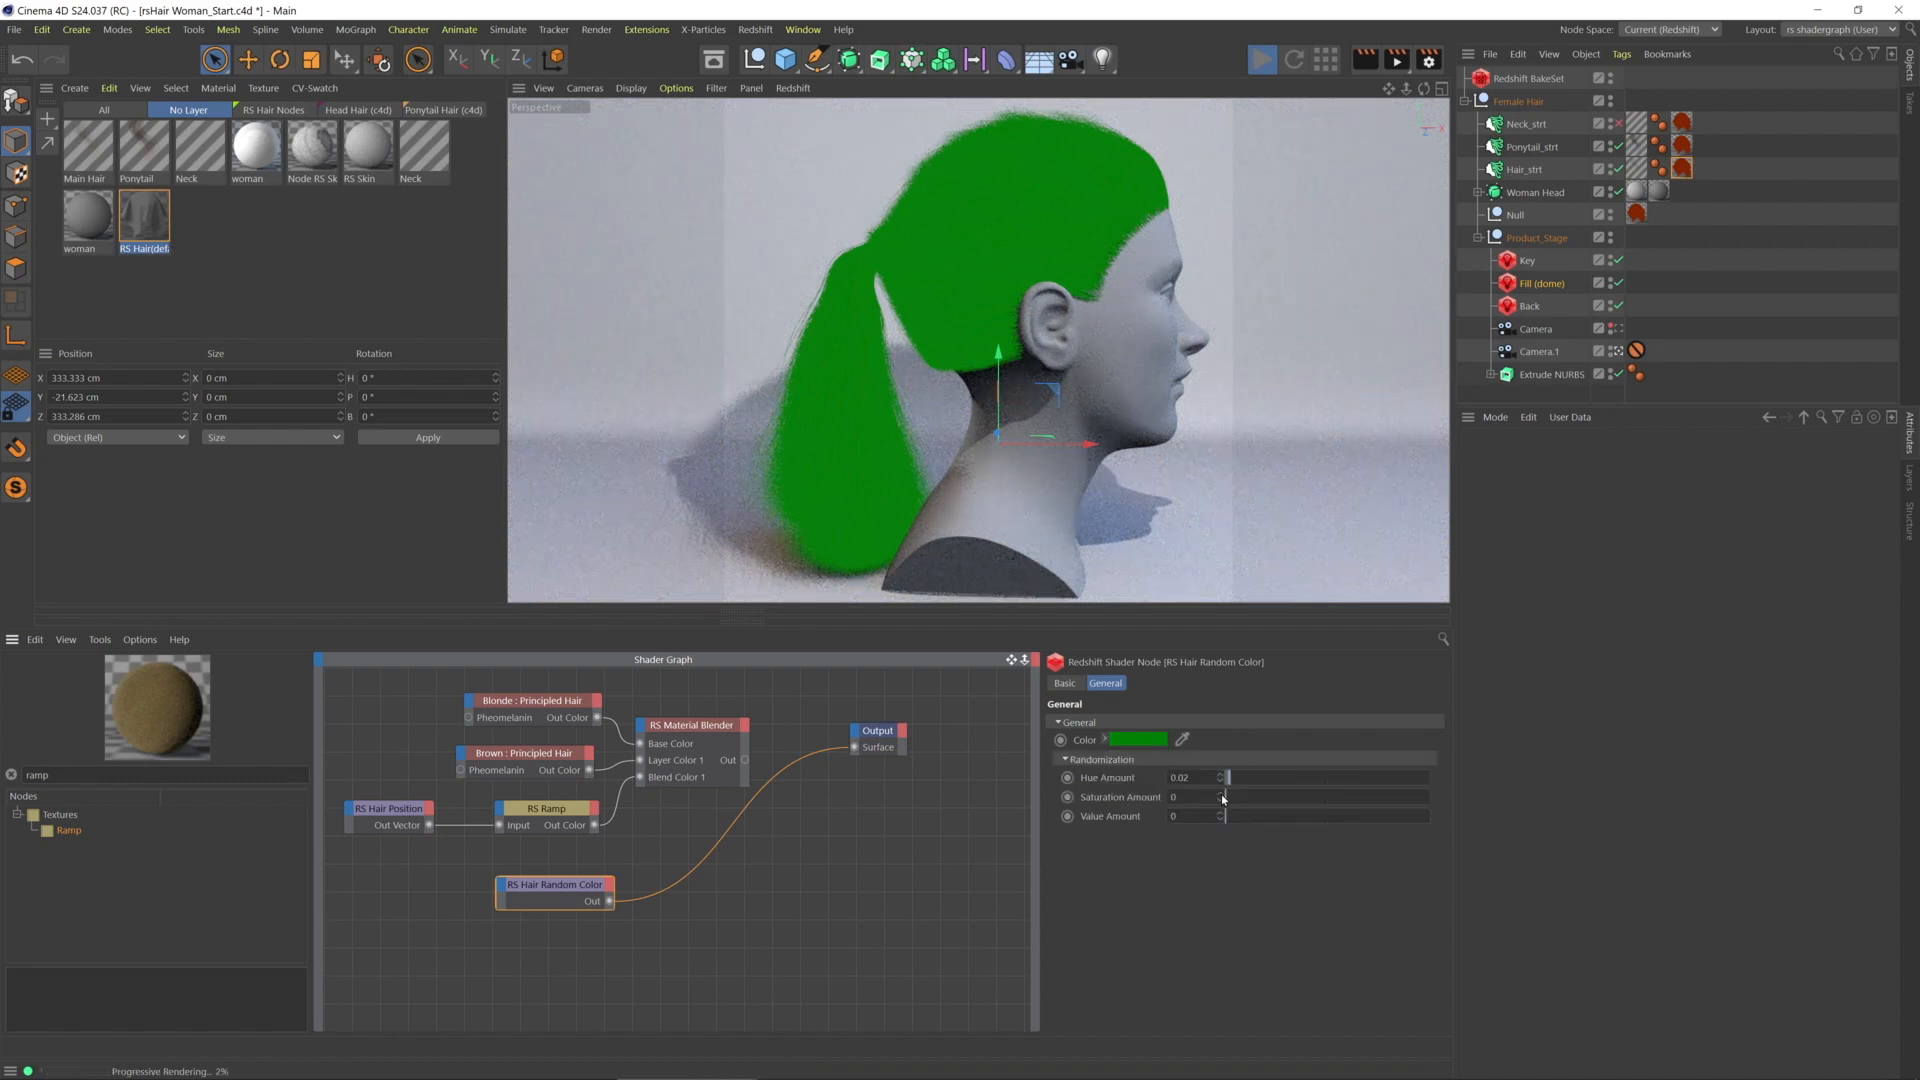
drag(1224, 778, 1280, 778)
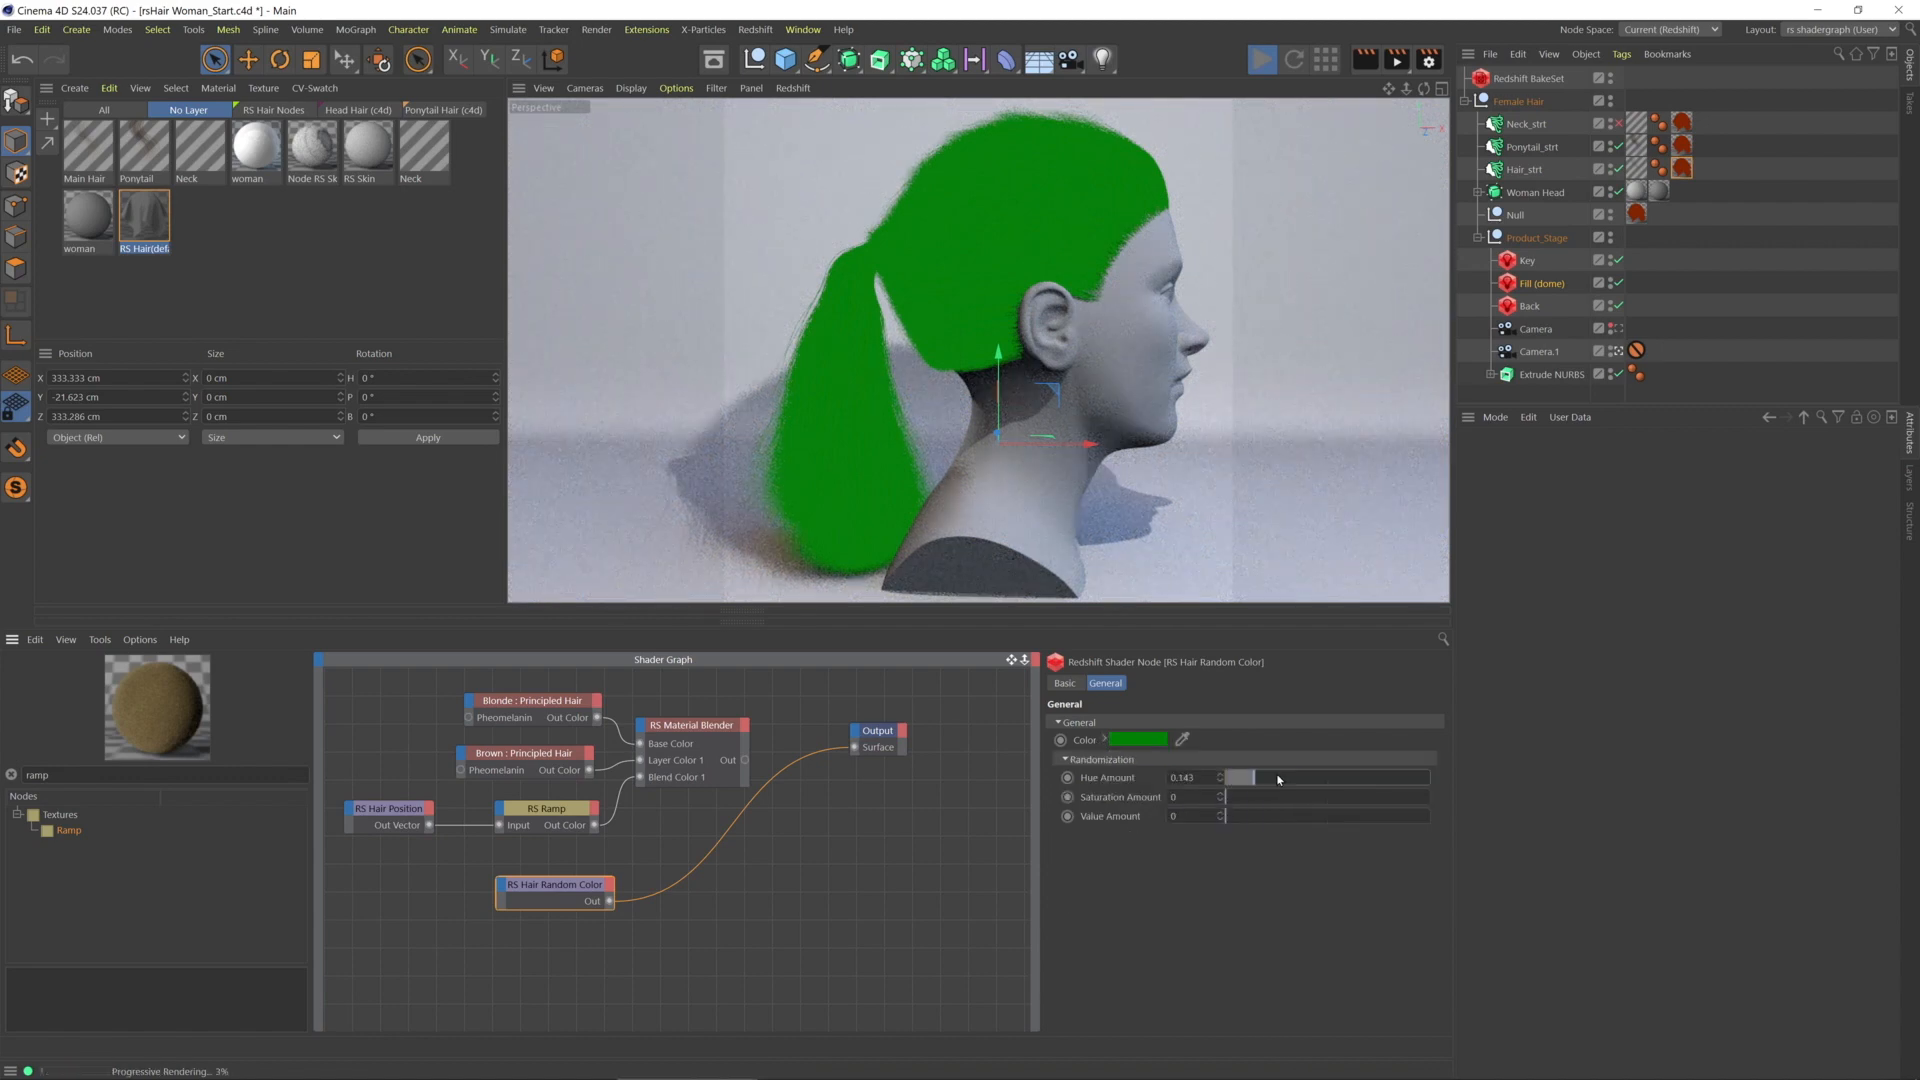
drag(1254, 778, 1420, 778)
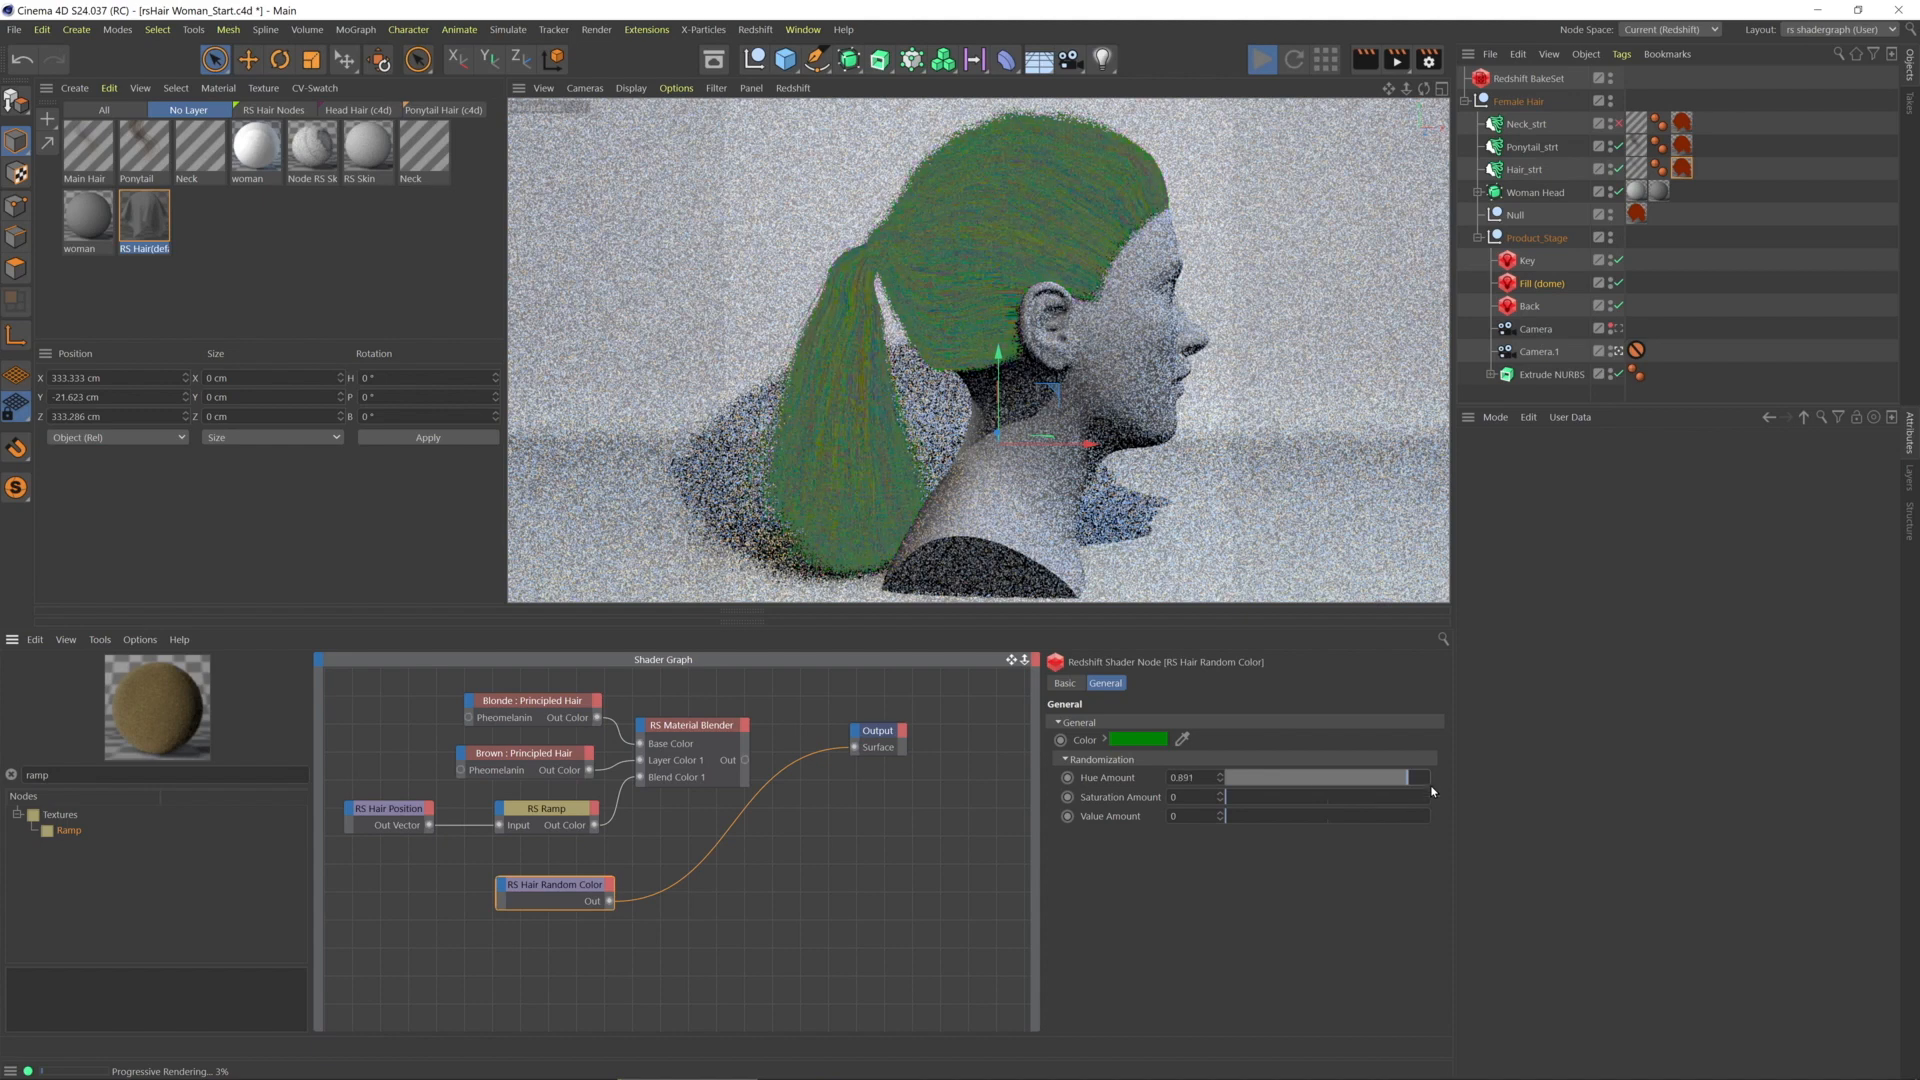
drag(1430, 777, 1380, 778)
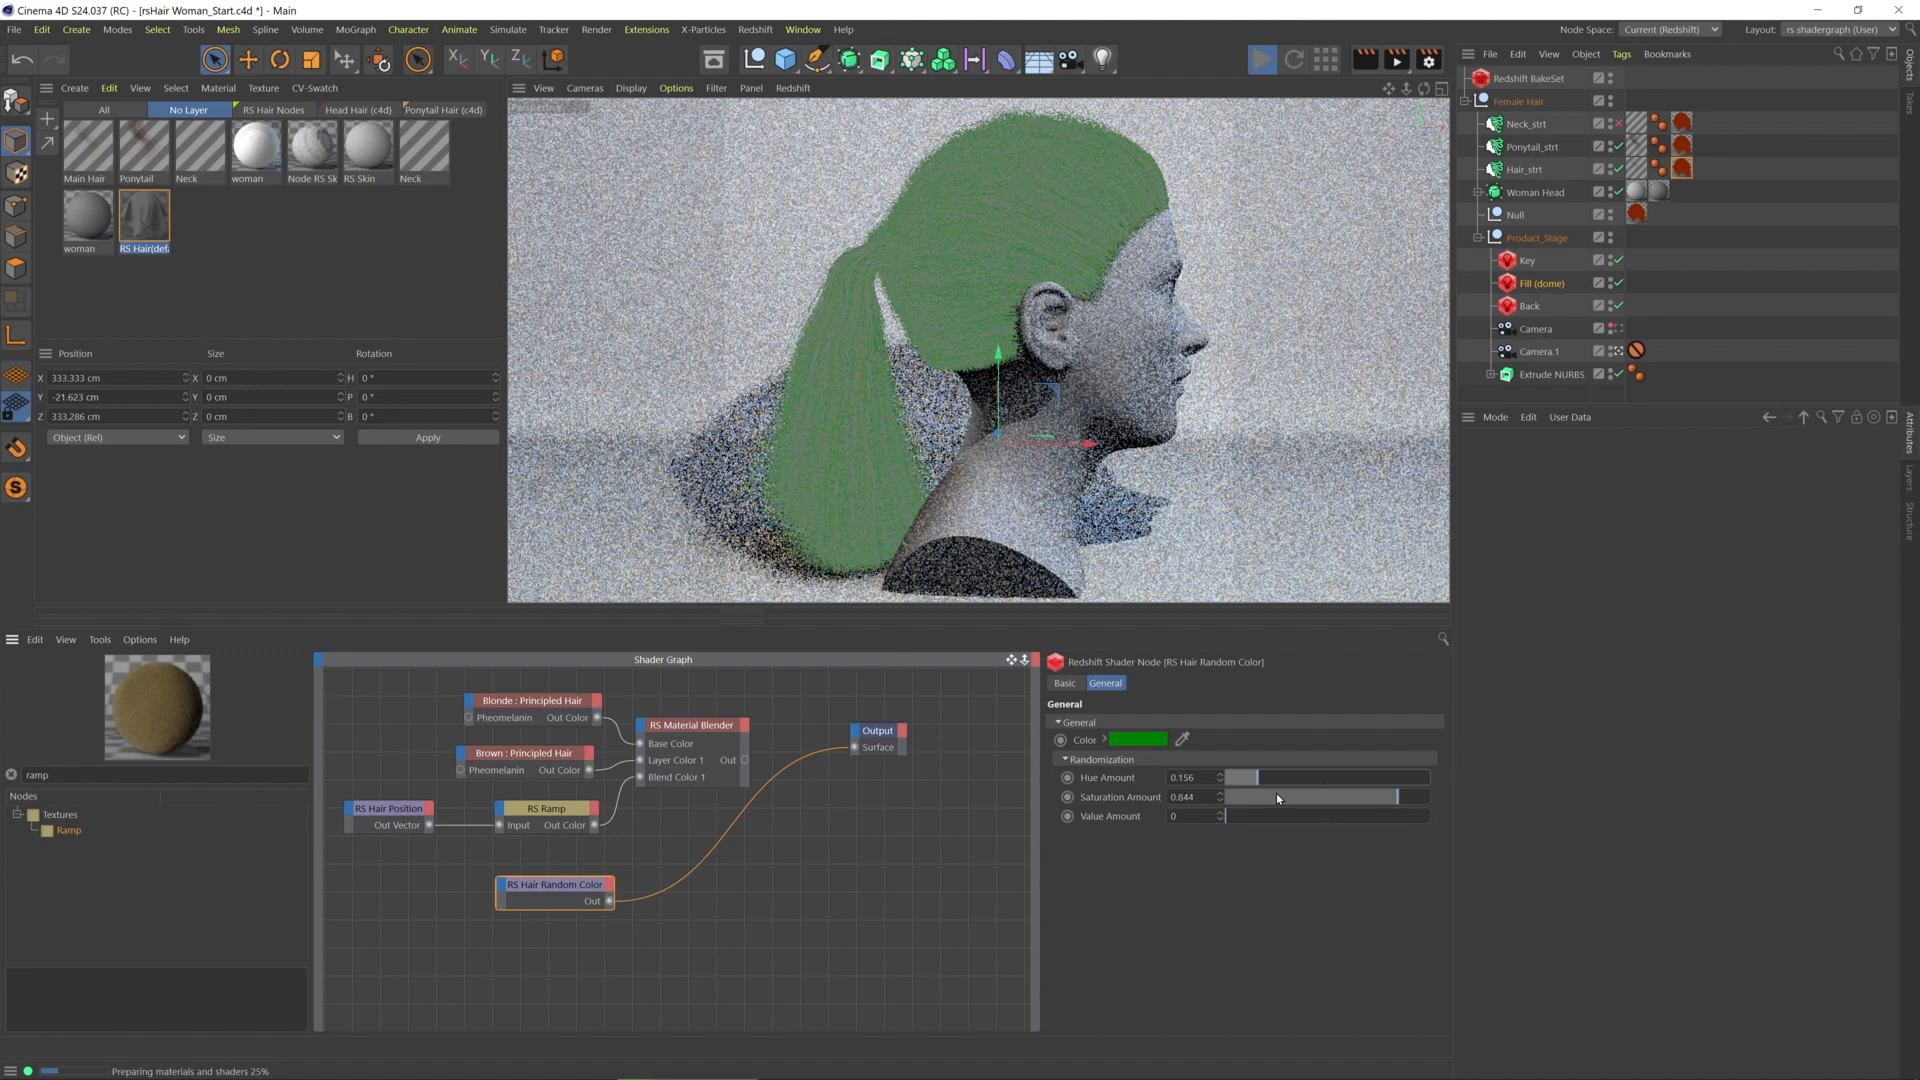
drag(1224, 816, 1402, 816)
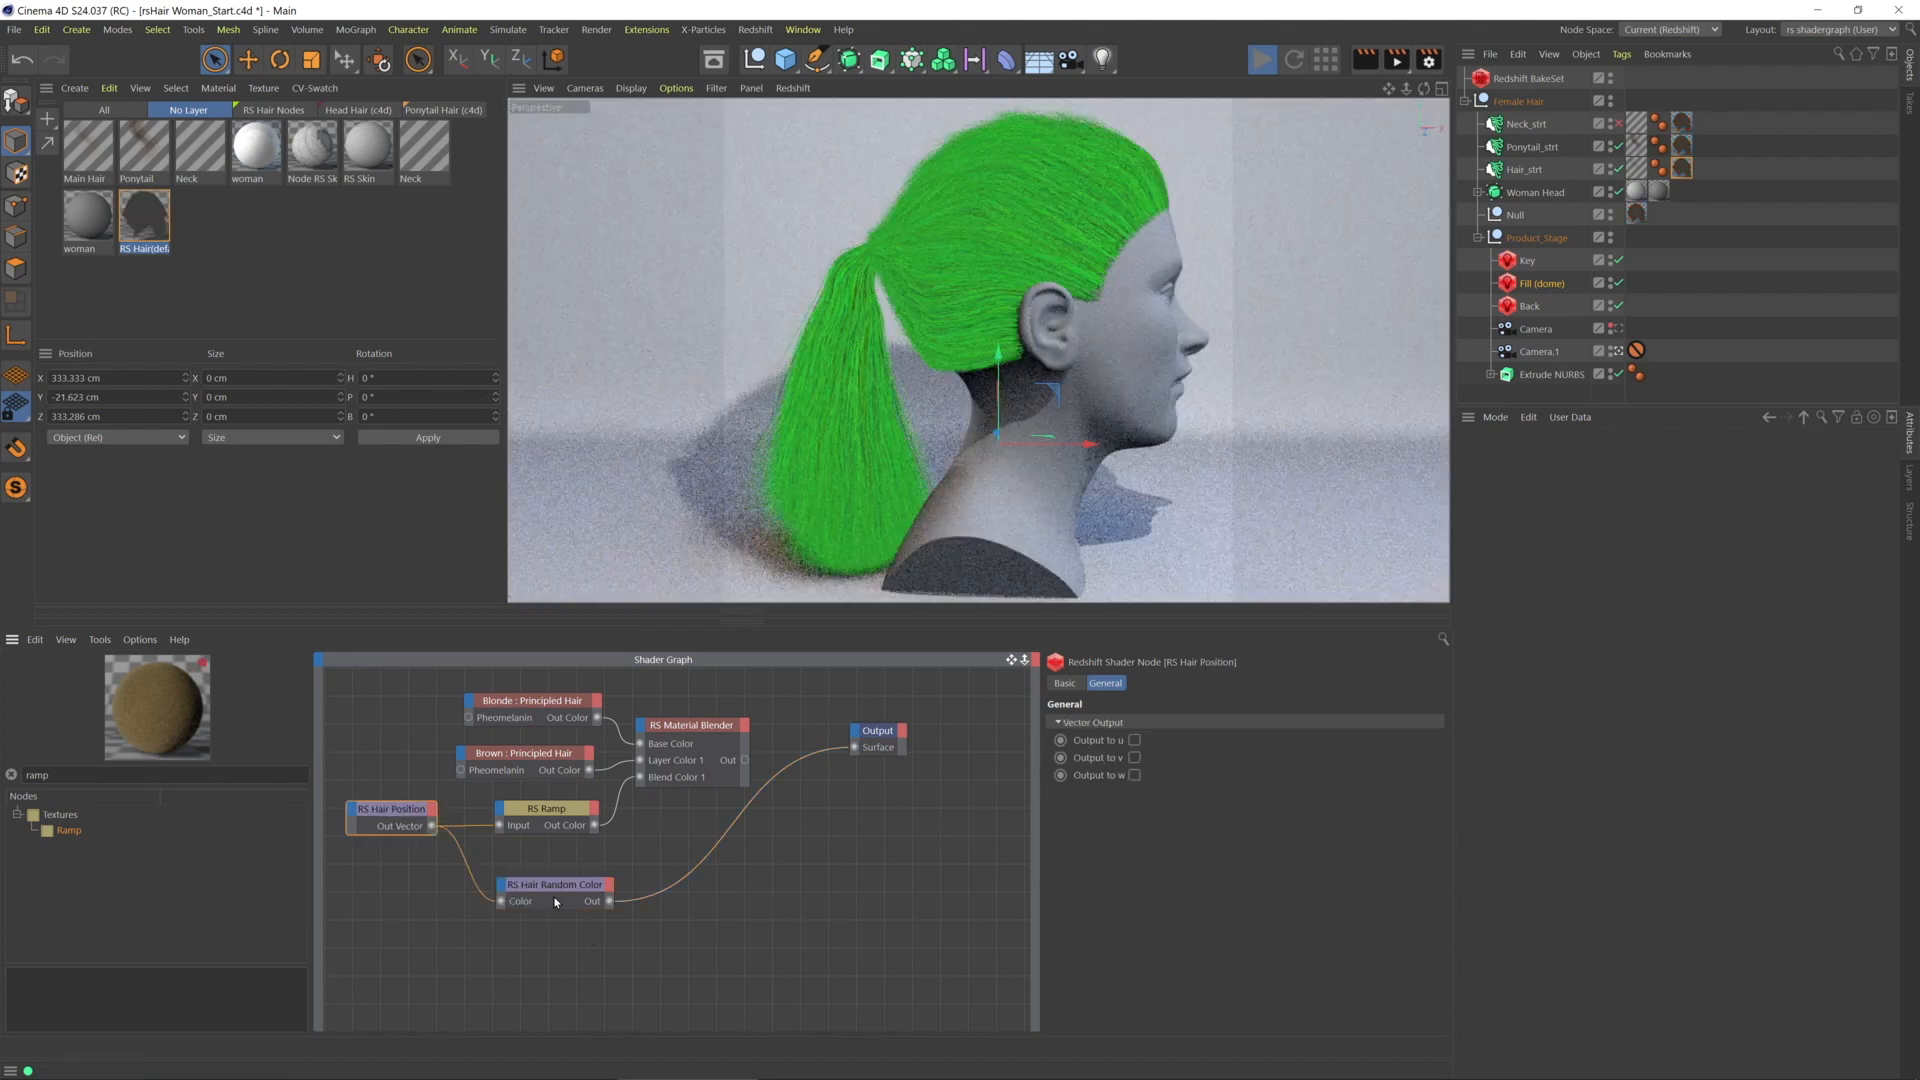
Select the Hair Random Color node and experiment with its randomization sliders, ending at Hue 0.848, Saturation 0 and Value 0.652
click(553, 884)
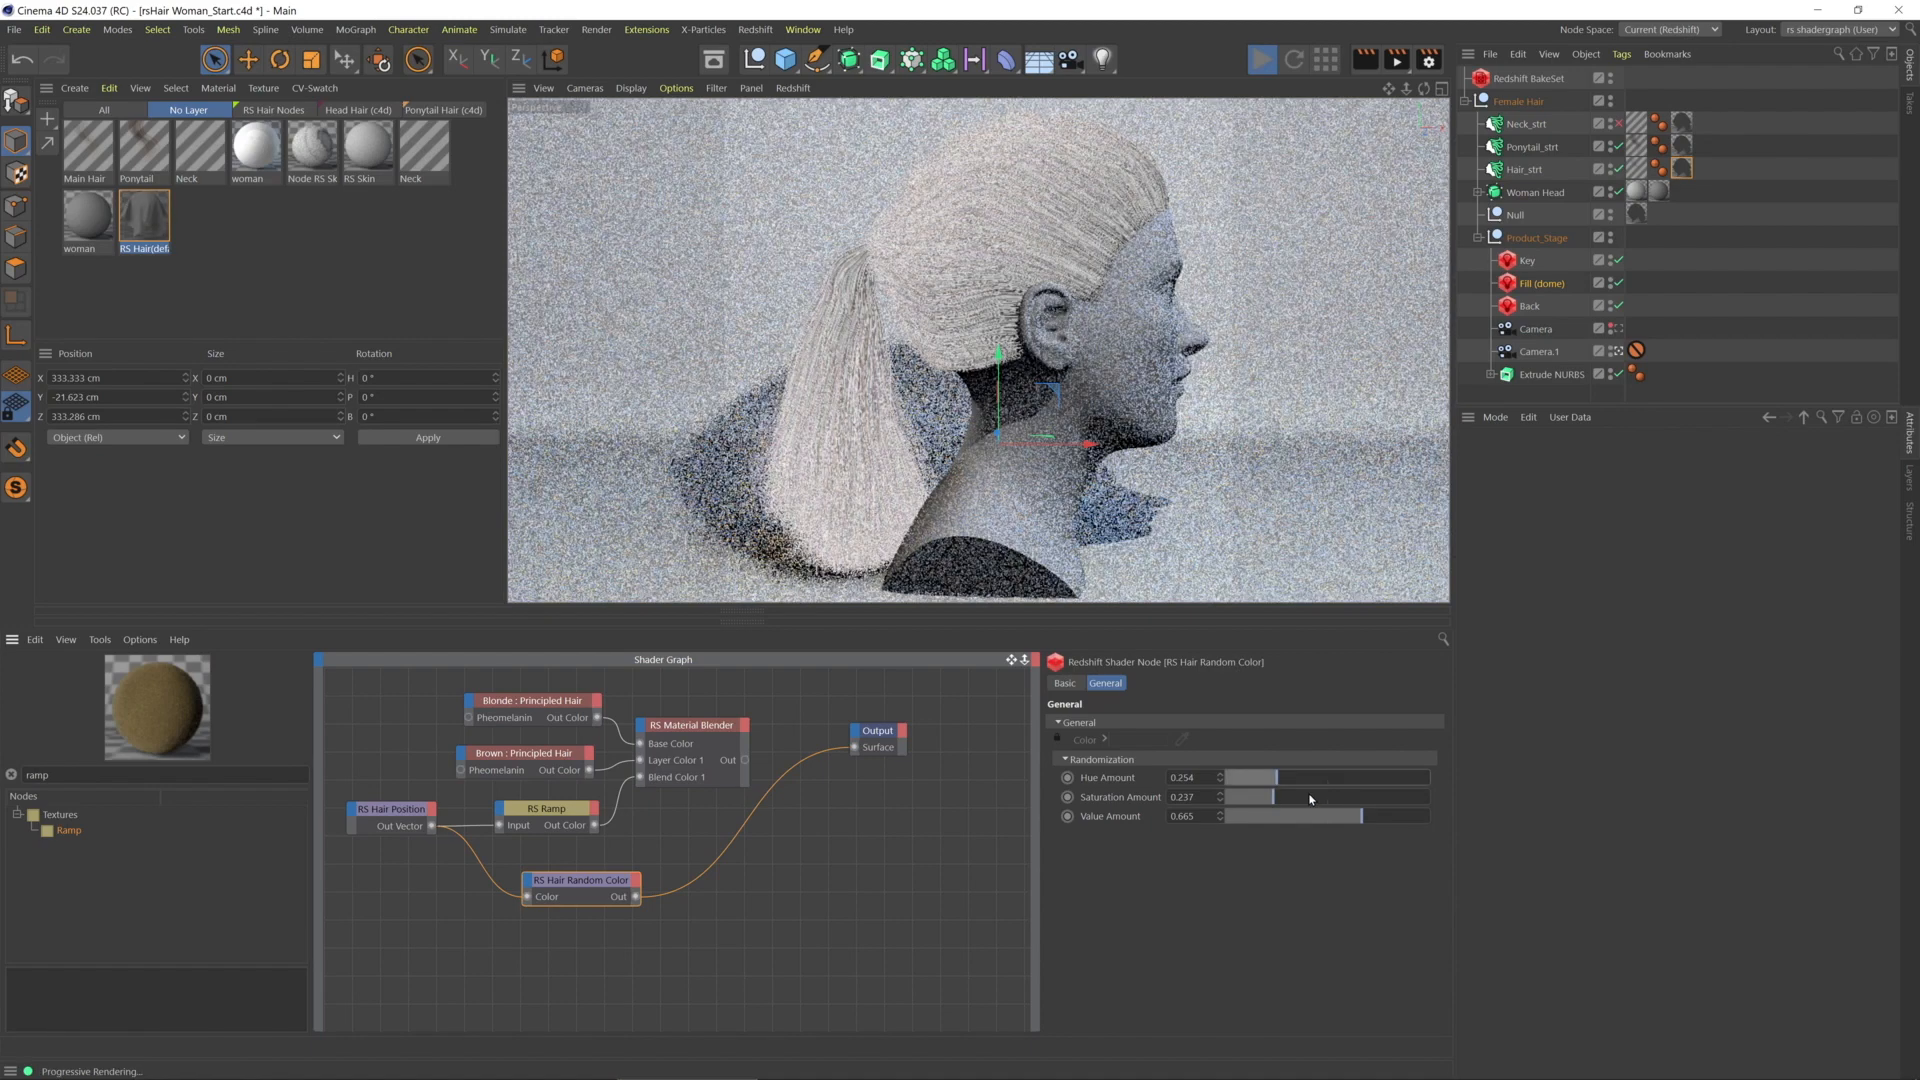
drag(1292, 816, 1218, 816)
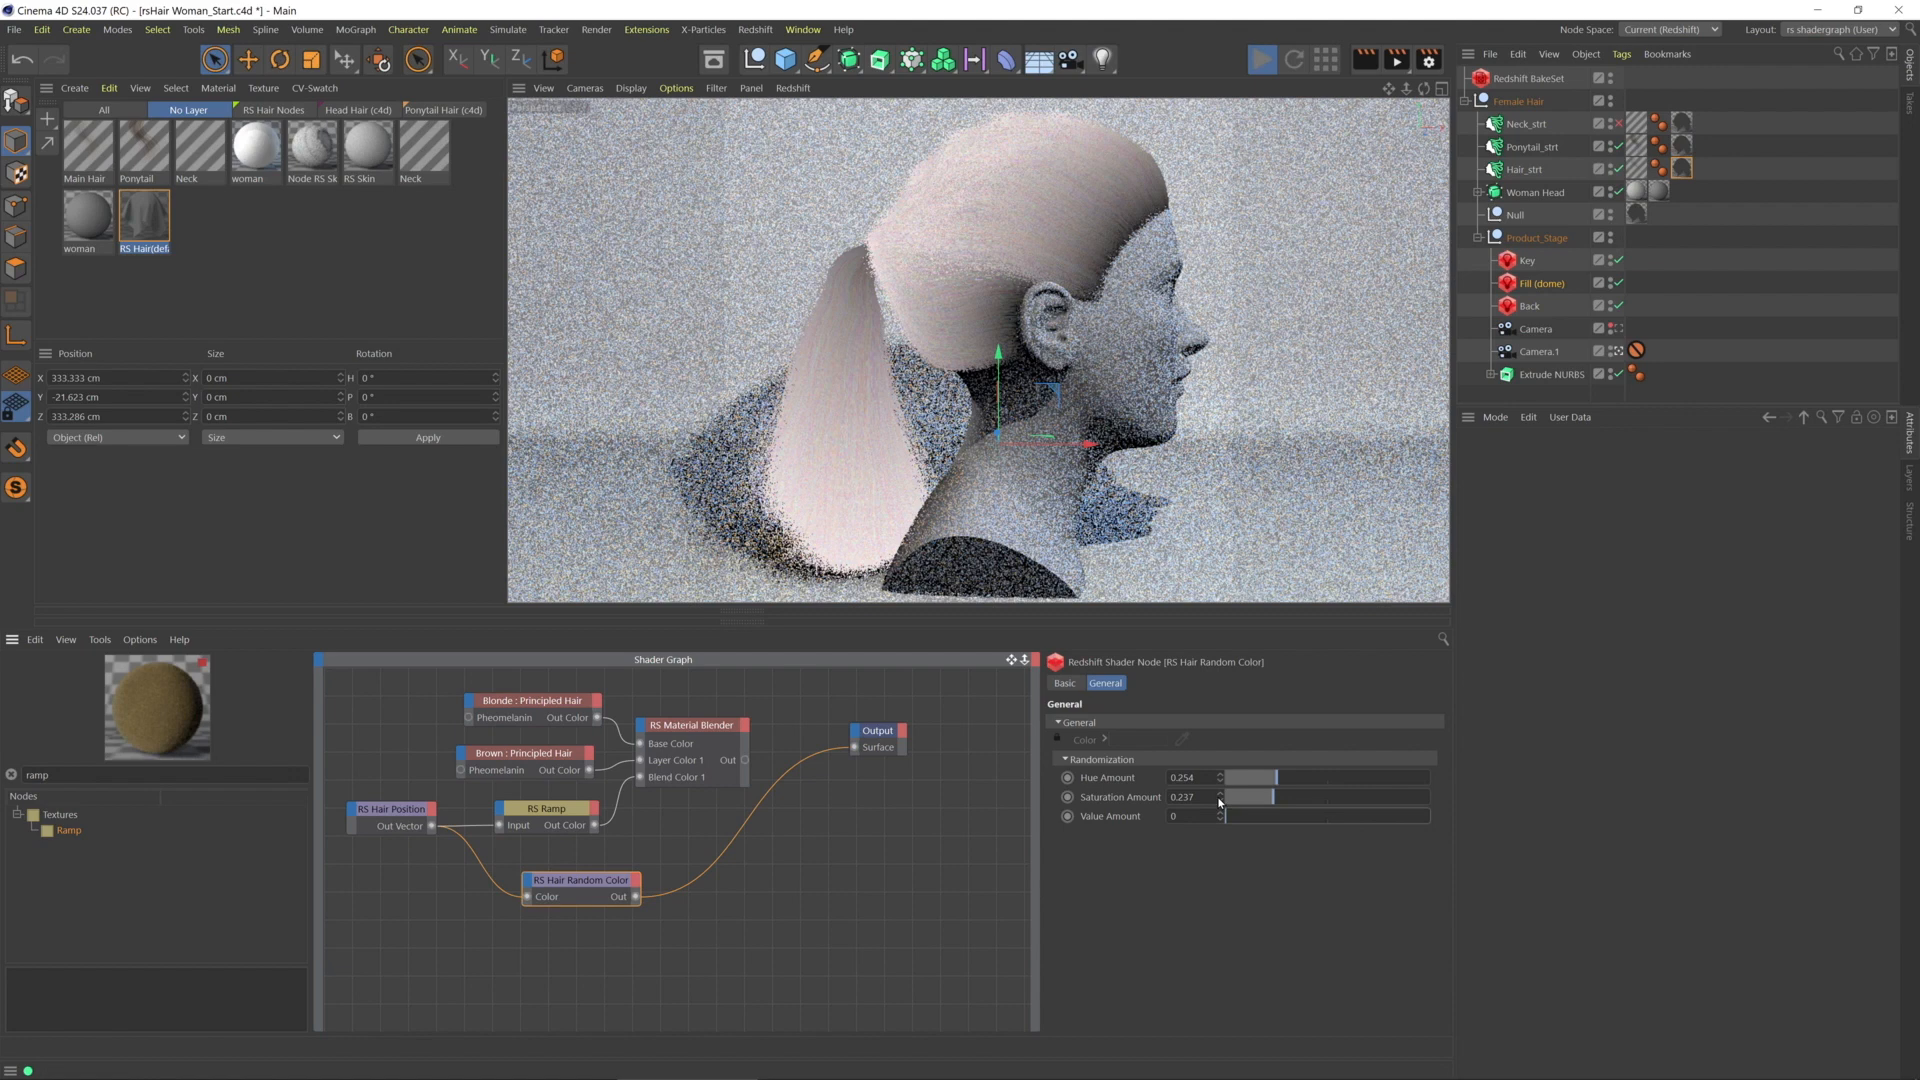
drag(1267, 796, 1231, 797)
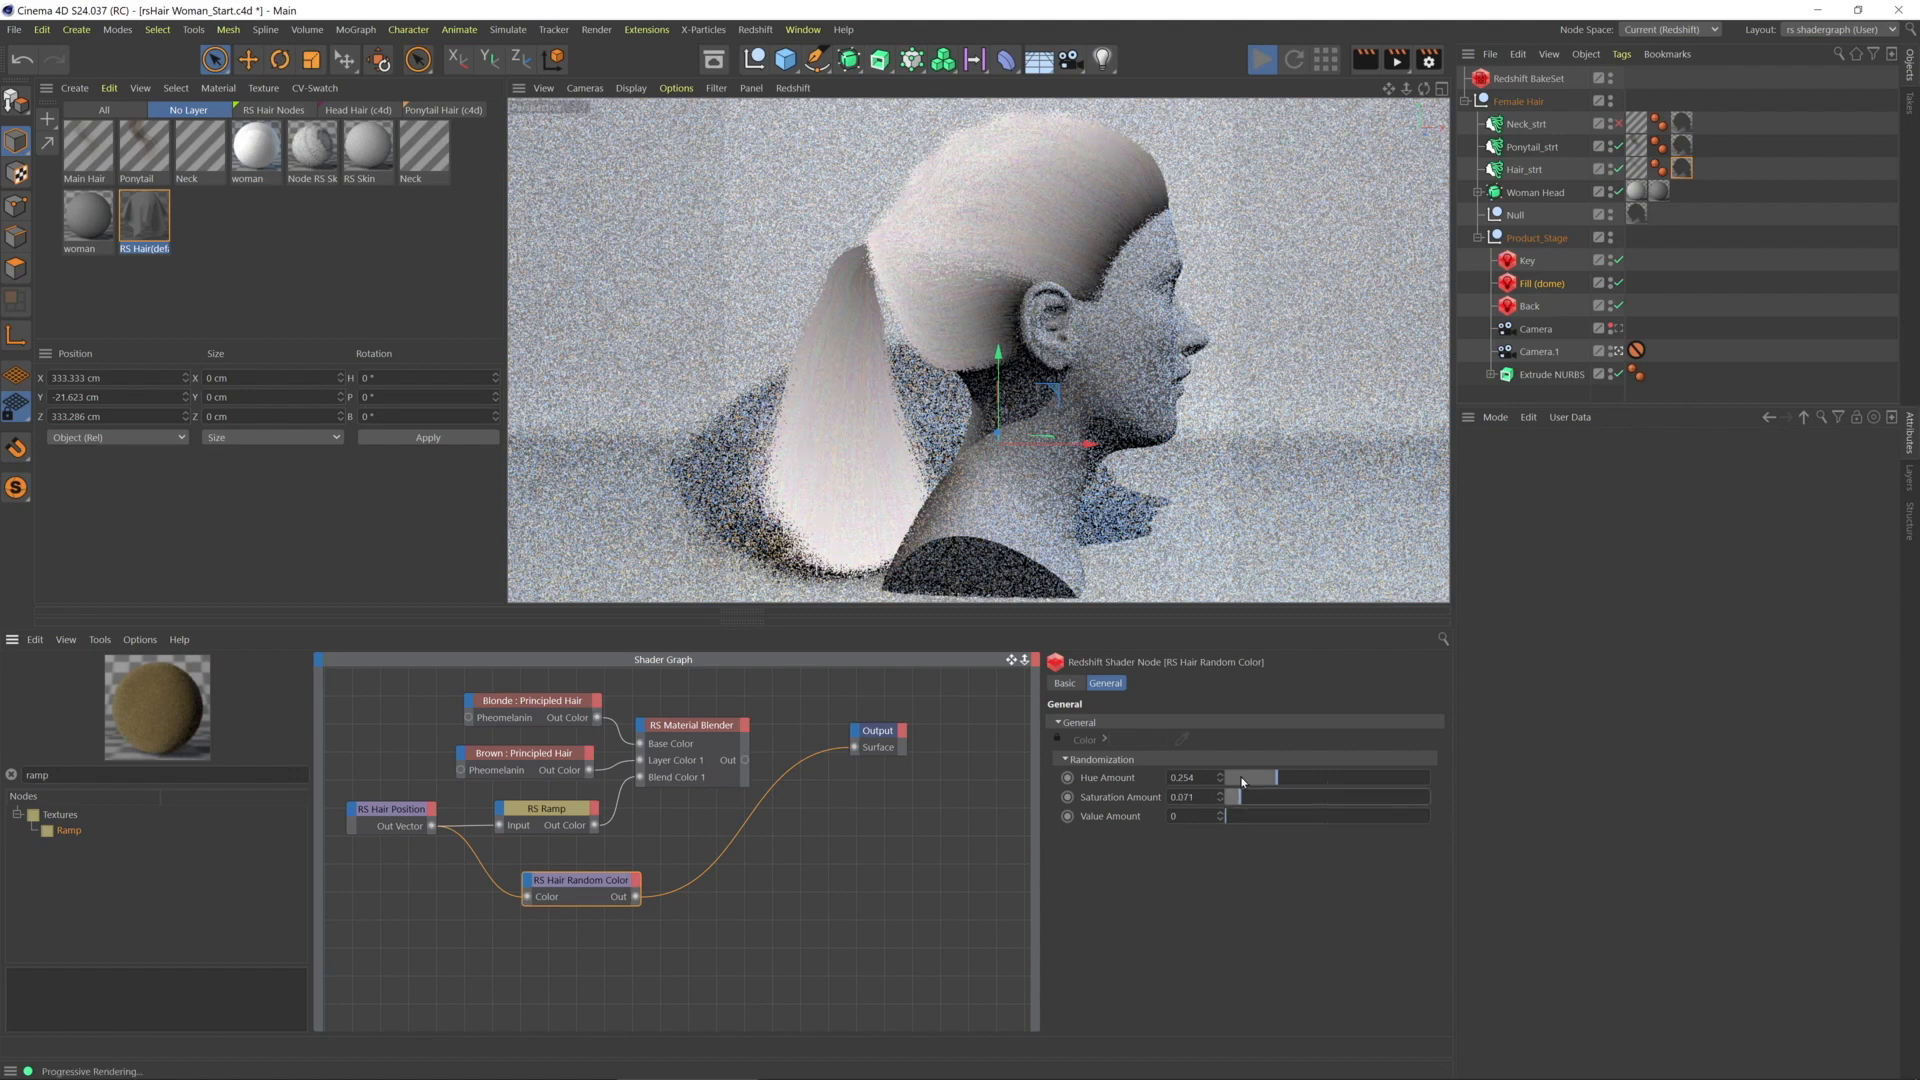
drag(1273, 778, 1231, 778)
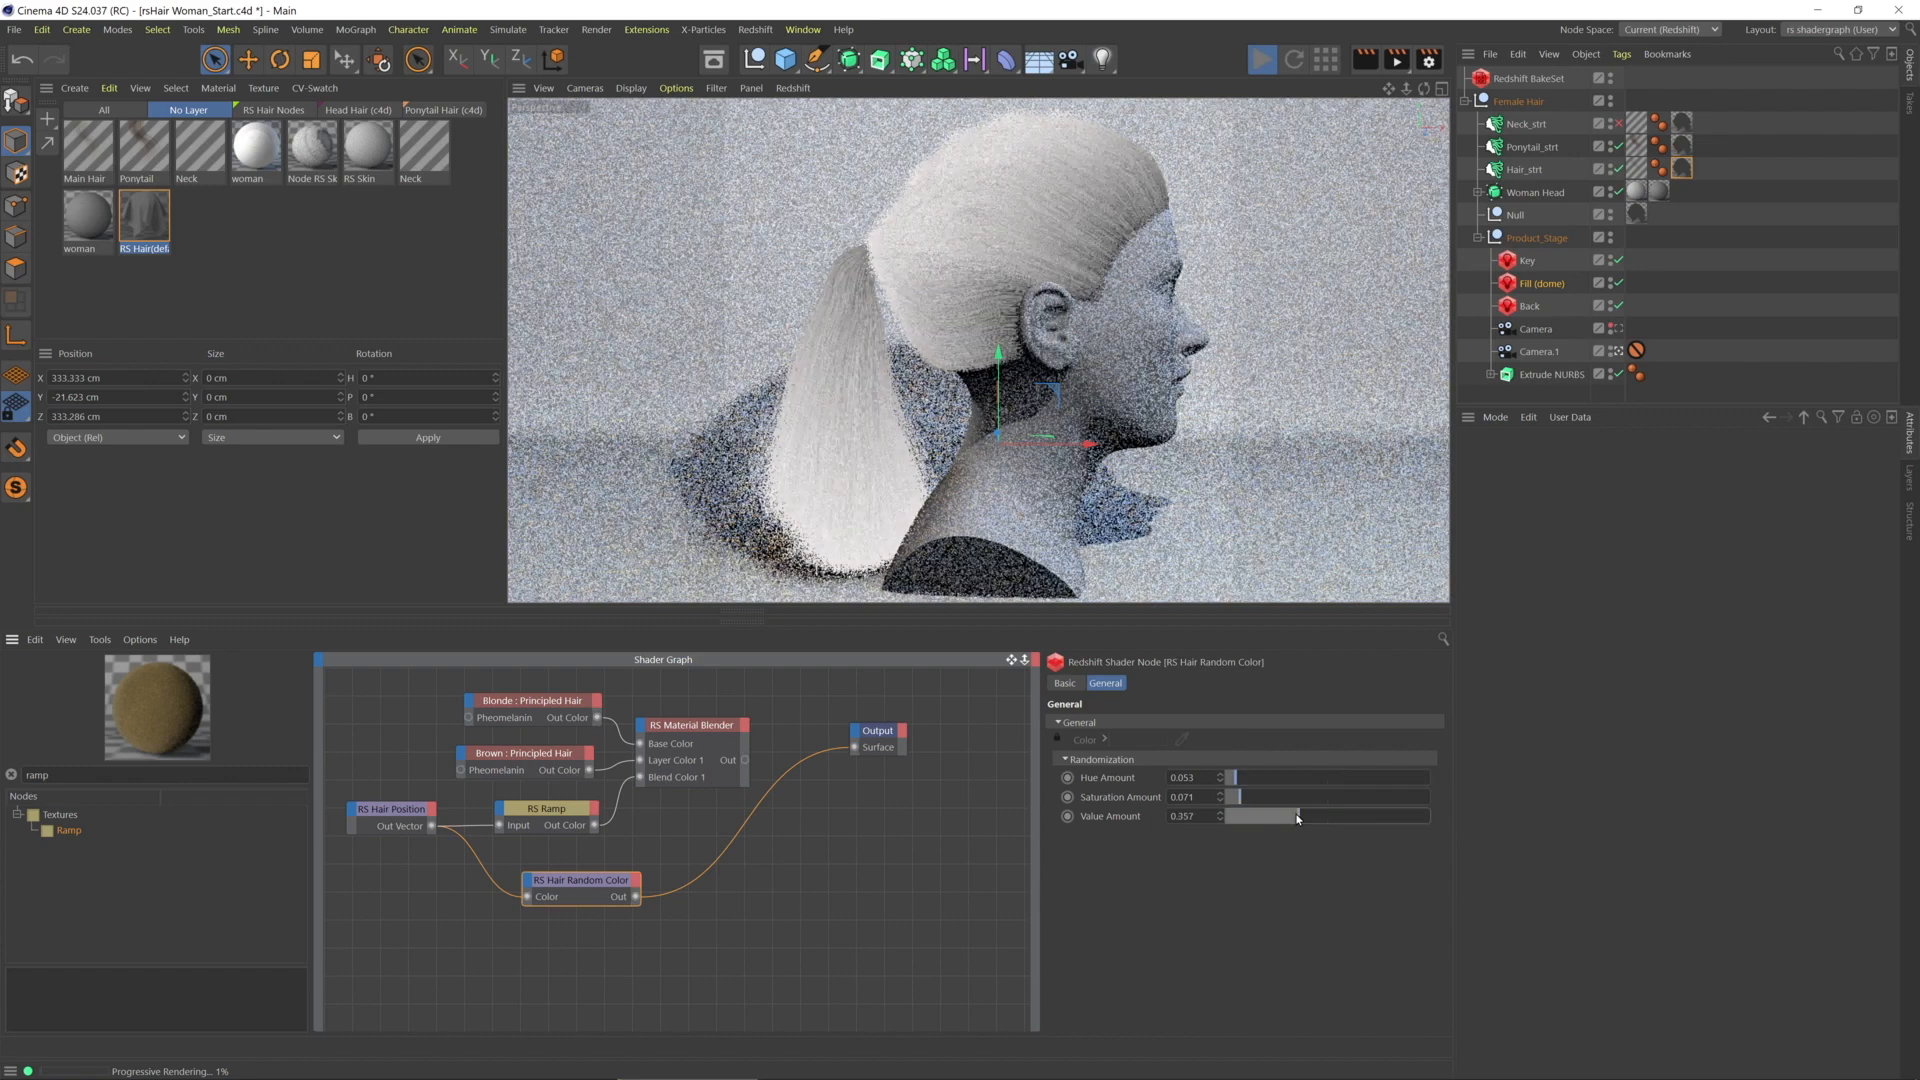
drag(1298, 816, 1254, 816)
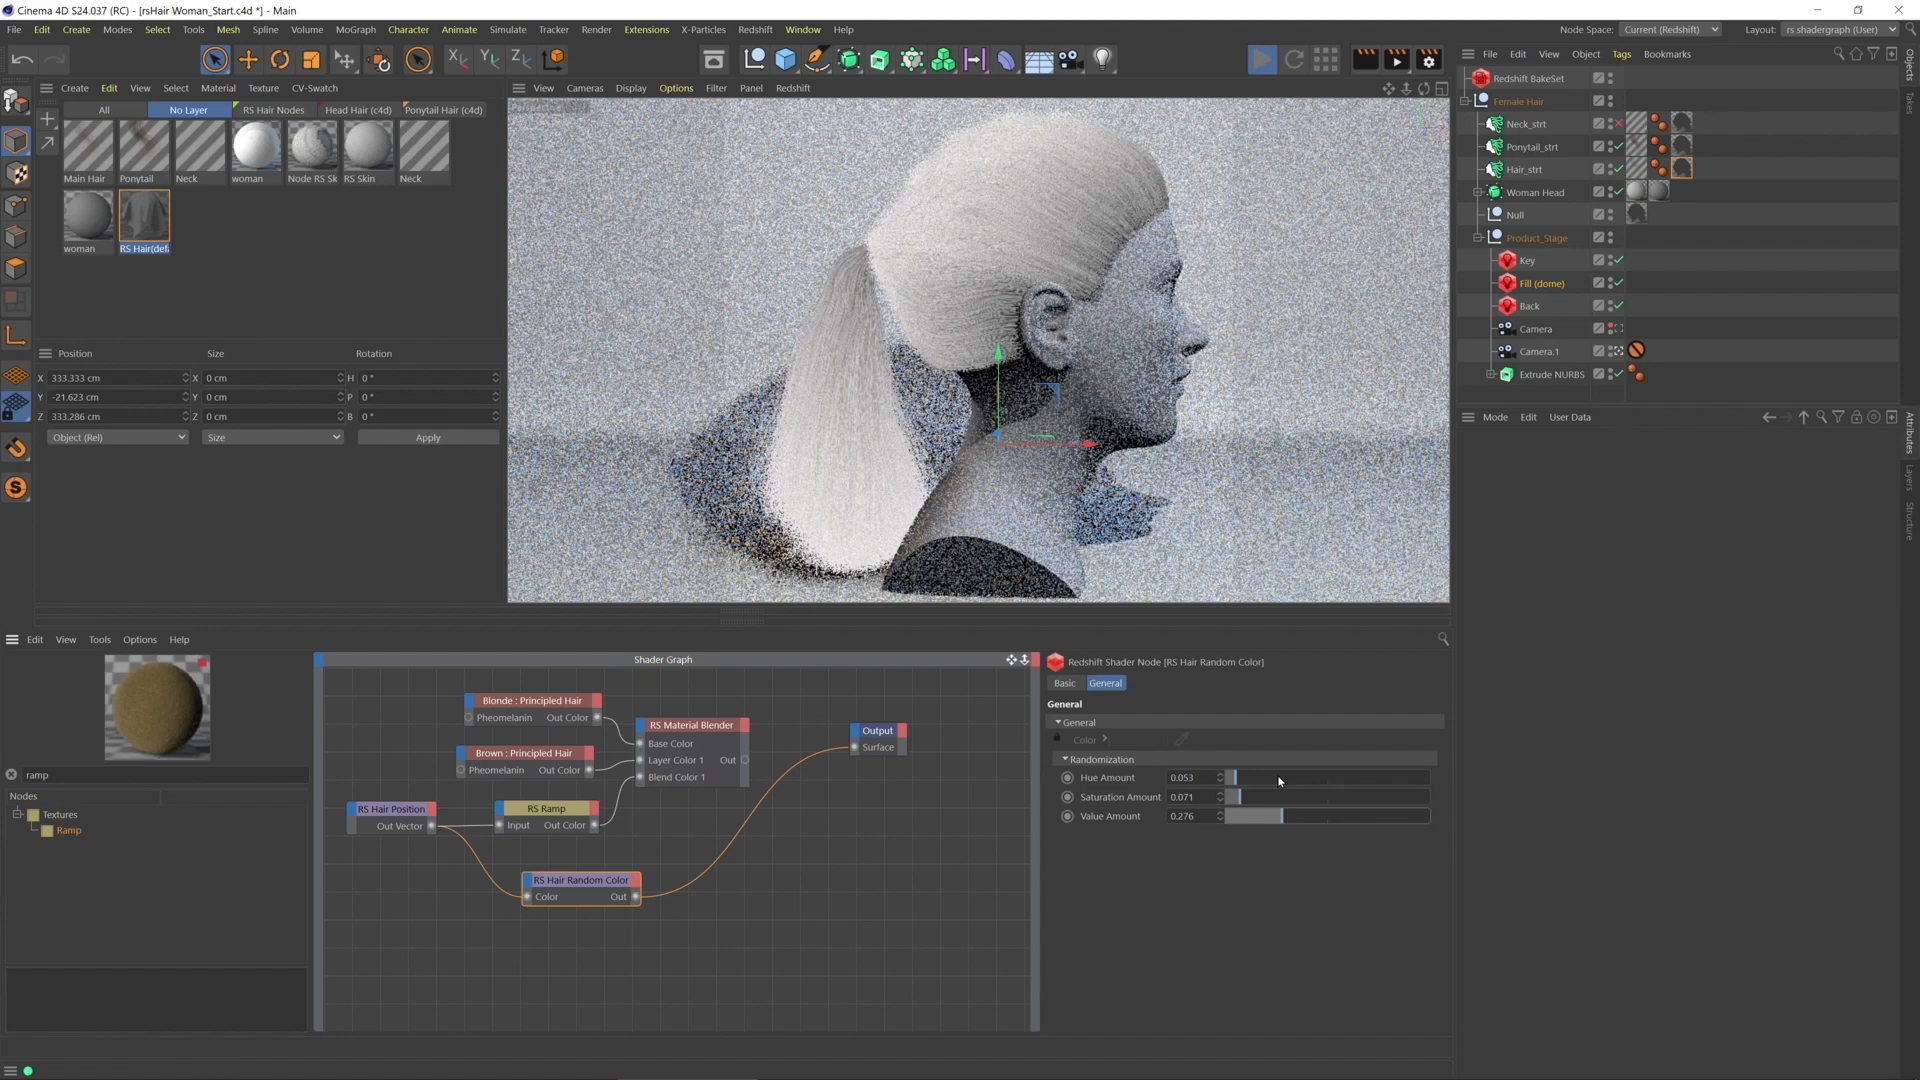
drag(1237, 797, 1304, 797)
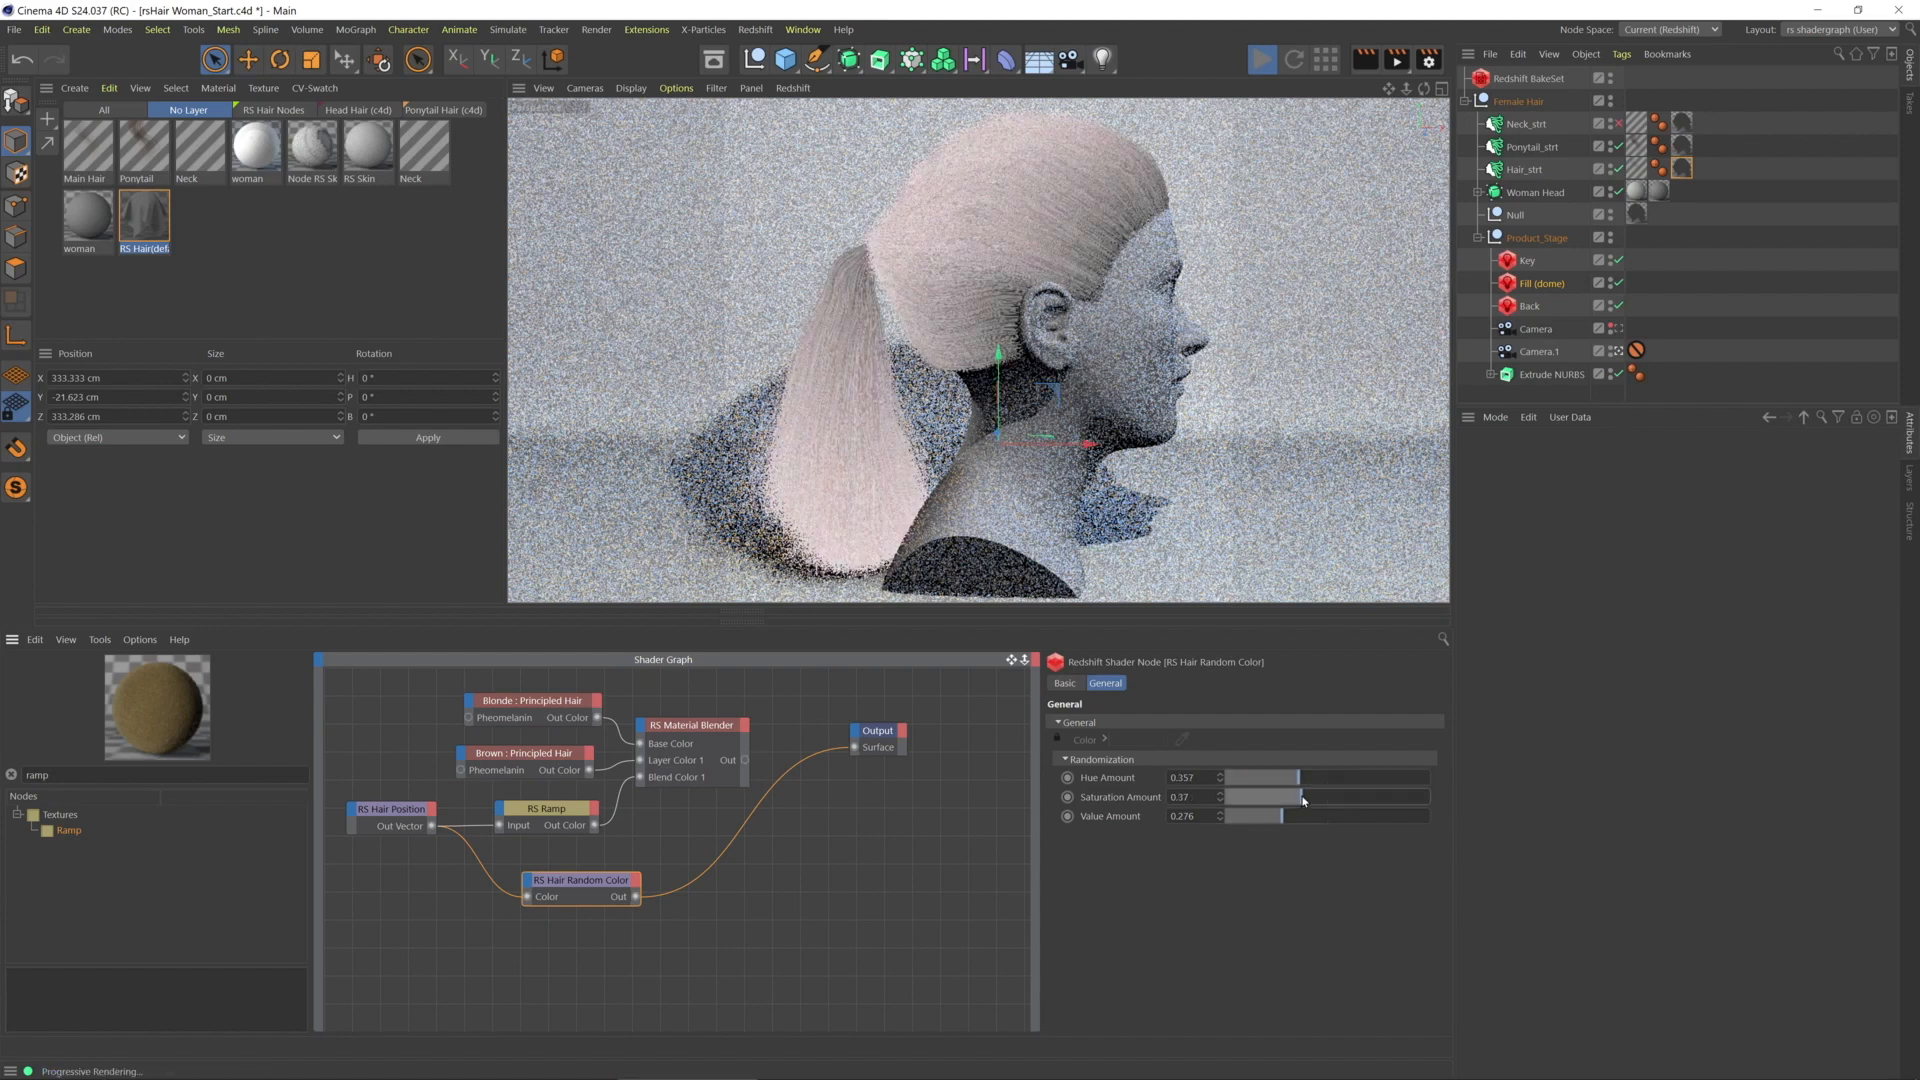
drag(1292, 797, 1310, 797)
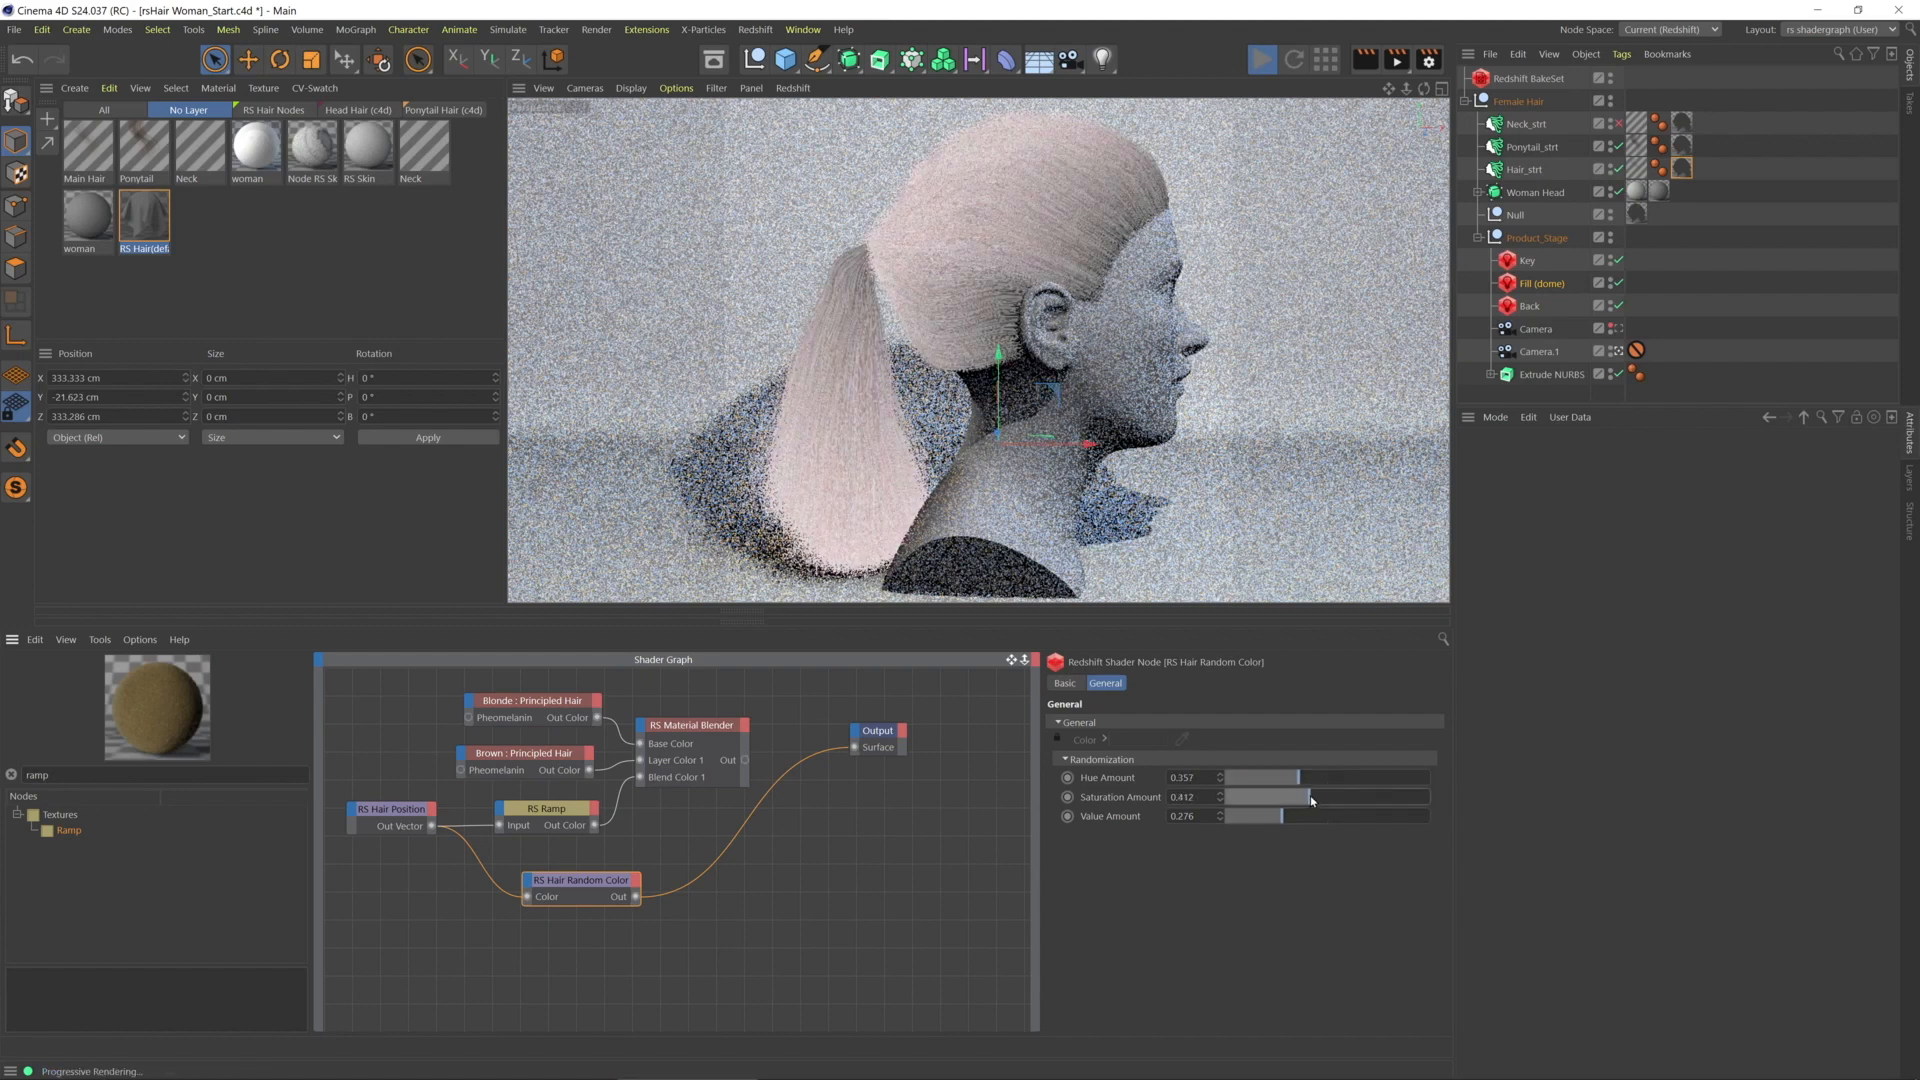
drag(1316, 796, 1237, 797)
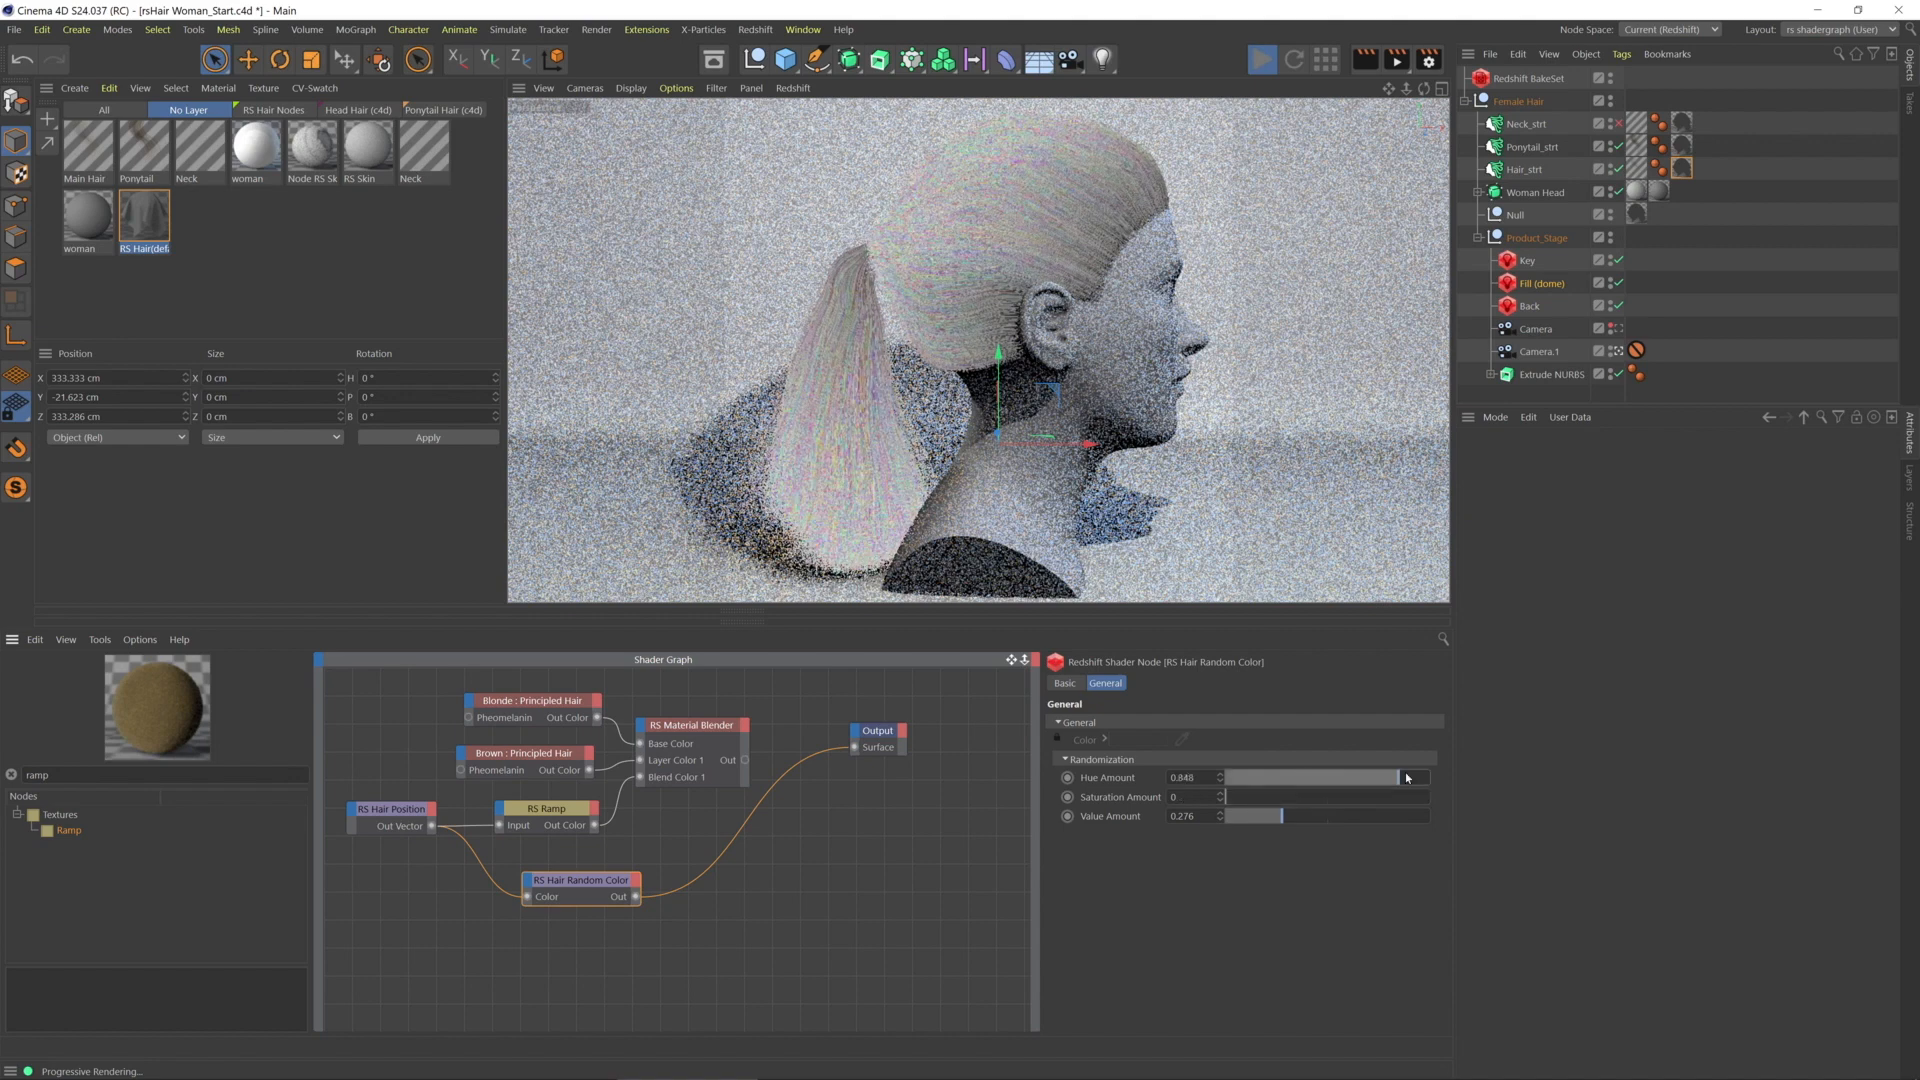
drag(1404, 778, 1380, 778)
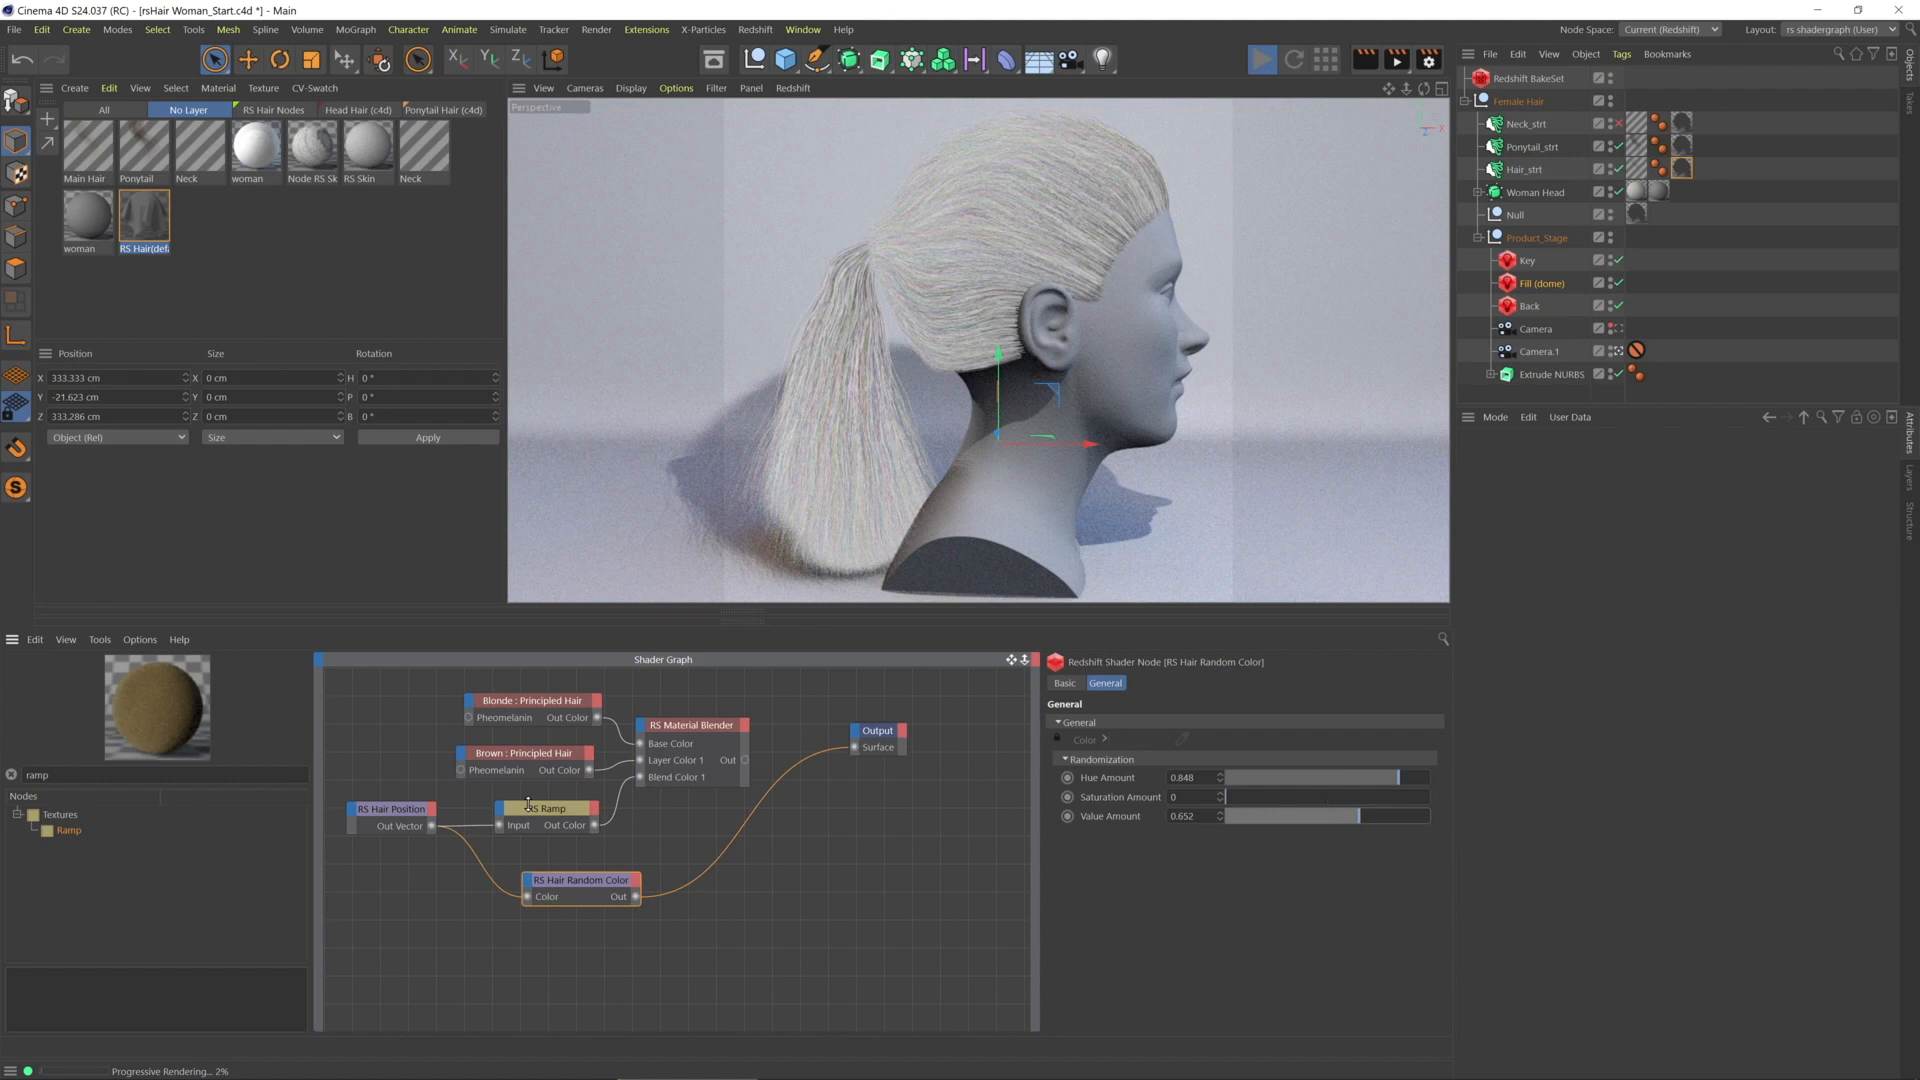
mouse_move(561, 816)
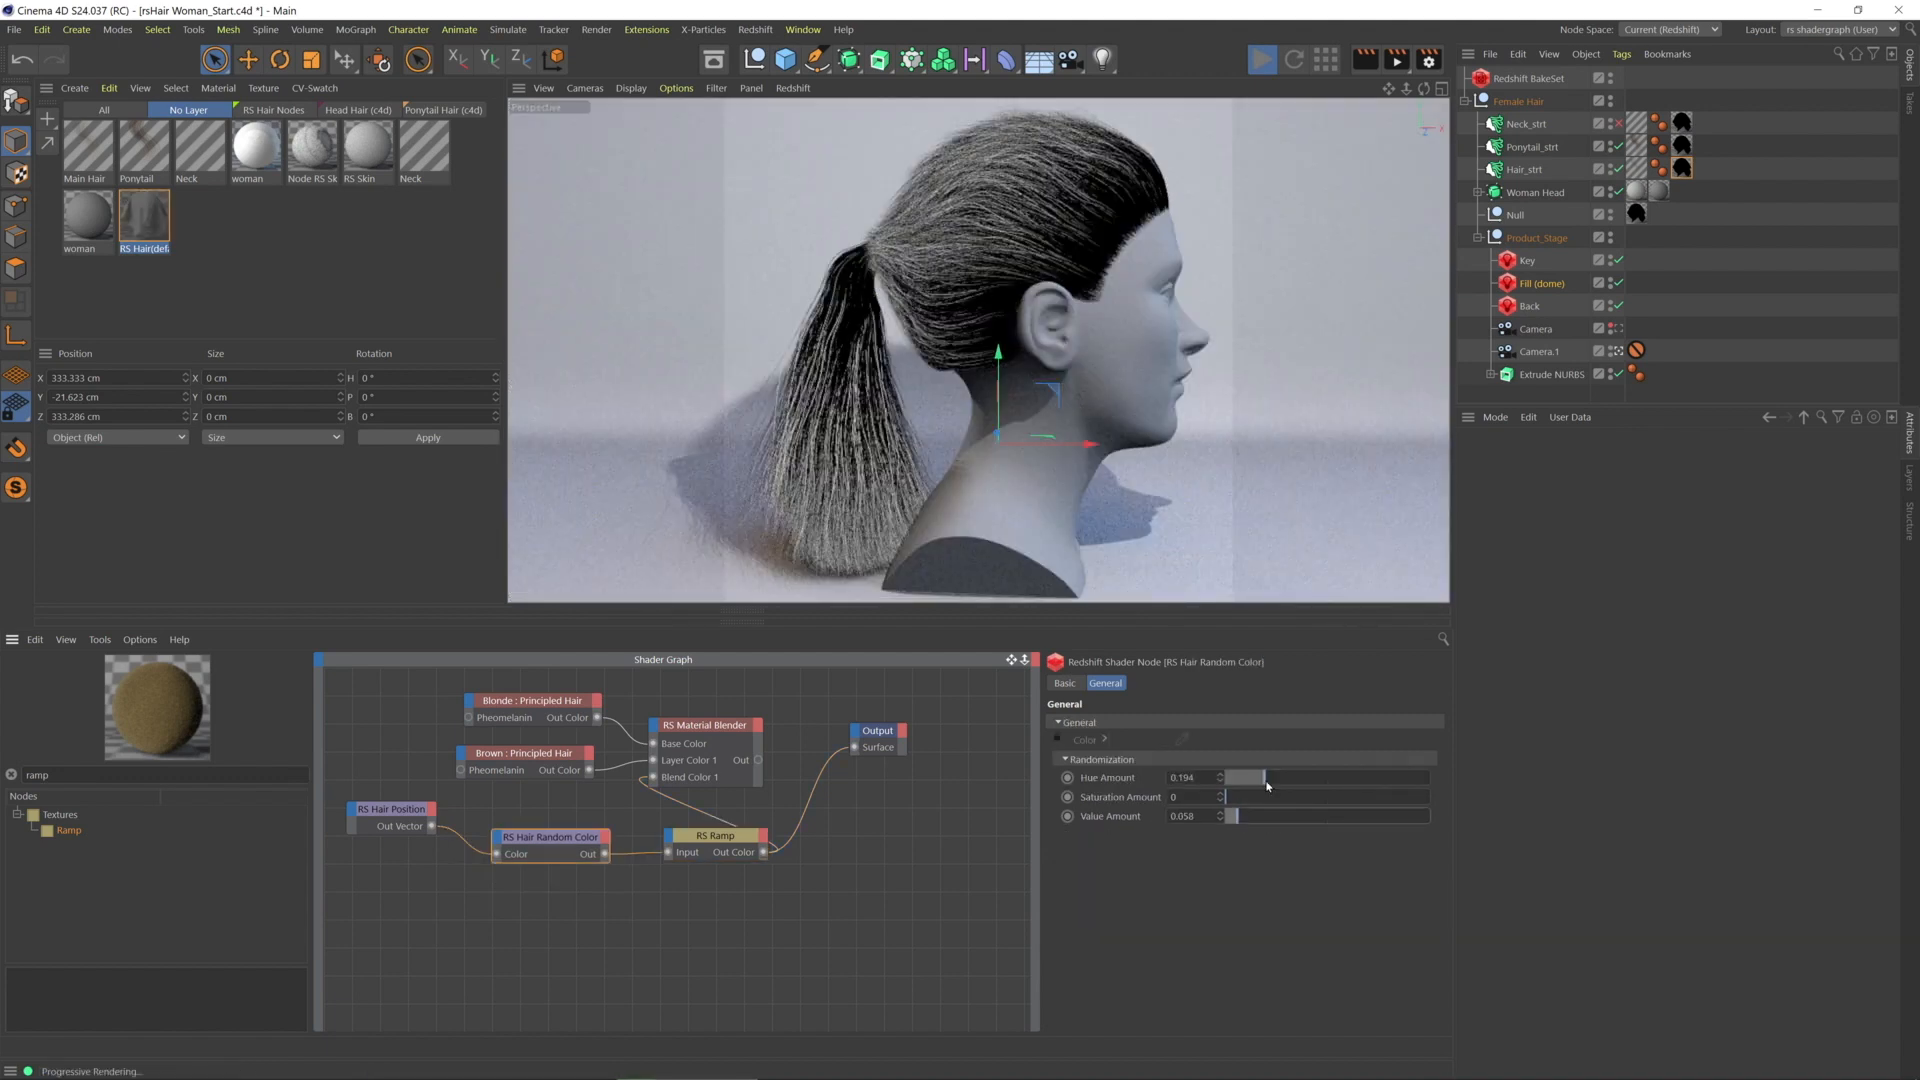
Set saturation variation to 0.071 and hue variation to 0.186, and nudge value variation to 0.165
drag(1231, 797, 1246, 797)
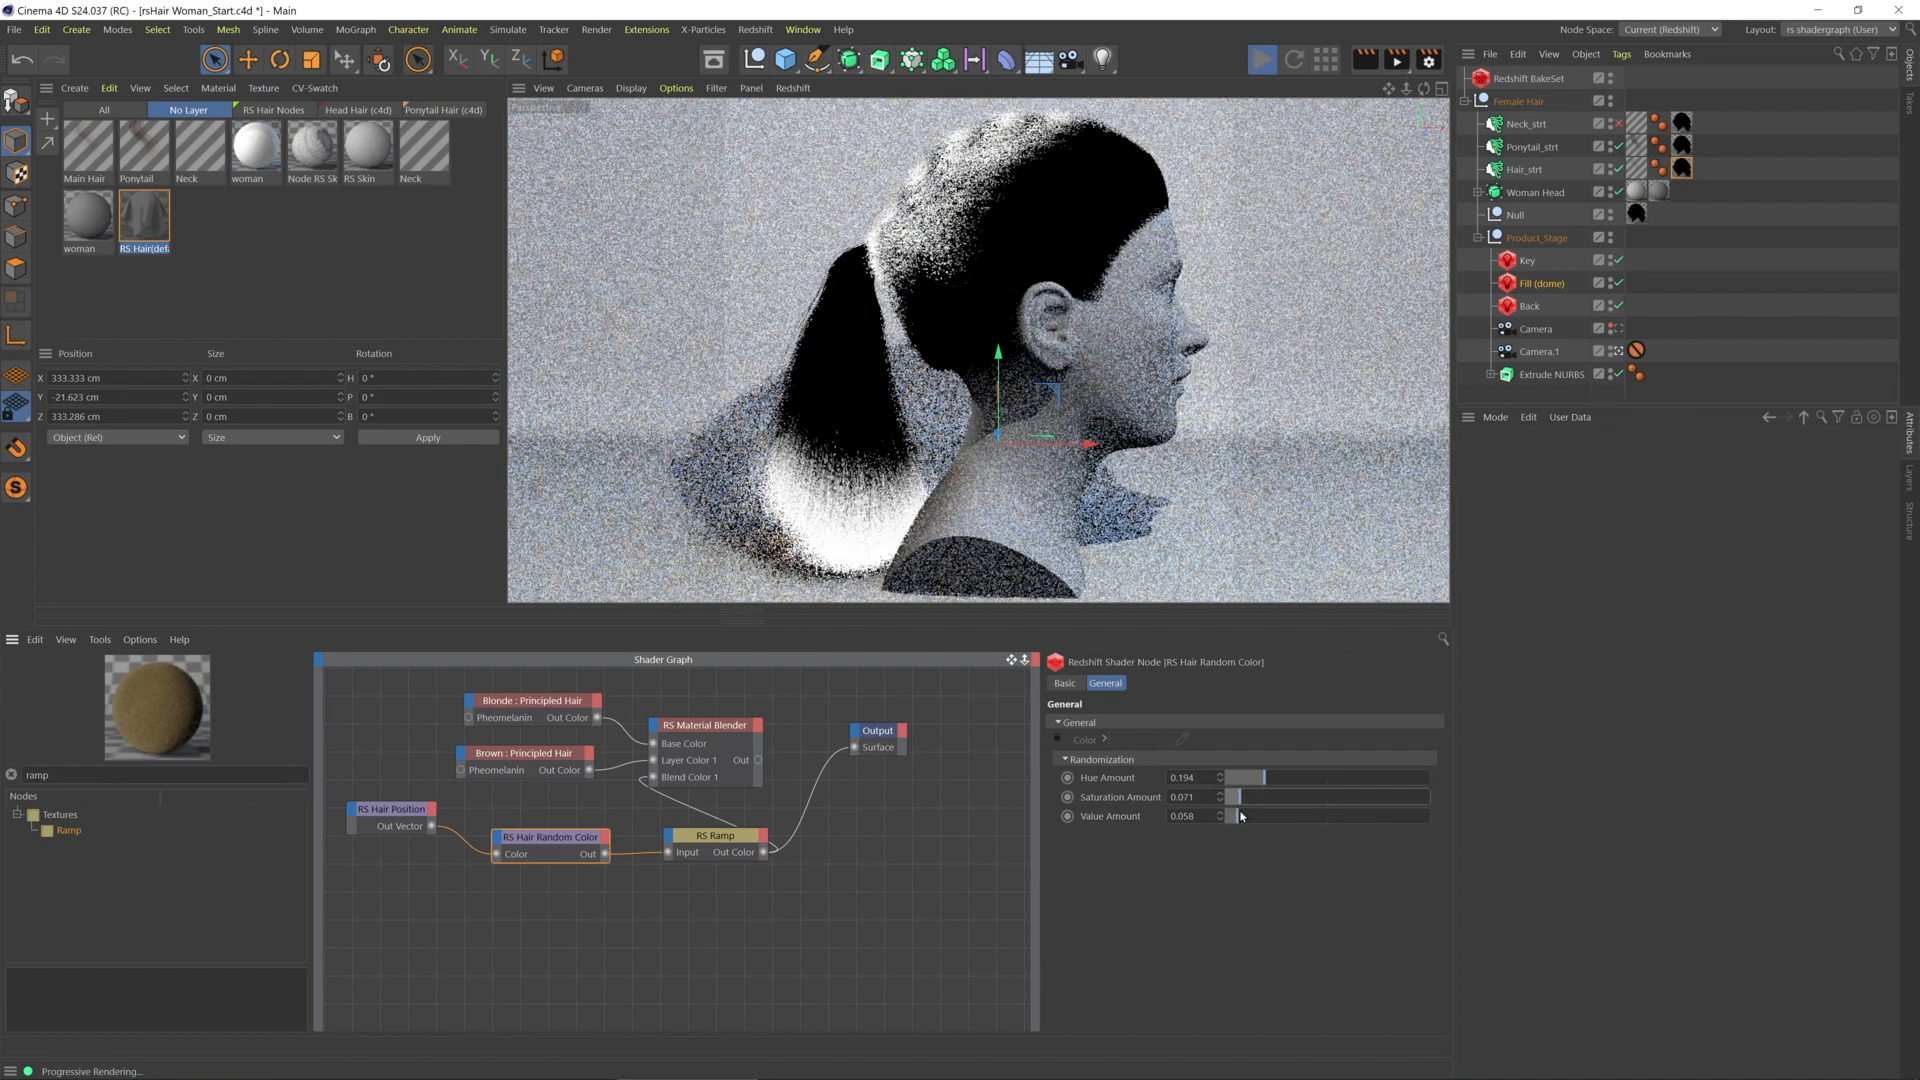
drag(1237, 815, 1255, 815)
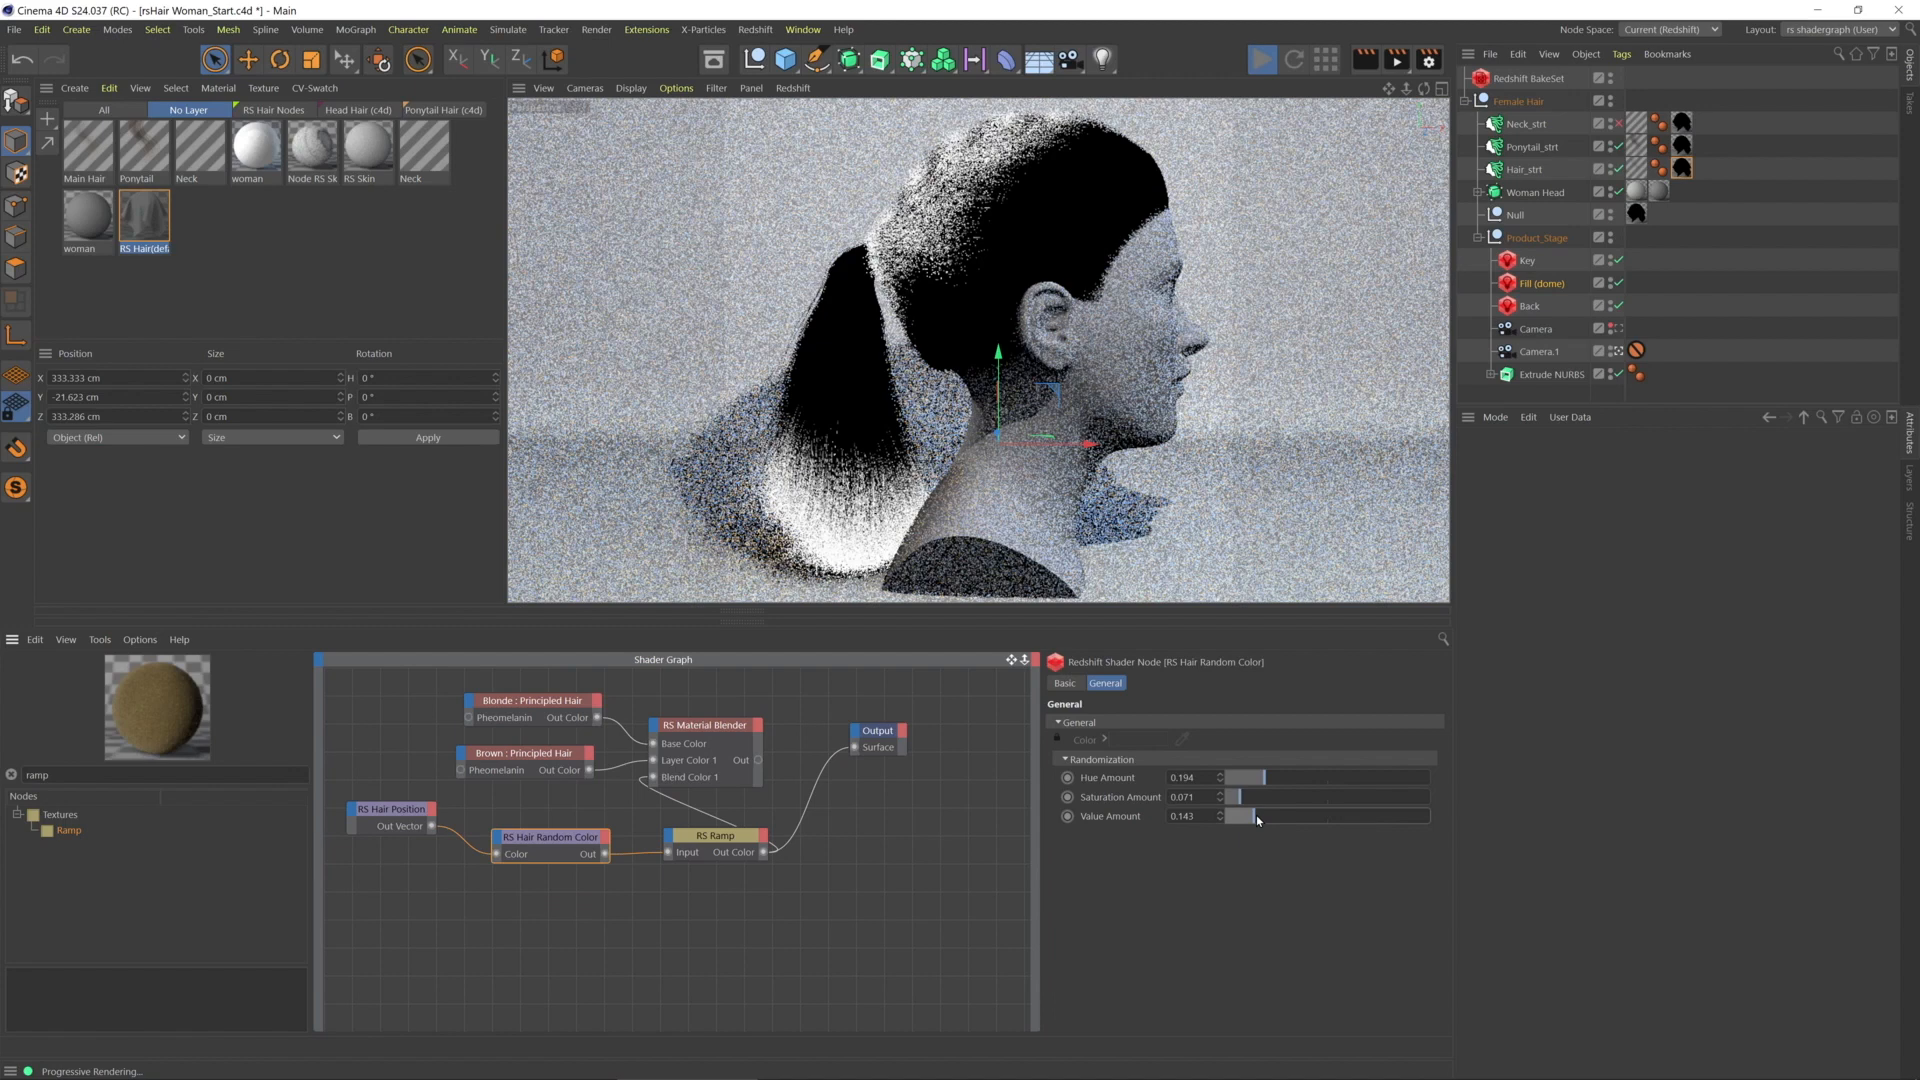
drag(1242, 816, 1255, 816)
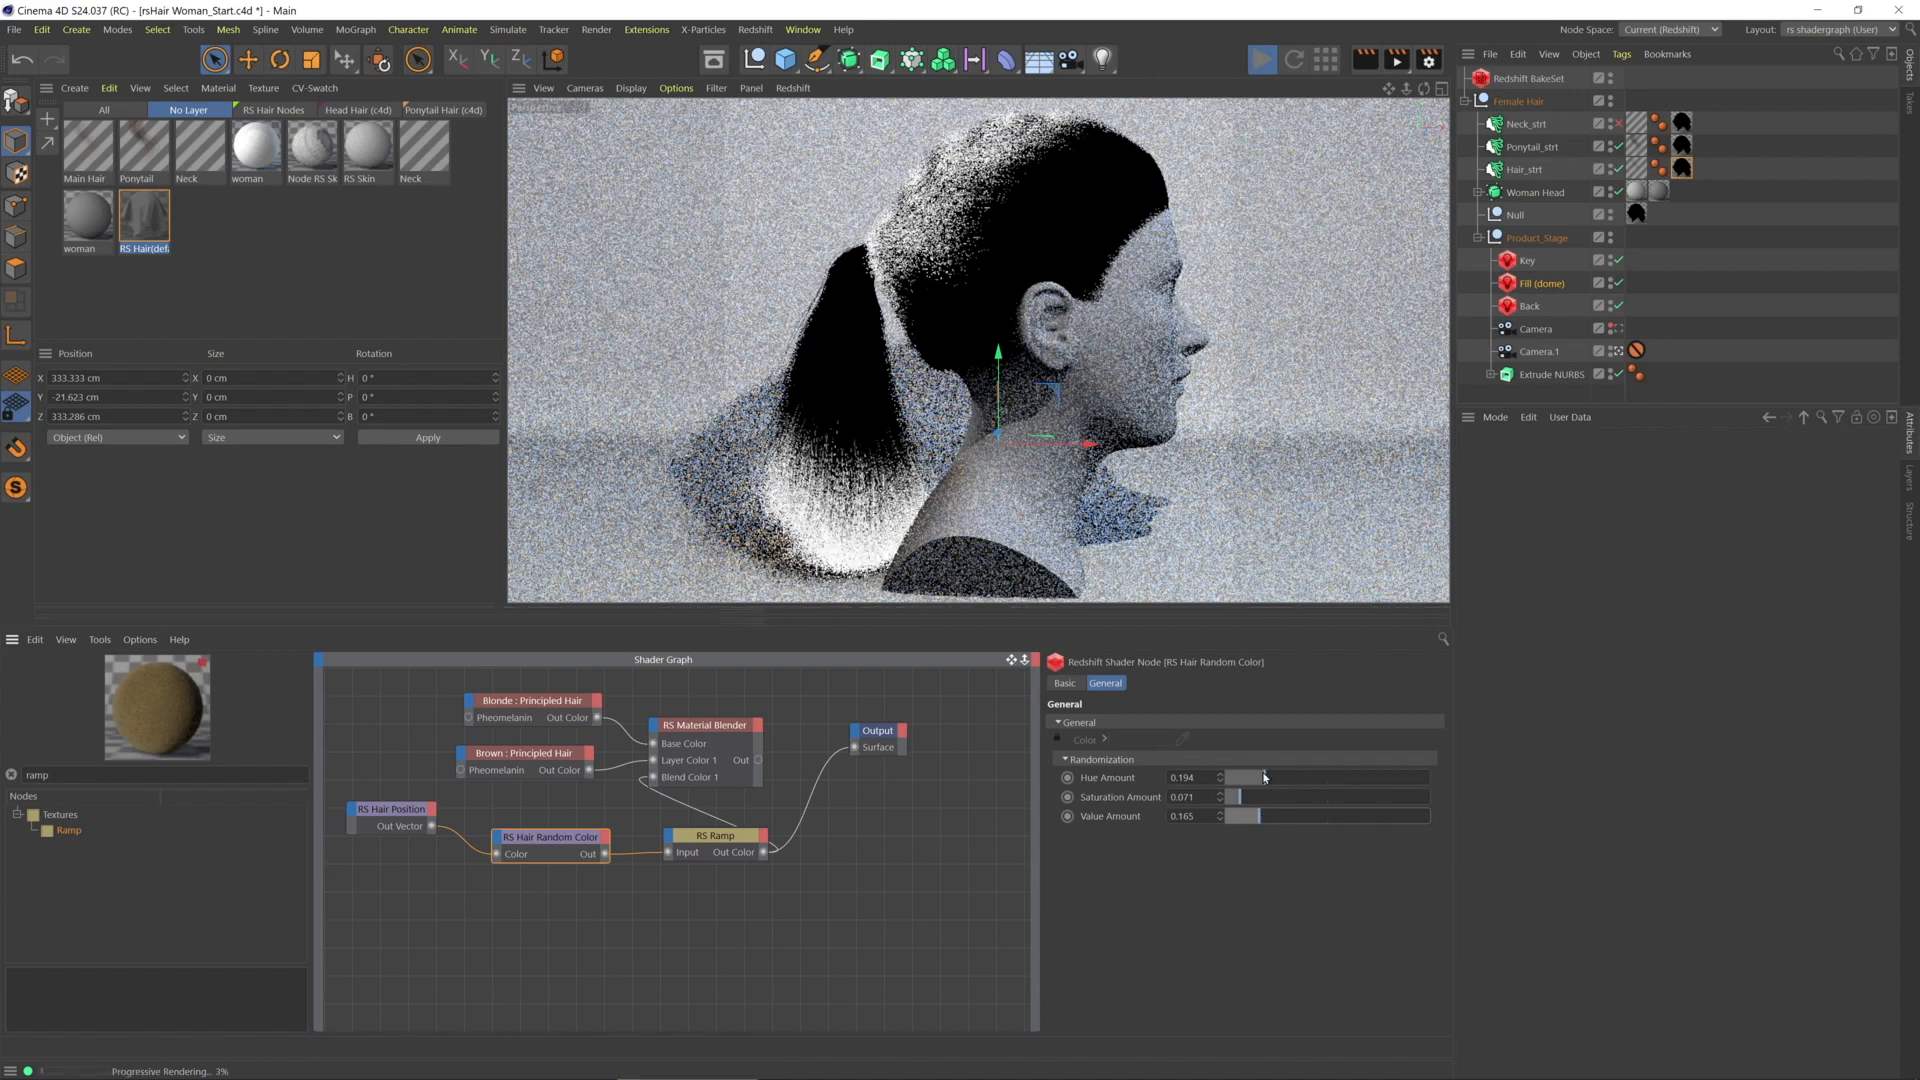
drag(1267, 778, 1261, 778)
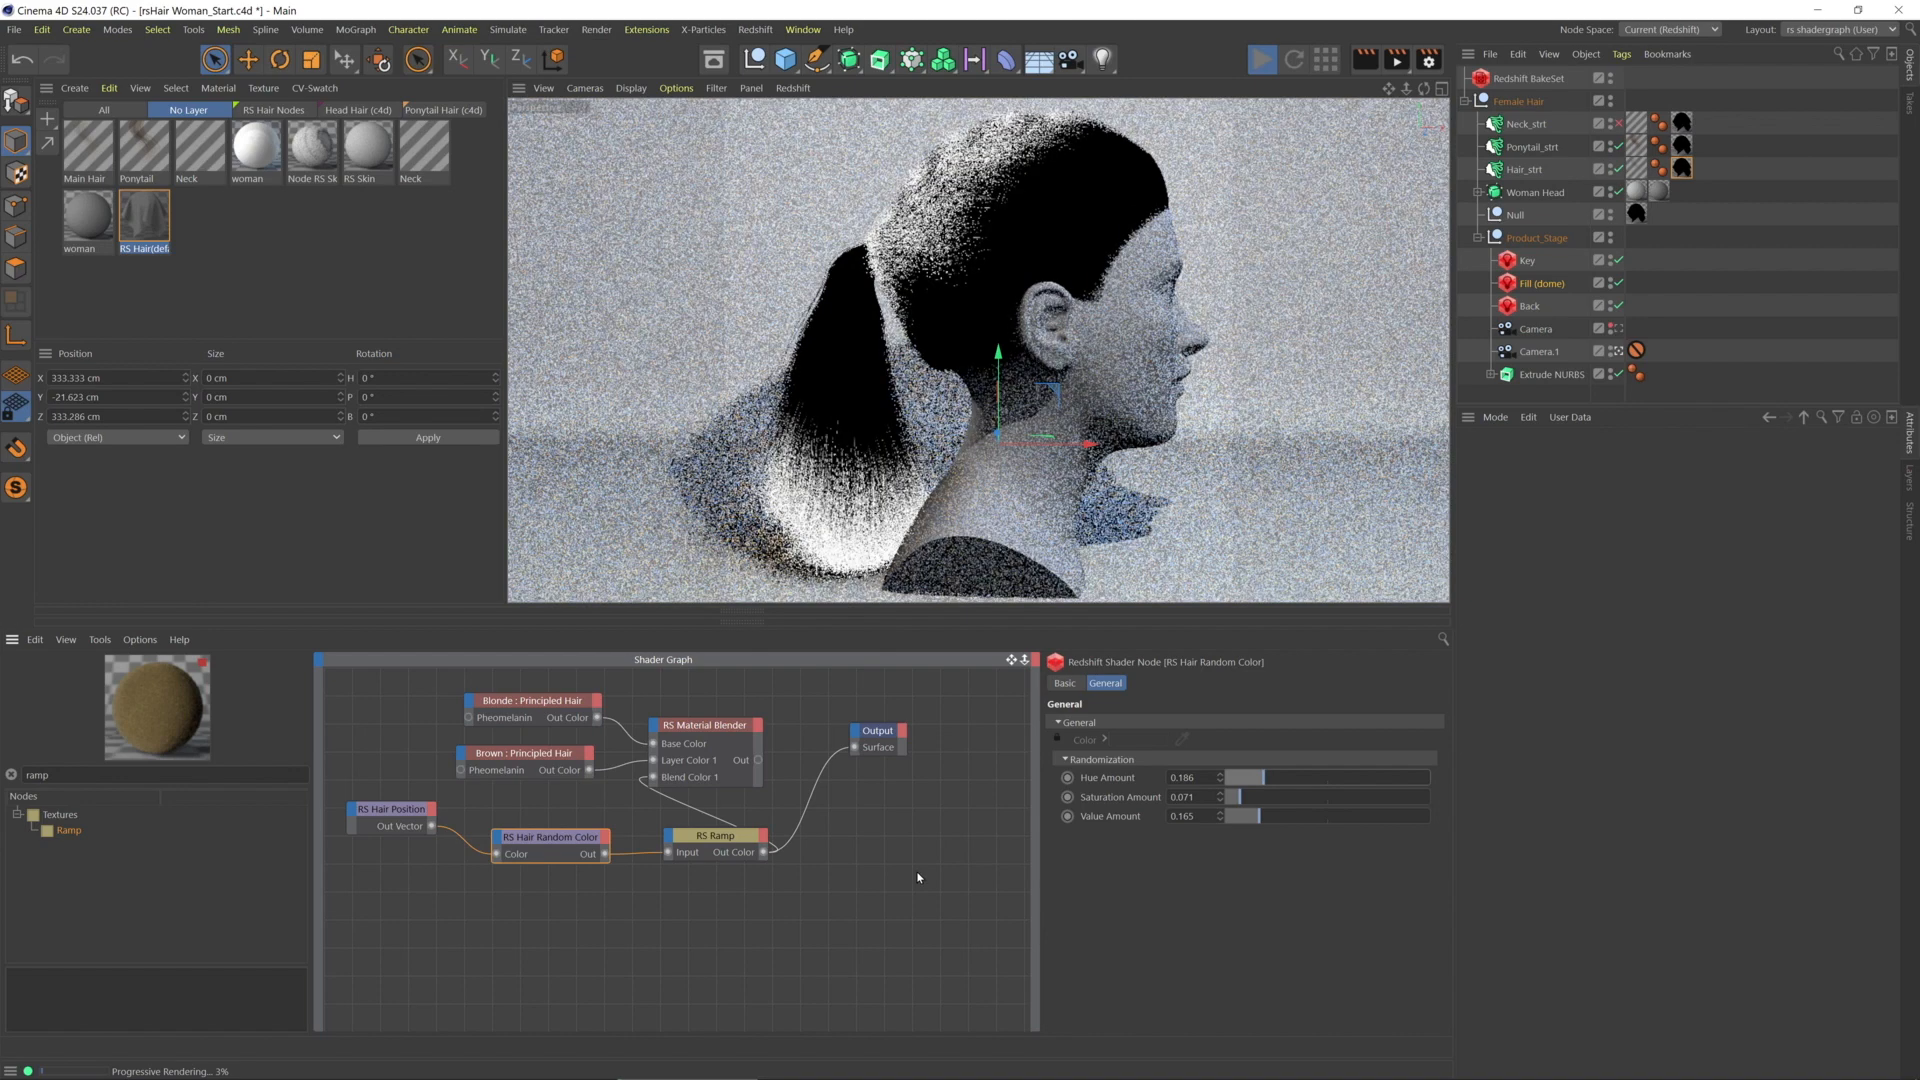
Sweep the value variation up to its maximum of 1, then settle it at 0.194
click(715, 835)
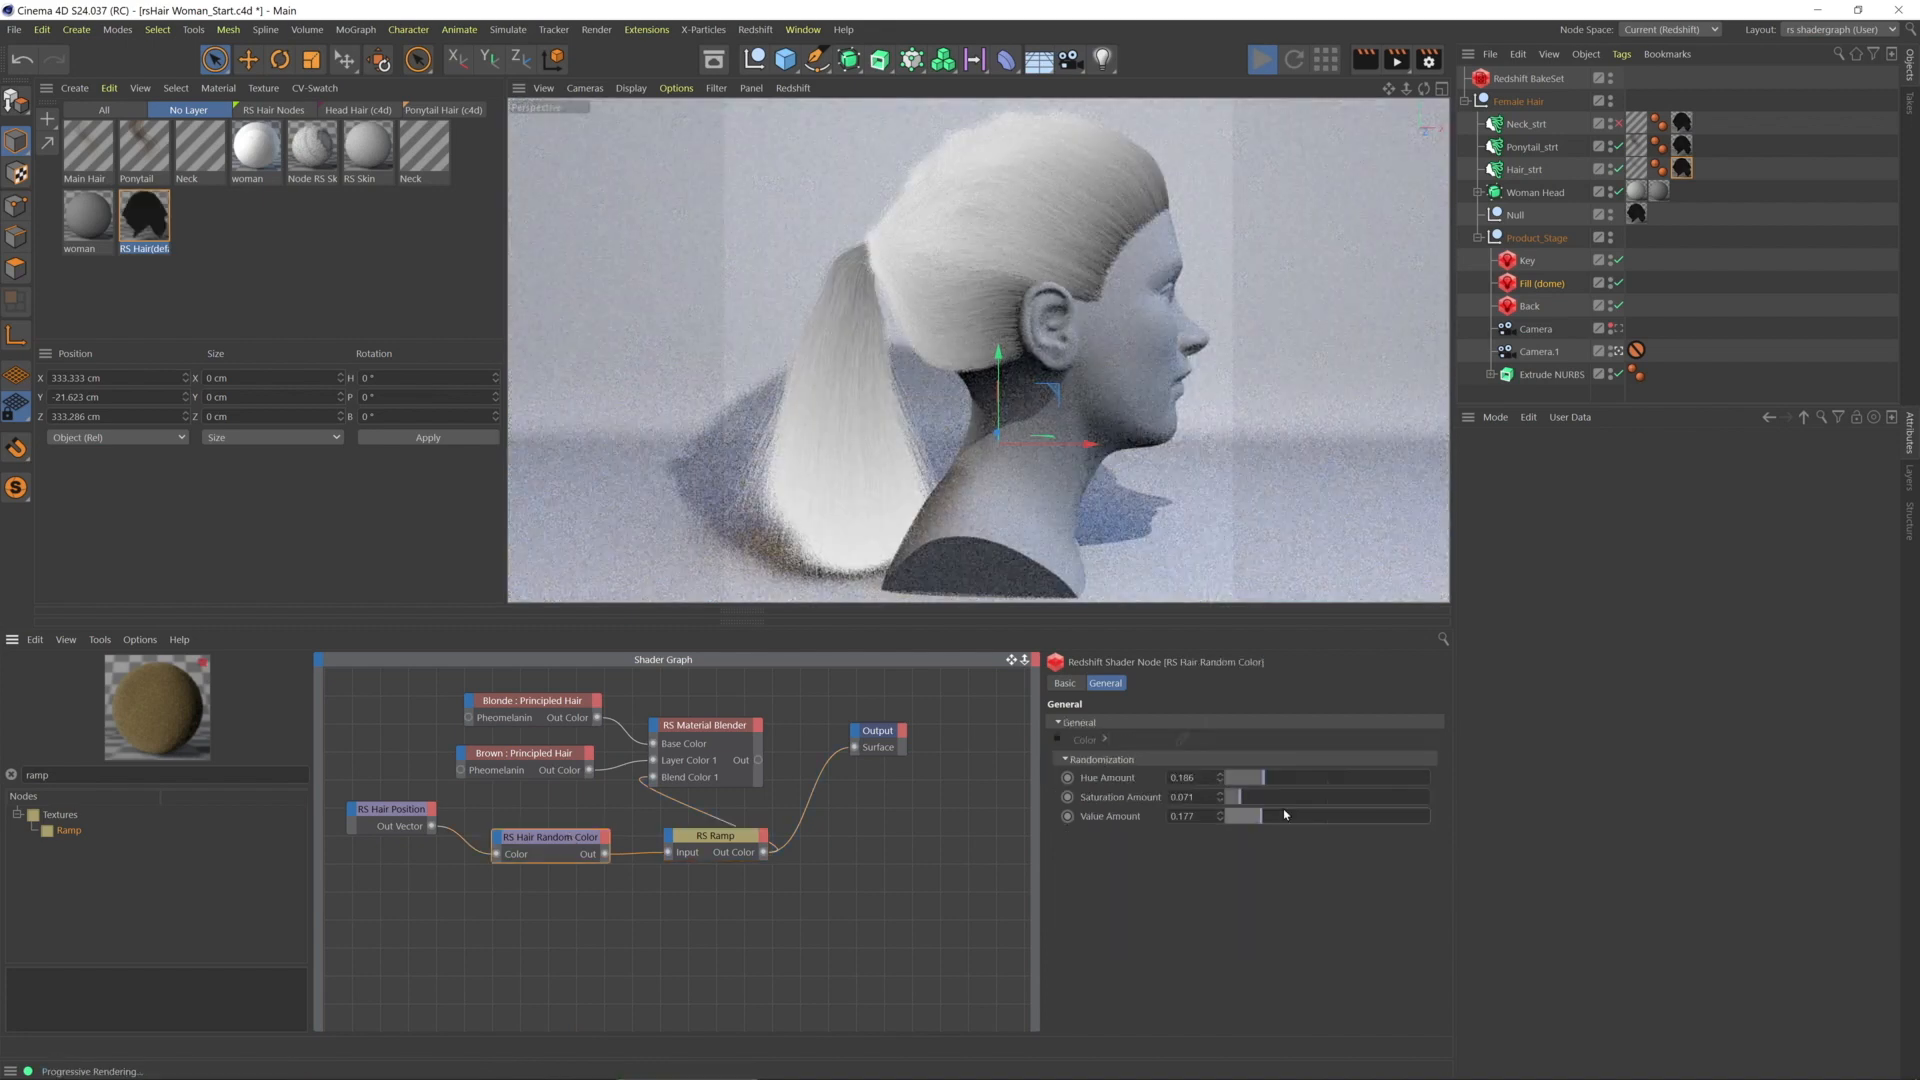
drag(1237, 816, 1346, 816)
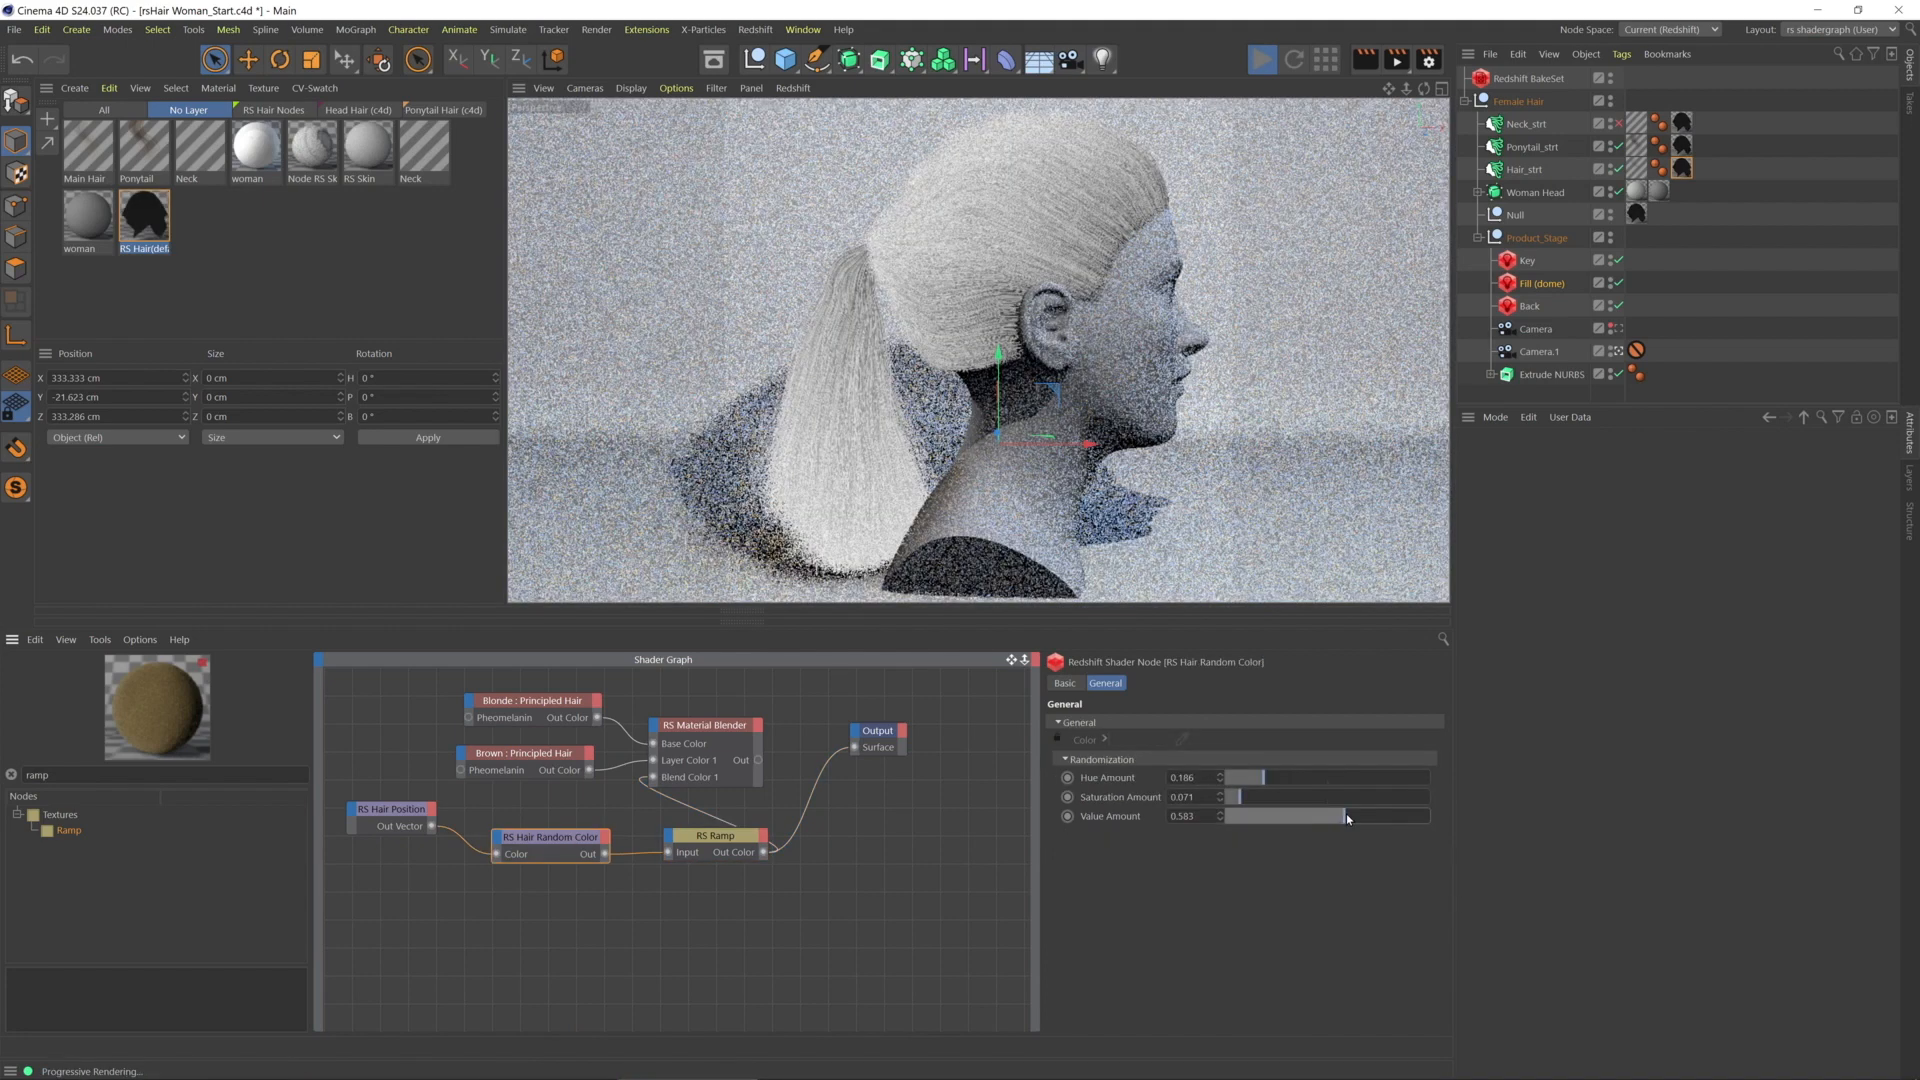
drag(1282, 816, 1426, 816)
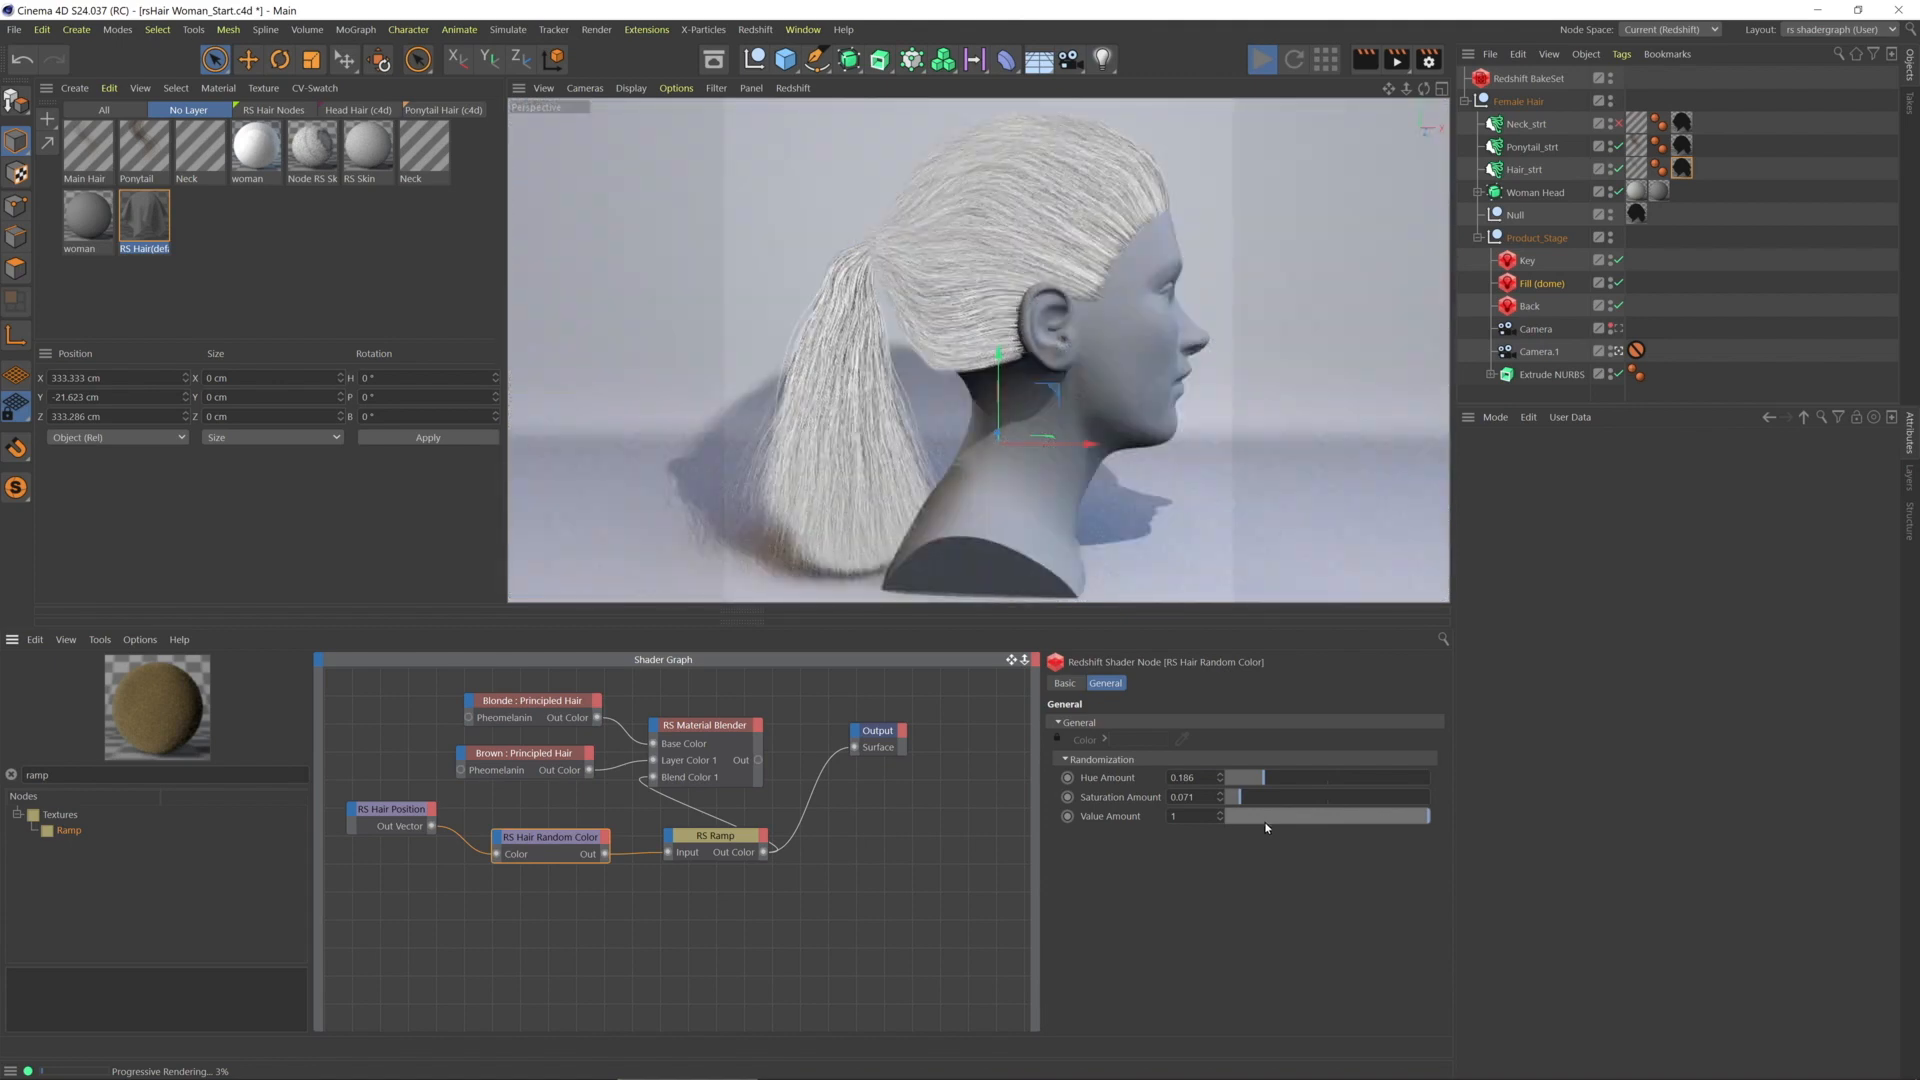
drag(1420, 816, 1237, 815)
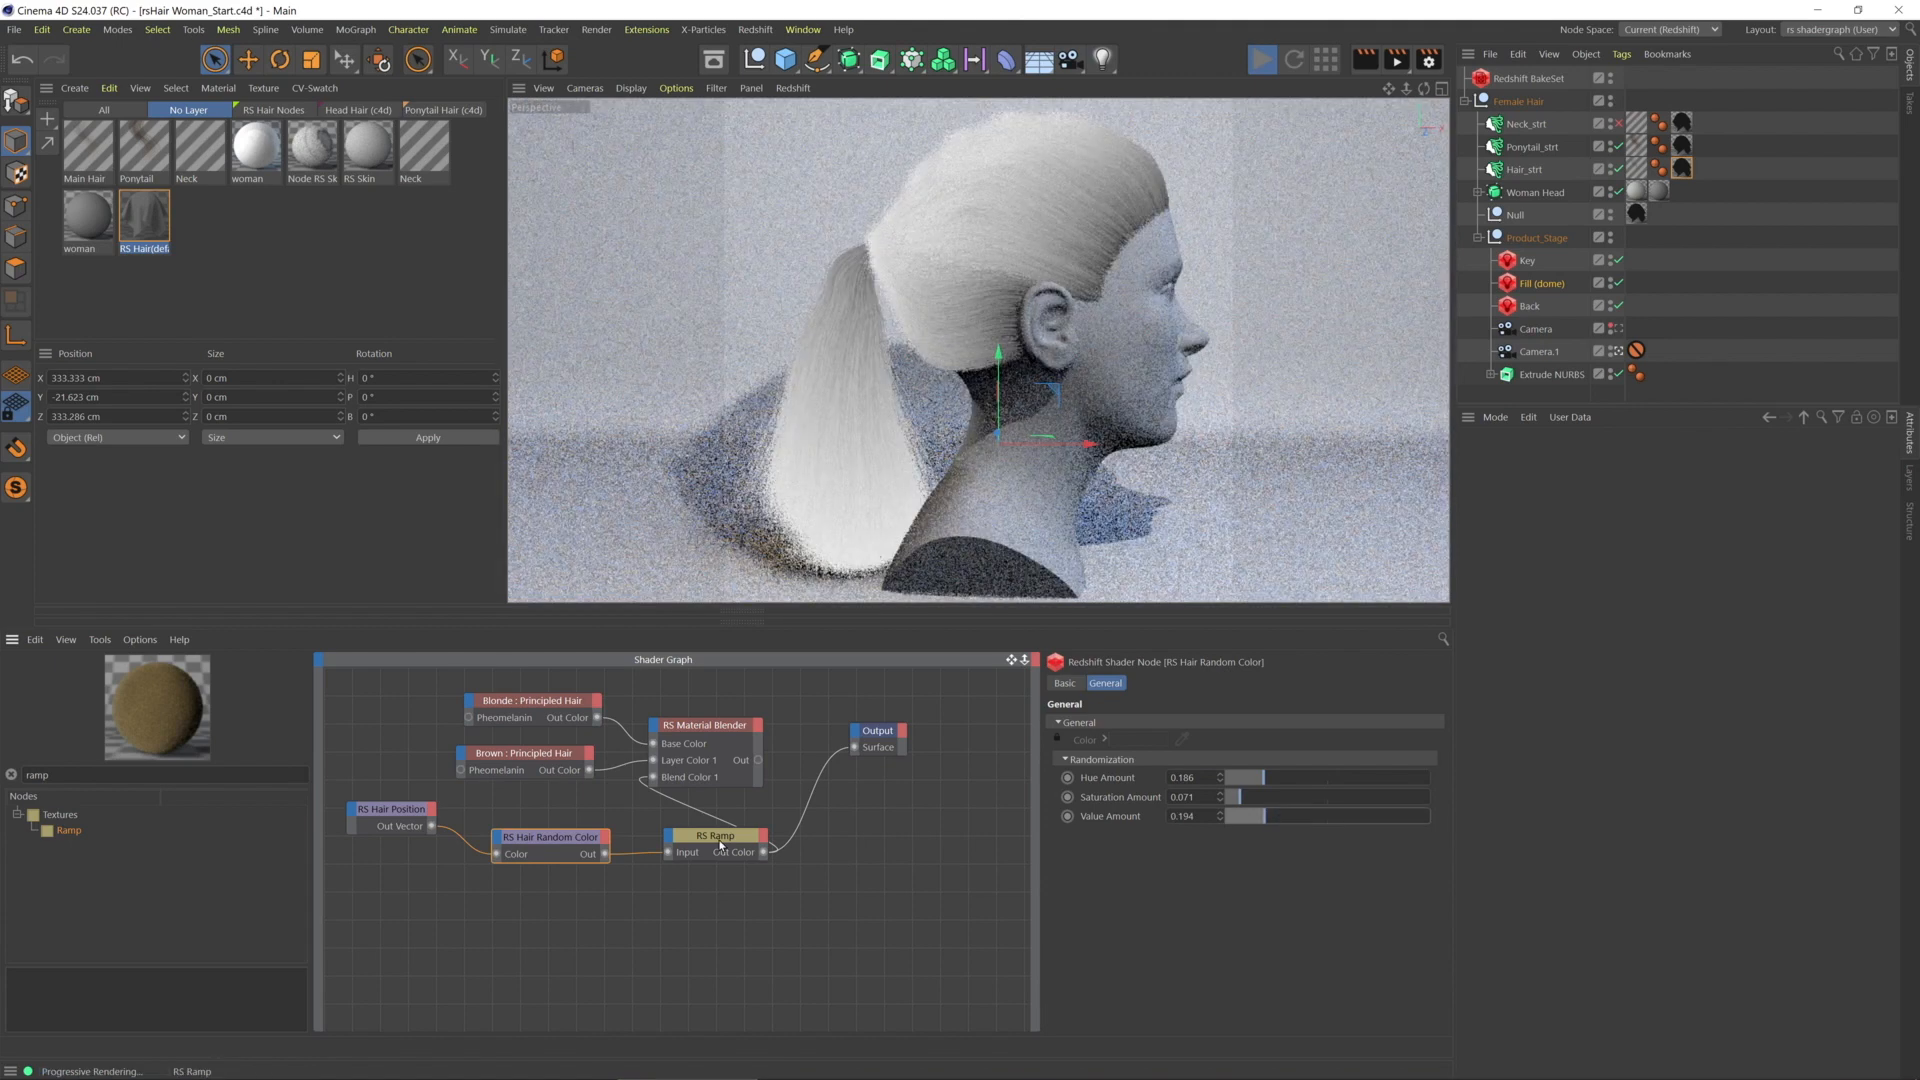
Adjust the Hair Random Color sliders to Hue 0.075, Saturation 0.113 and Value 0.177
click(715, 835)
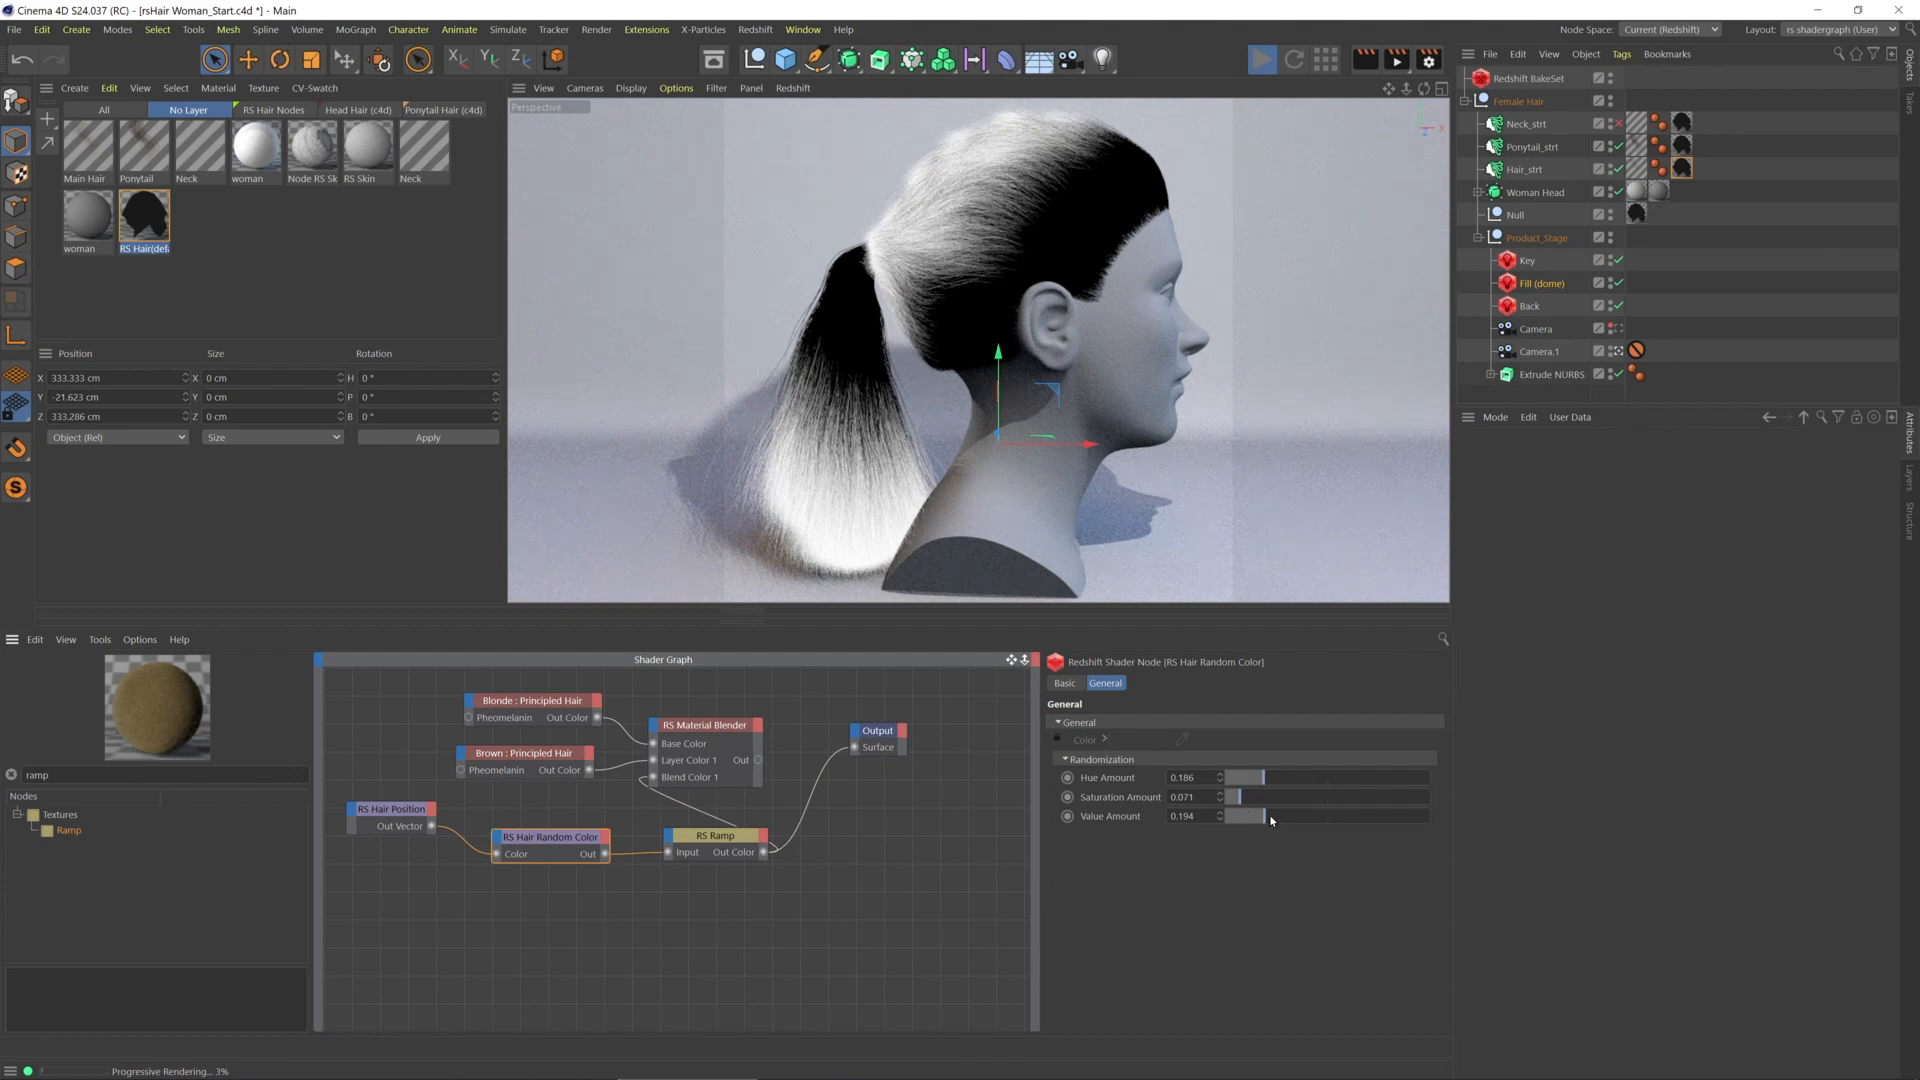
drag(1239, 816, 1270, 816)
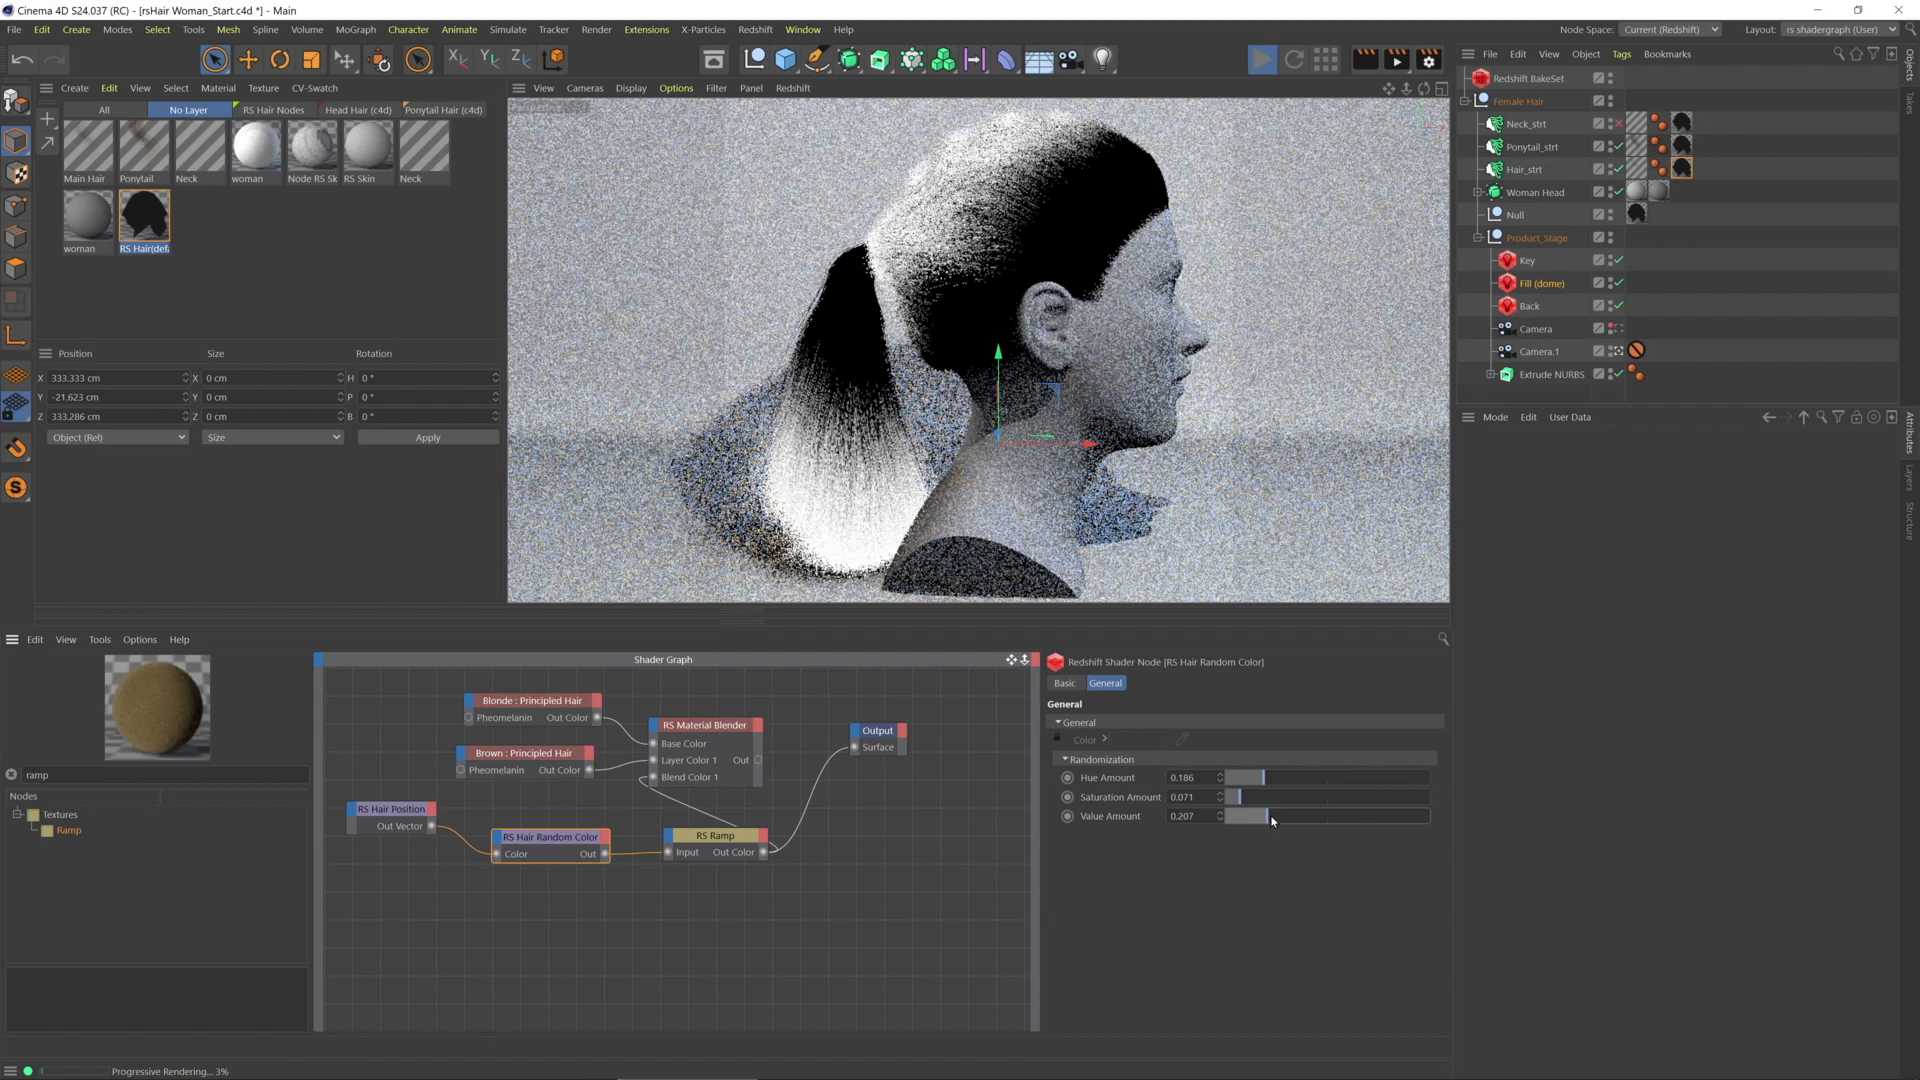
drag(1267, 816, 1237, 816)
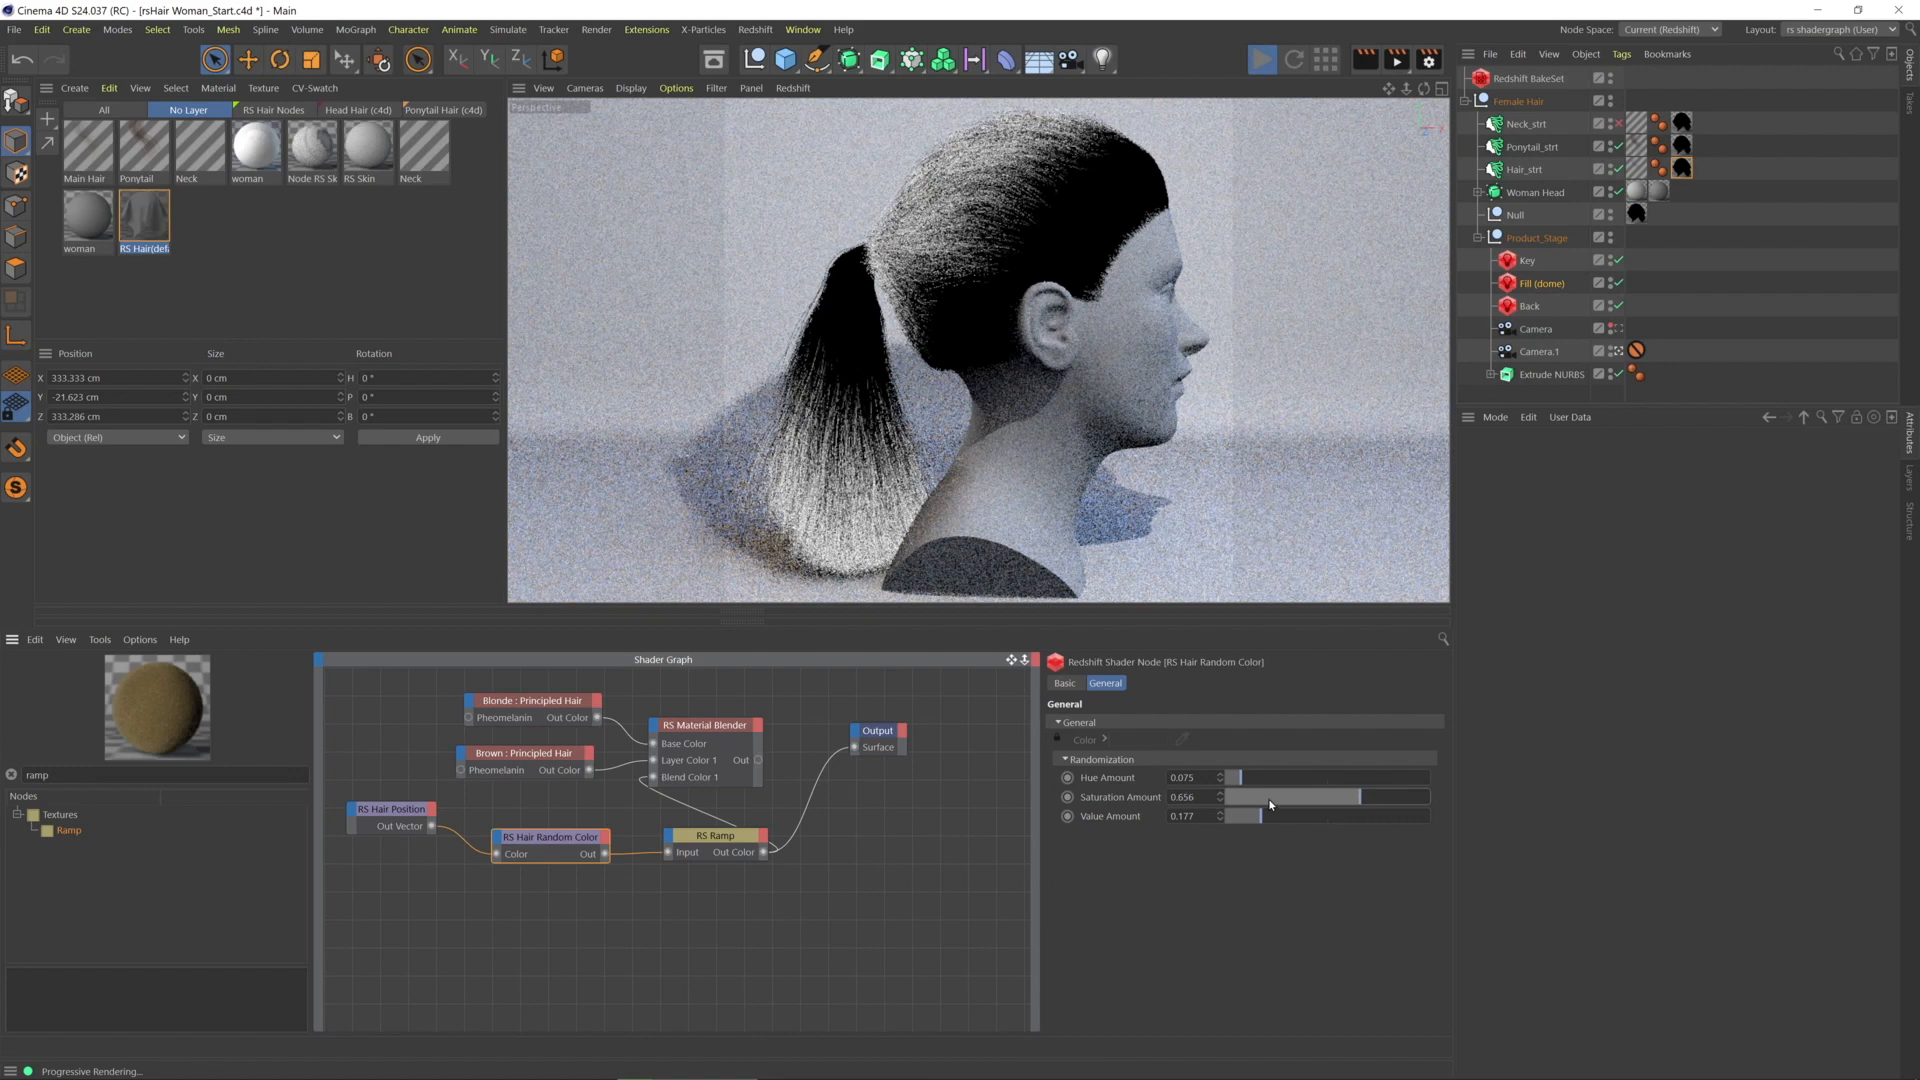
drag(1286, 797, 1237, 797)
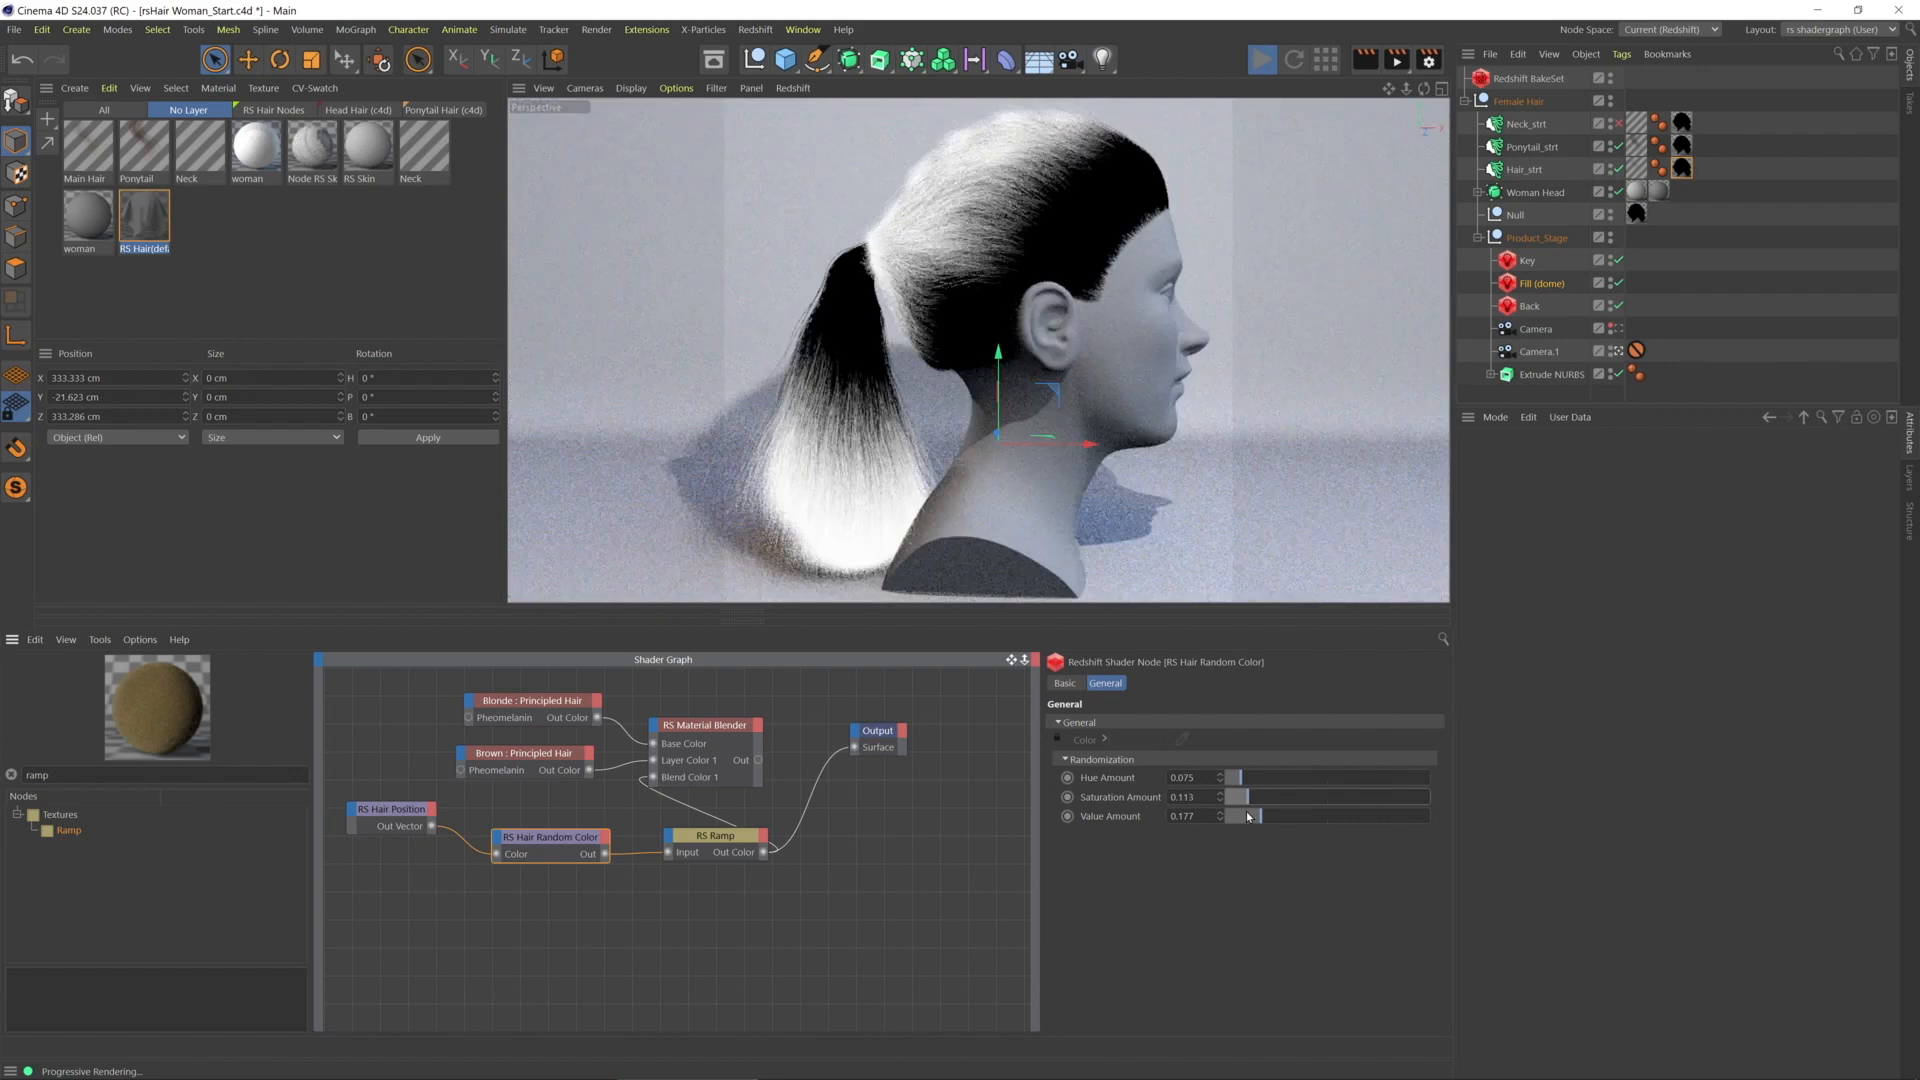
Select the RS Ramp node and add a knot to its black-to-white gradient
click(715, 835)
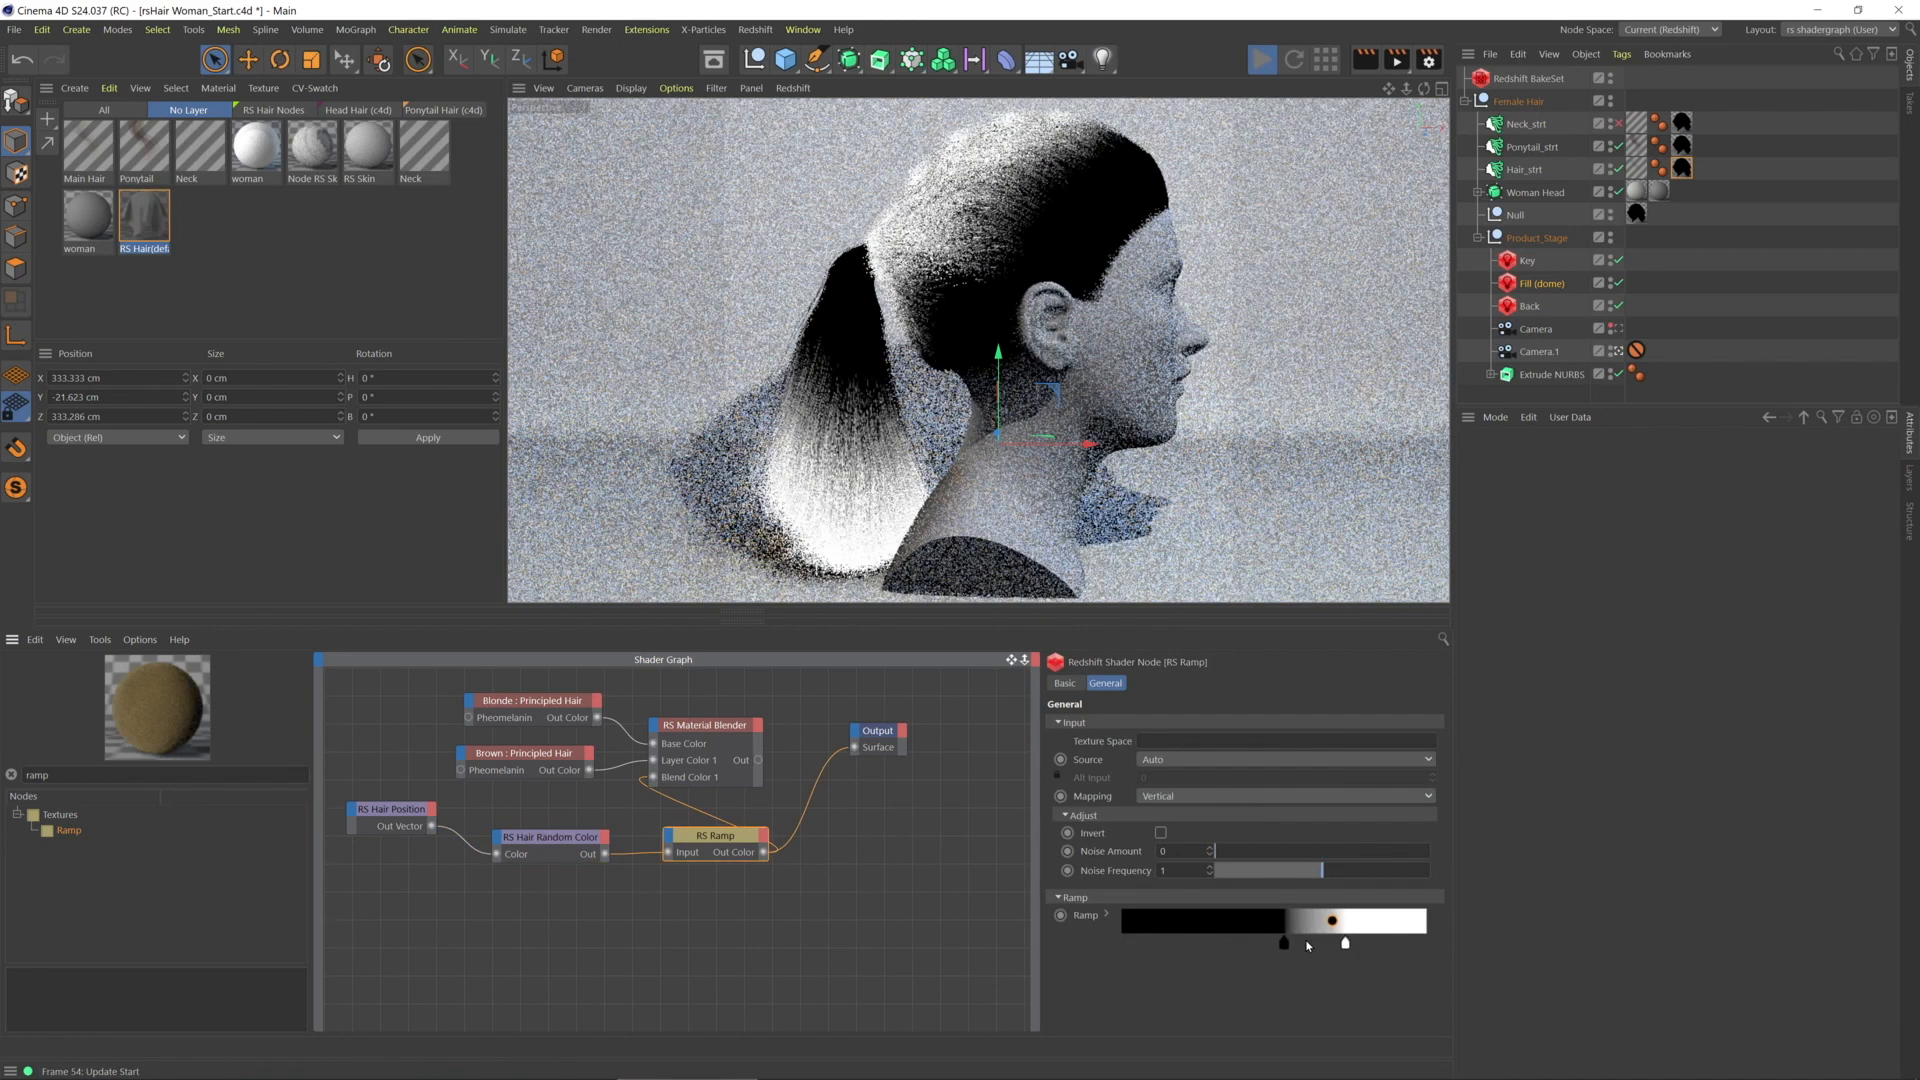
click(1313, 920)
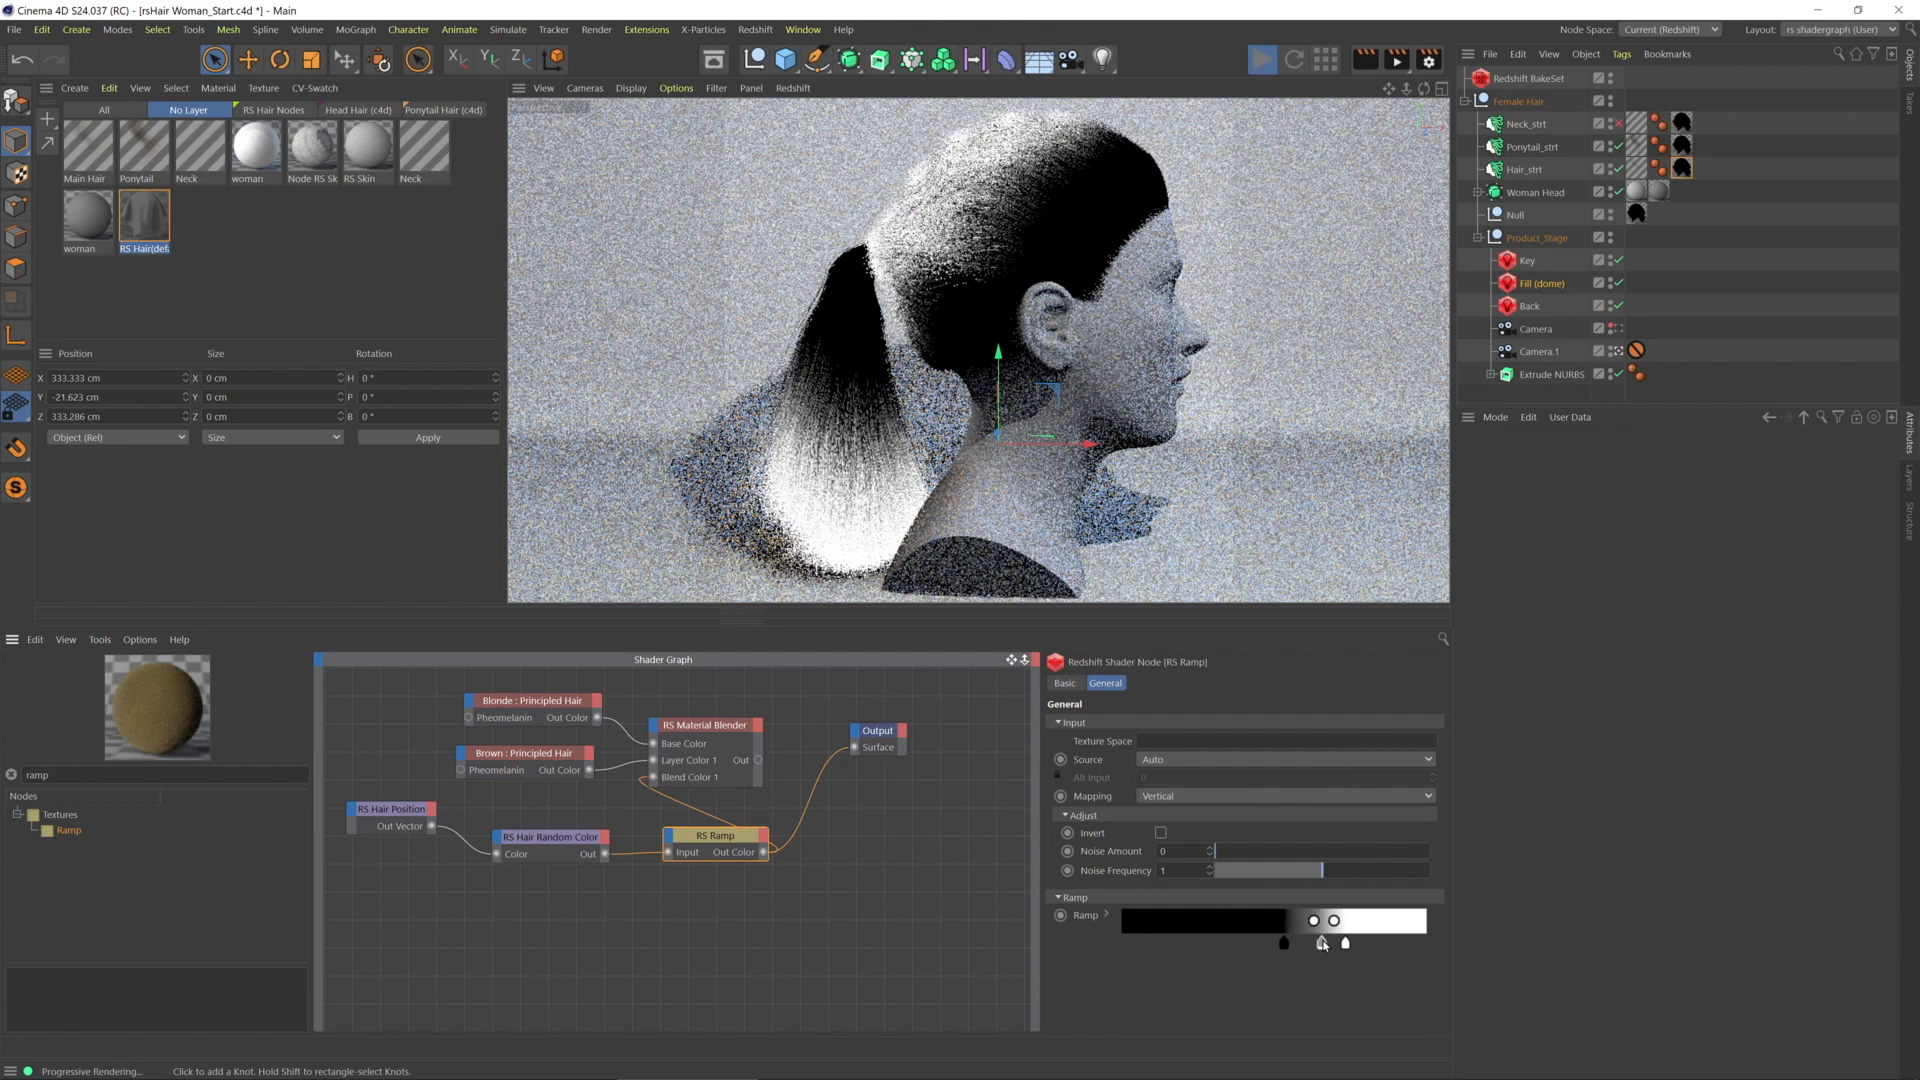